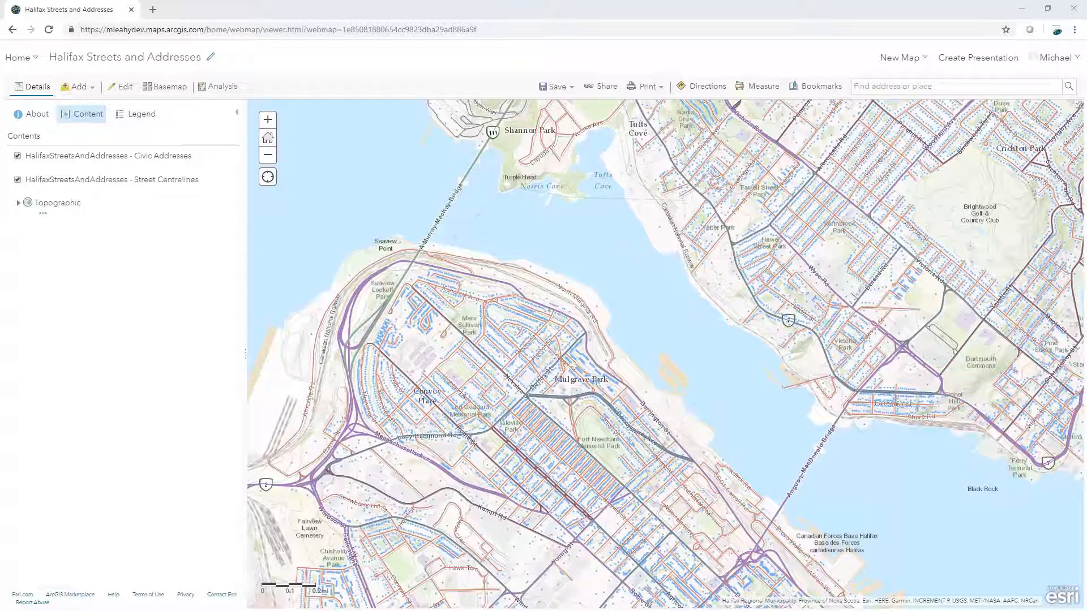
{"action": "mouse_move", "coordinate": [100, 324]}
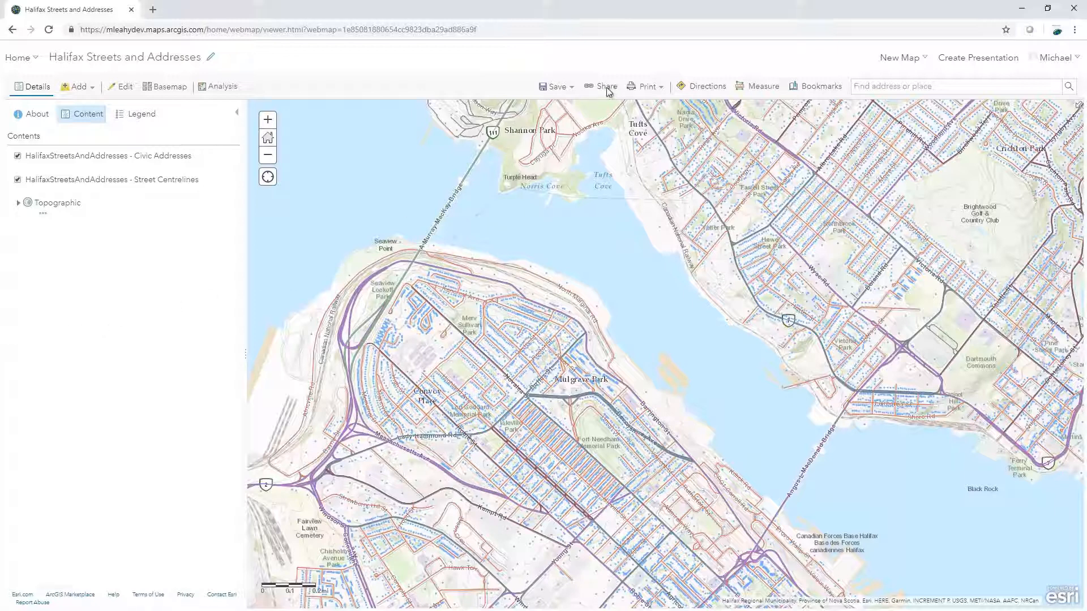
Step: Share the Halifax web map and create a Web AppBuilder app titled Halifax Streets and Addresses
{"action": "left_click", "coordinate": [605, 86]}
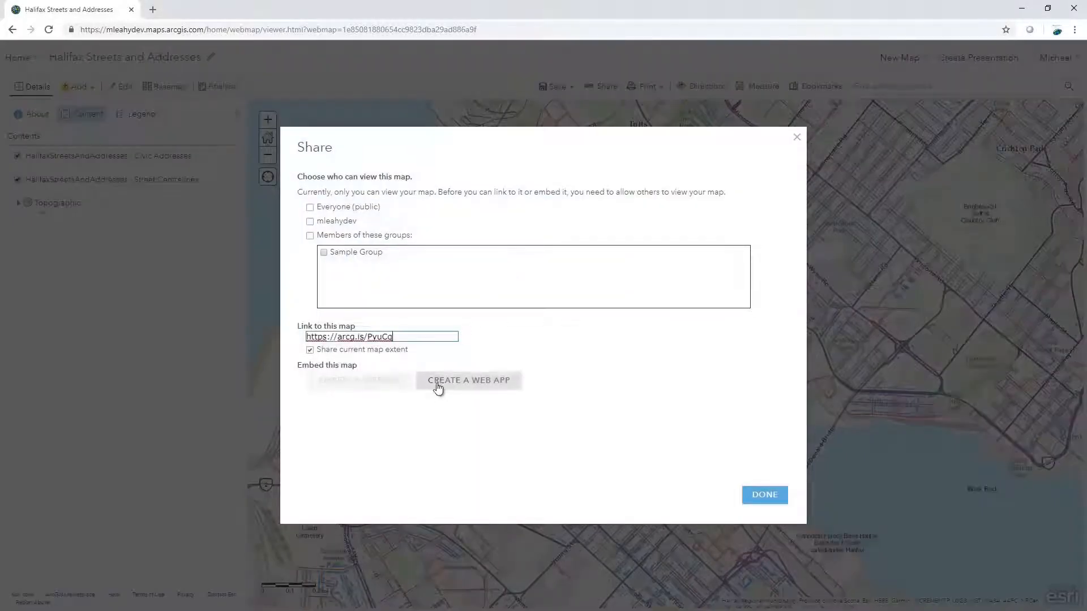
{"action": "left_click", "coordinate": [467, 380]}
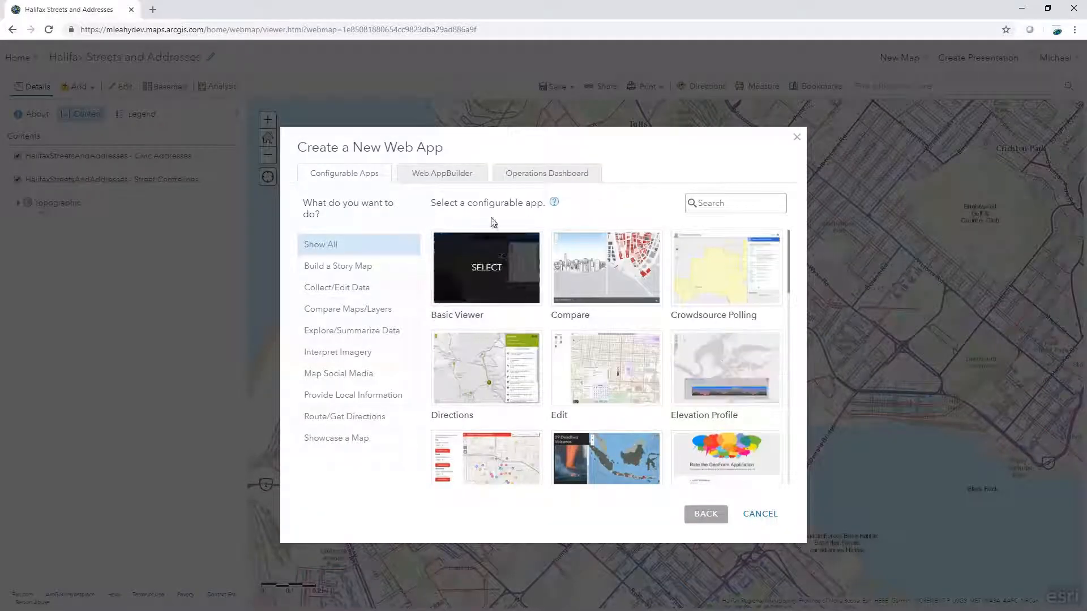
{"action": "left_click", "coordinate": [440, 173]}
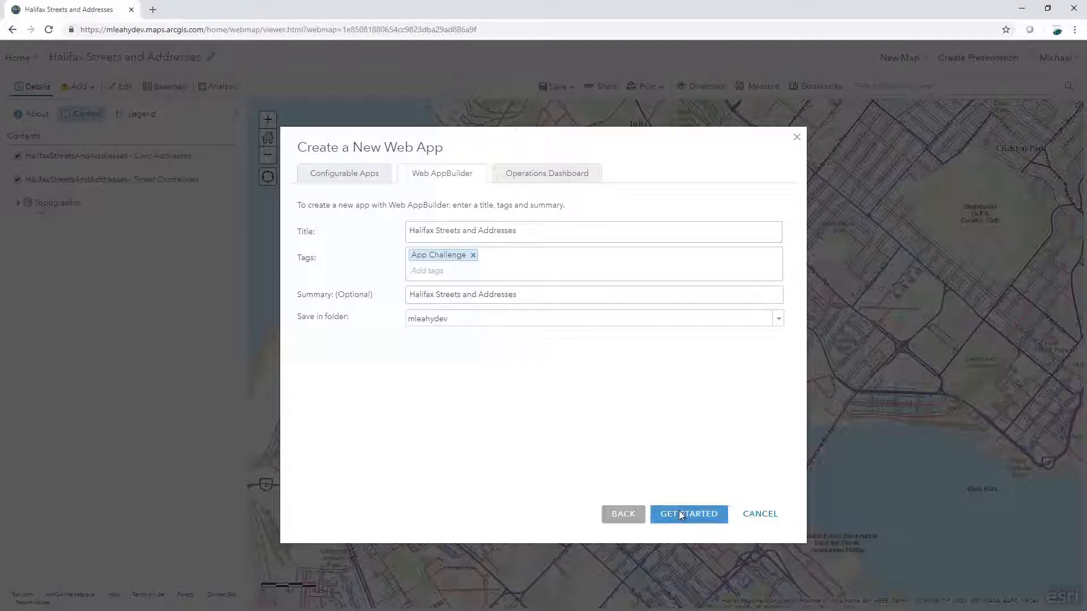
{"action": "left_click", "coordinate": [687, 513]}
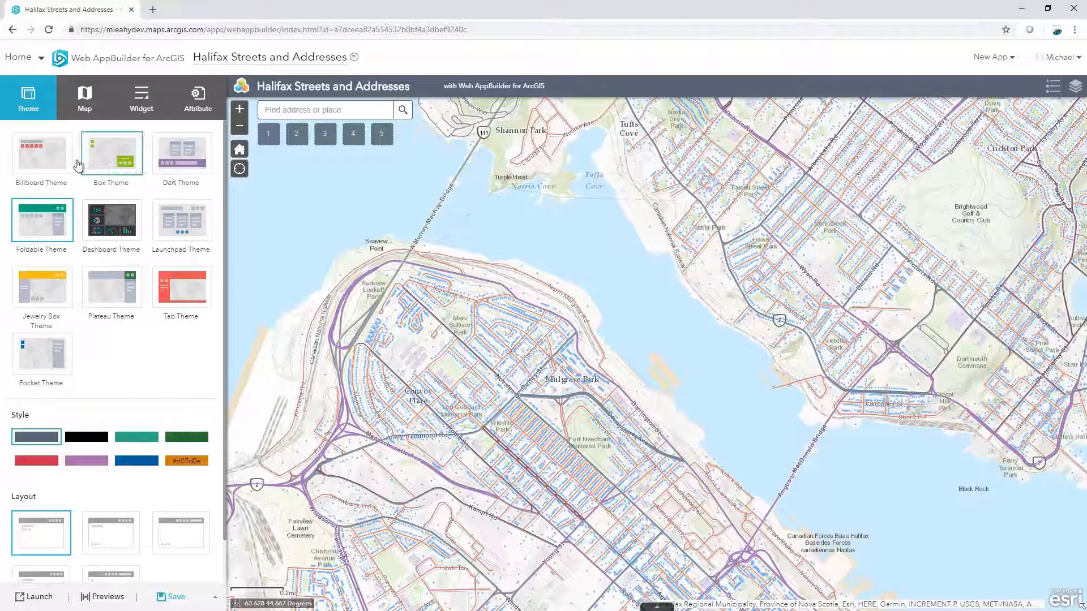
Step: Preview the Jewelry Box theme and red/orange colour styles, then revert to Foldable with default grey
{"action": "left_click", "coordinate": [40, 150]}
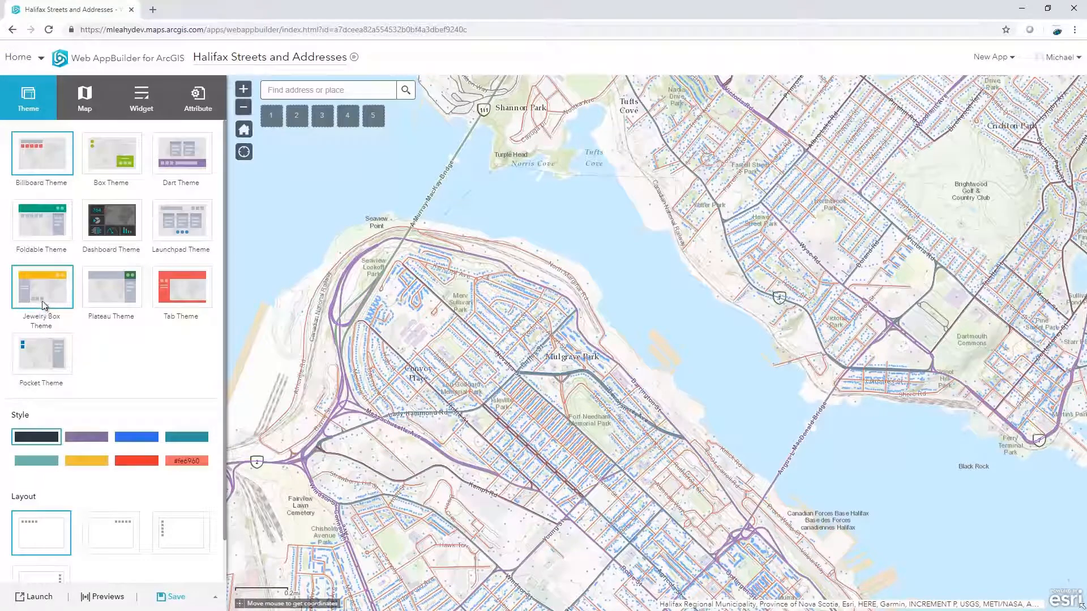
{"action": "left_click", "coordinate": [41, 286]}
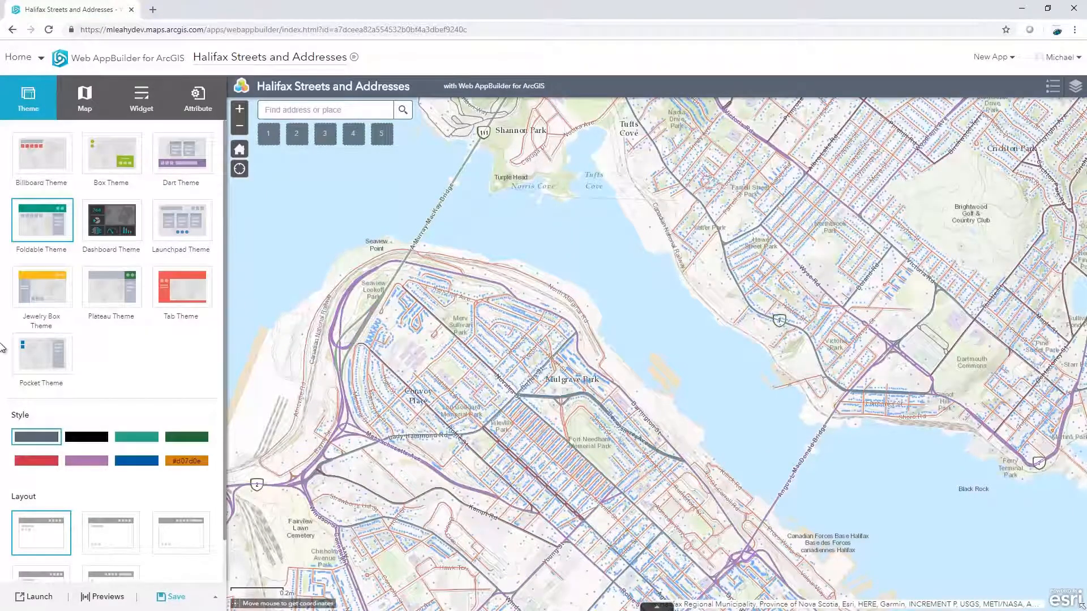
{"action": "left_click", "coordinate": [36, 461]}
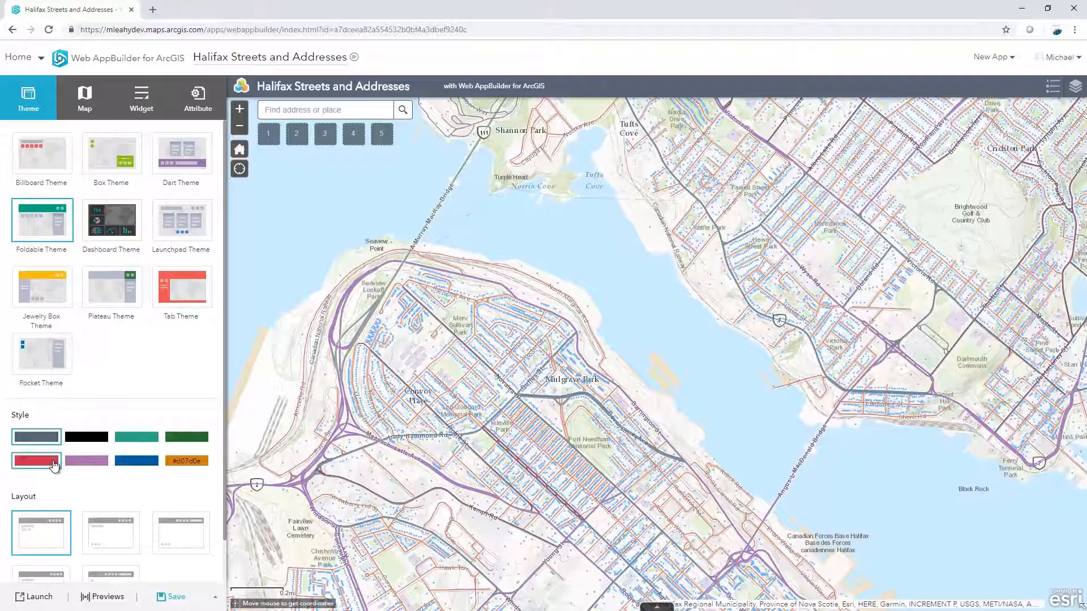
{"action": "left_click", "coordinate": [36, 460]}
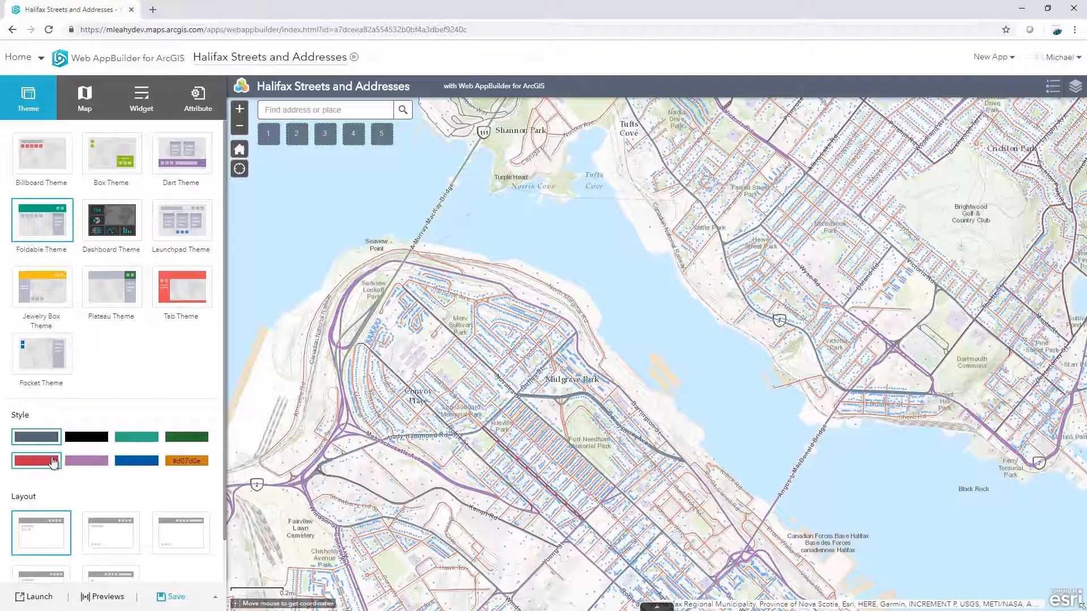
{"action": "left_click", "coordinate": [187, 461]}
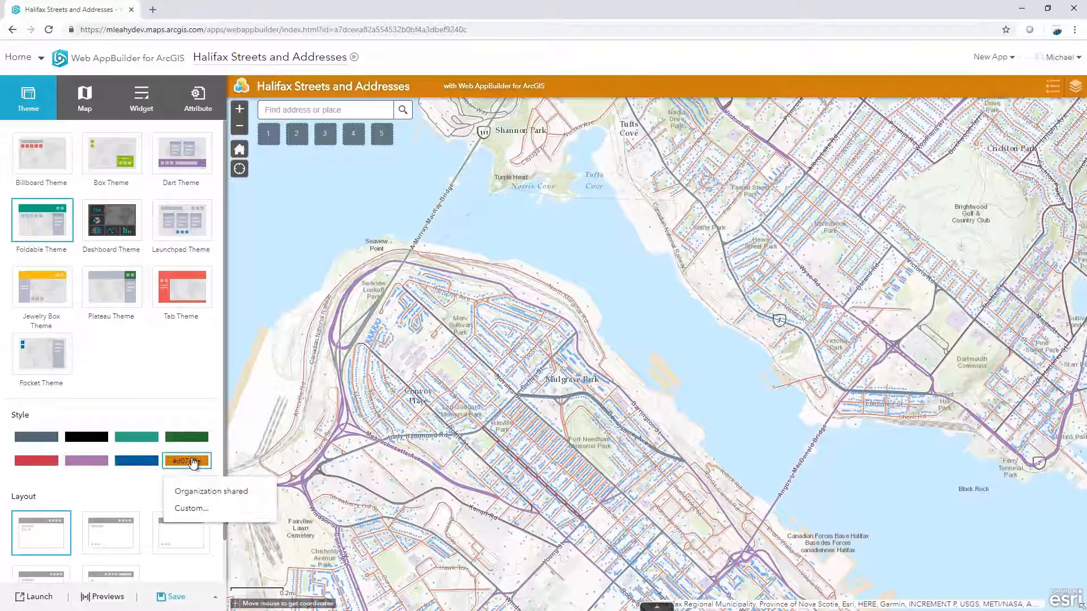
{"action": "left_click", "coordinate": [35, 437]}
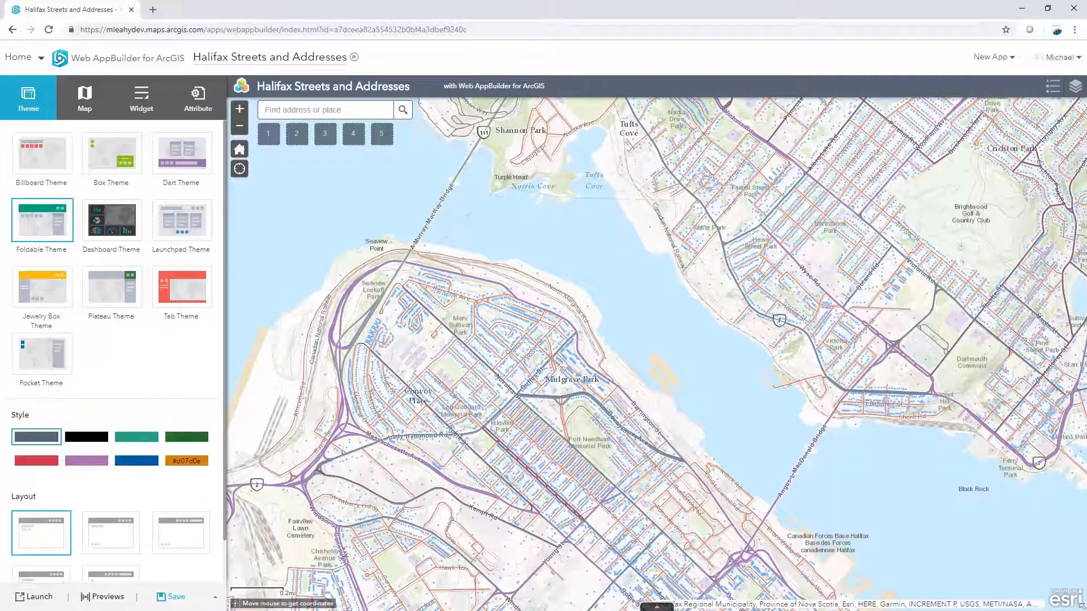
Step: Try the alternative button layouts, restore the original layout, and move to the map settings
{"action": "left_click", "coordinate": [110, 532]}
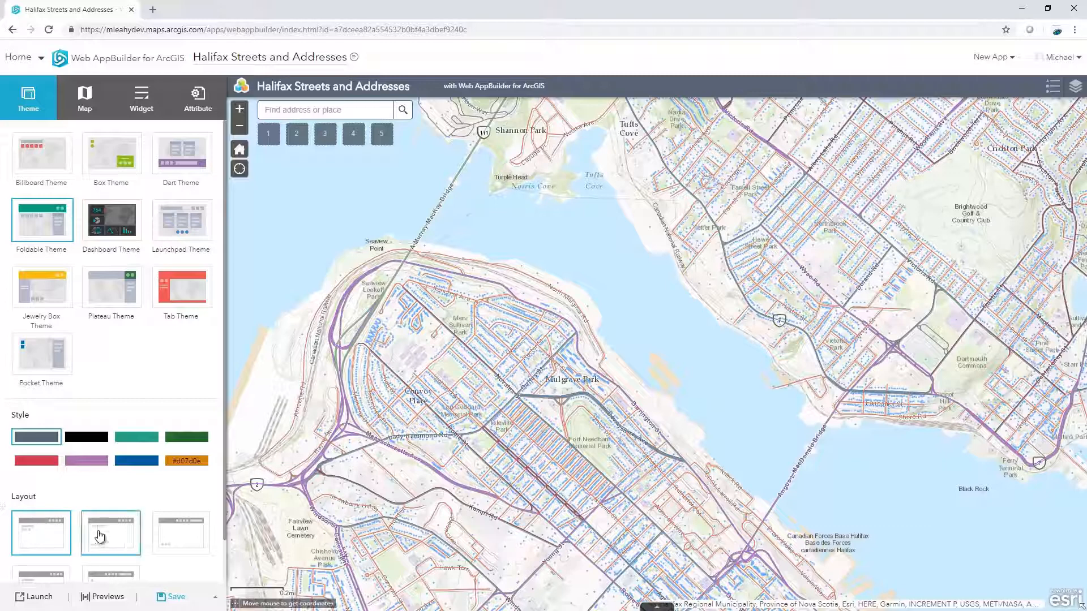
{"action": "left_click", "coordinate": [180, 531]}
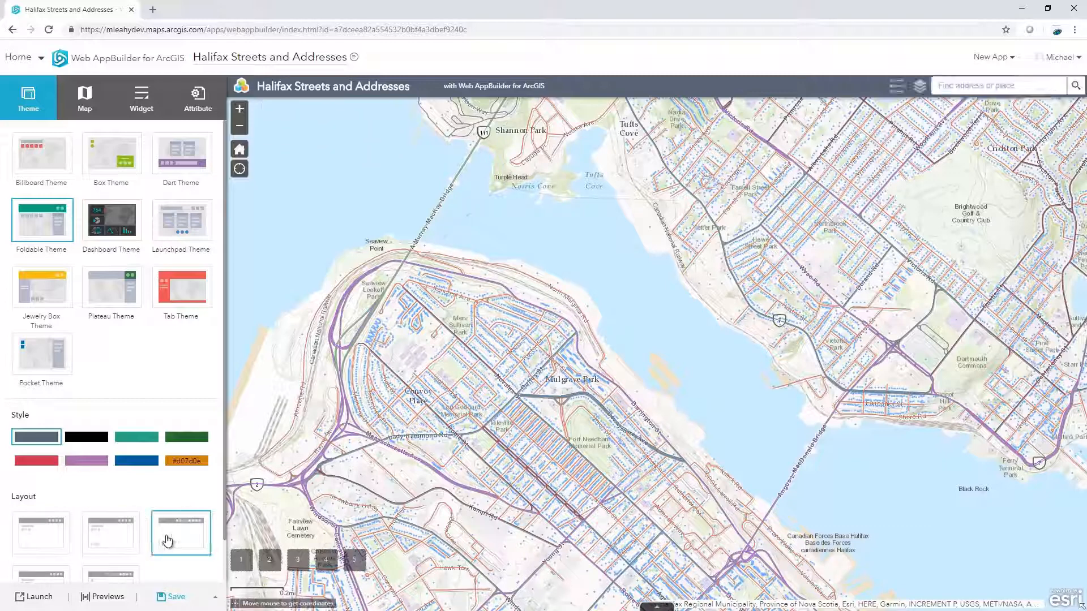
{"action": "left_click", "coordinate": [110, 532]}
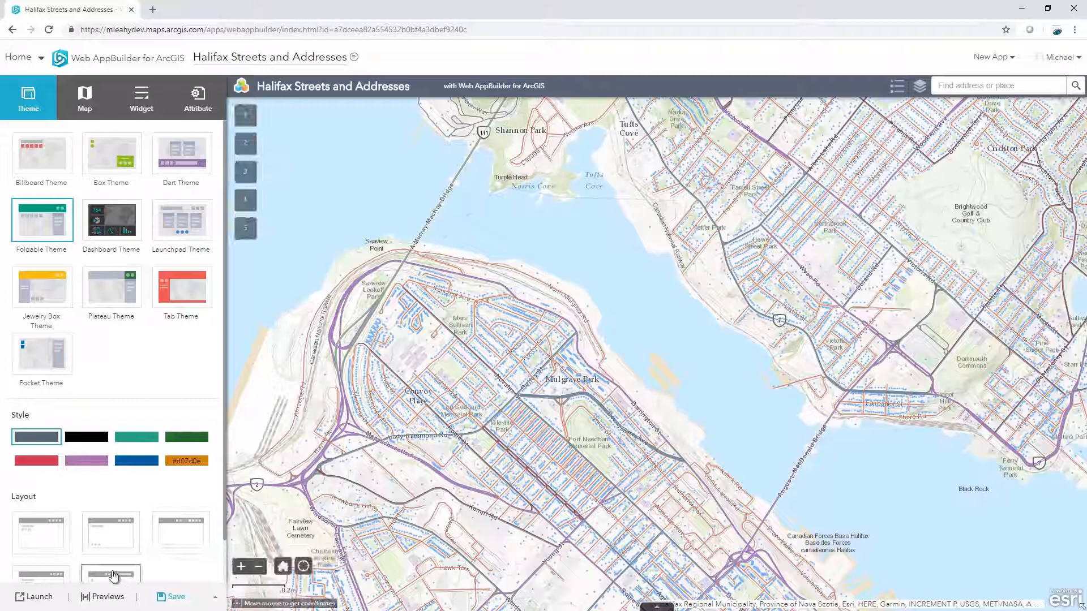
{"action": "left_click", "coordinate": [41, 532]}
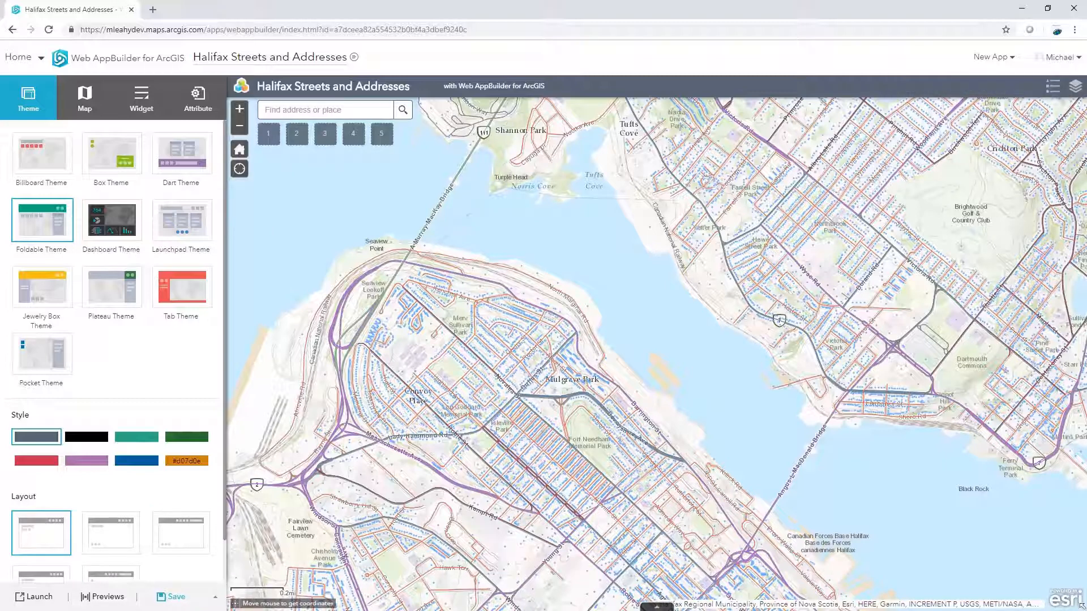
{"action": "left_click", "coordinate": [85, 95]}
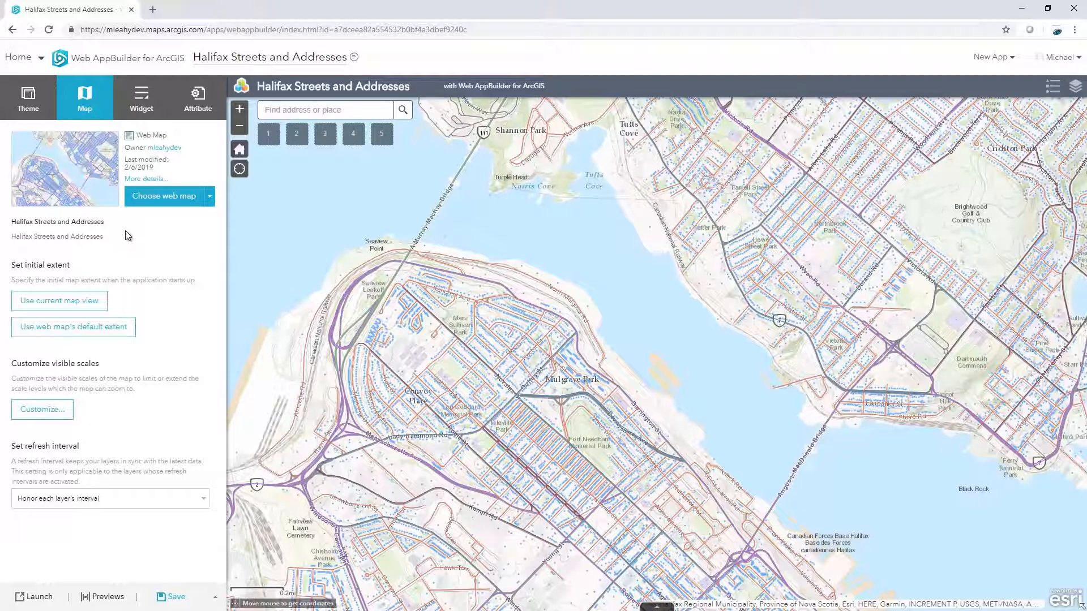
Step: Browse other web maps, keep the Halifax web map, and move to the widget settings
{"action": "left_click", "coordinate": [163, 196]}
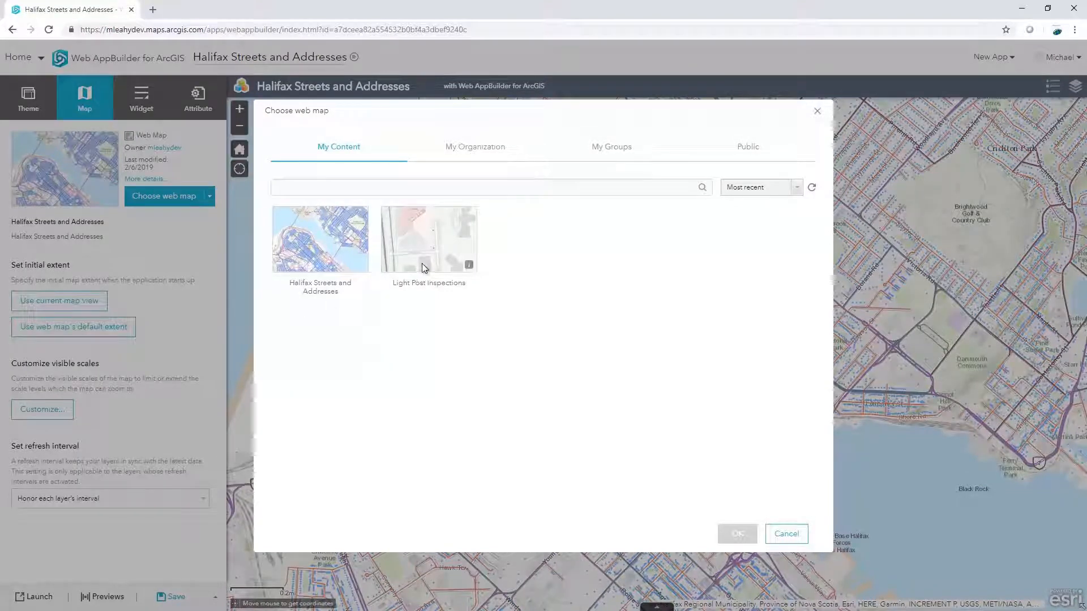
{"action": "mouse_move", "coordinate": [664, 238]}
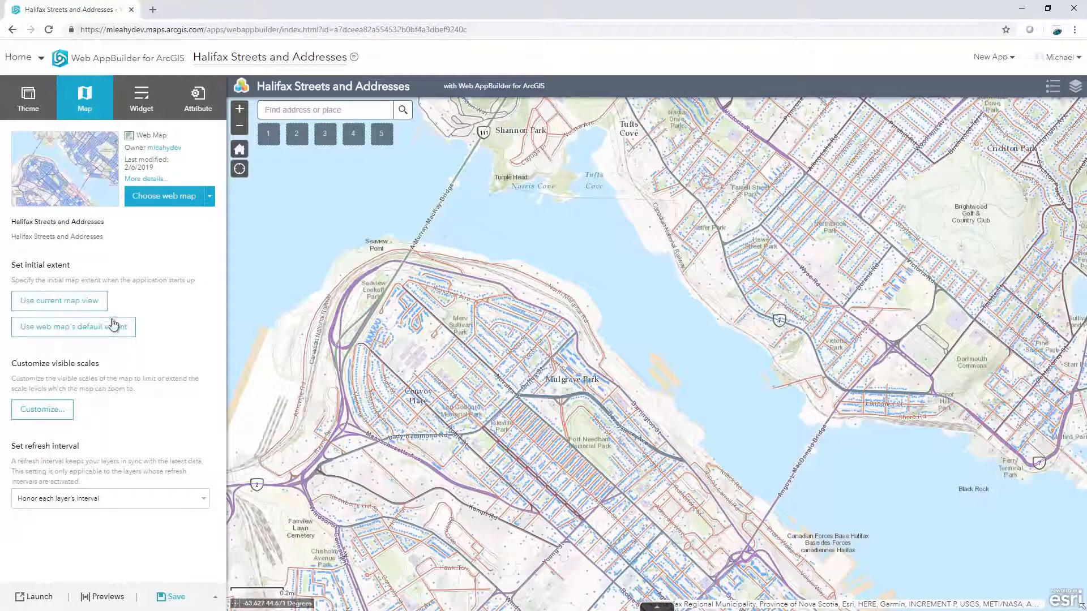
{"action": "mouse_move", "coordinate": [42, 410]}
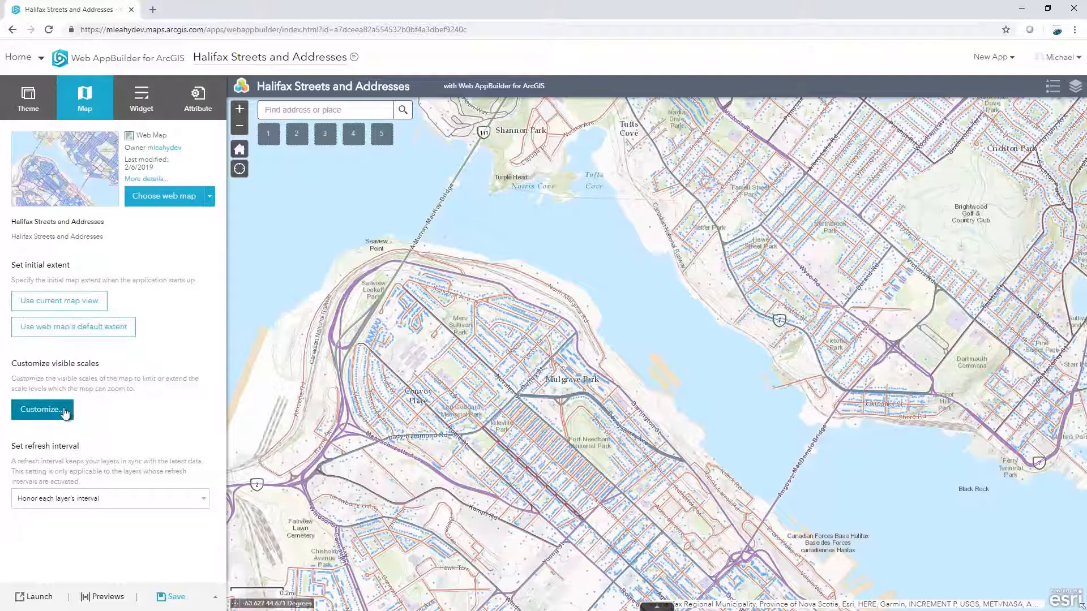
{"action": "mouse_move", "coordinate": [79, 499]}
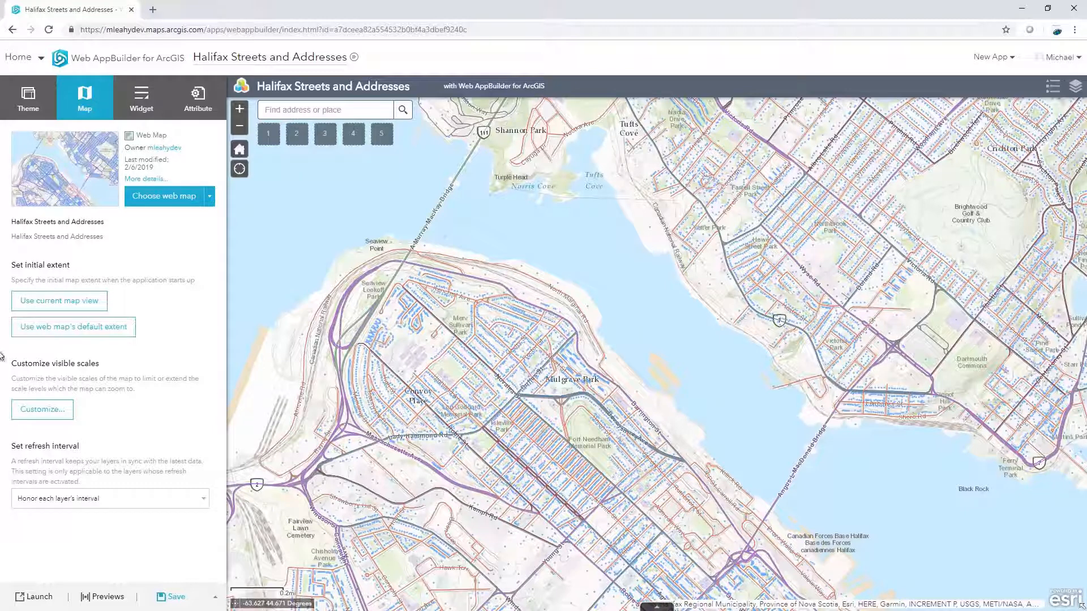
{"action": "left_click", "coordinate": [140, 97]}
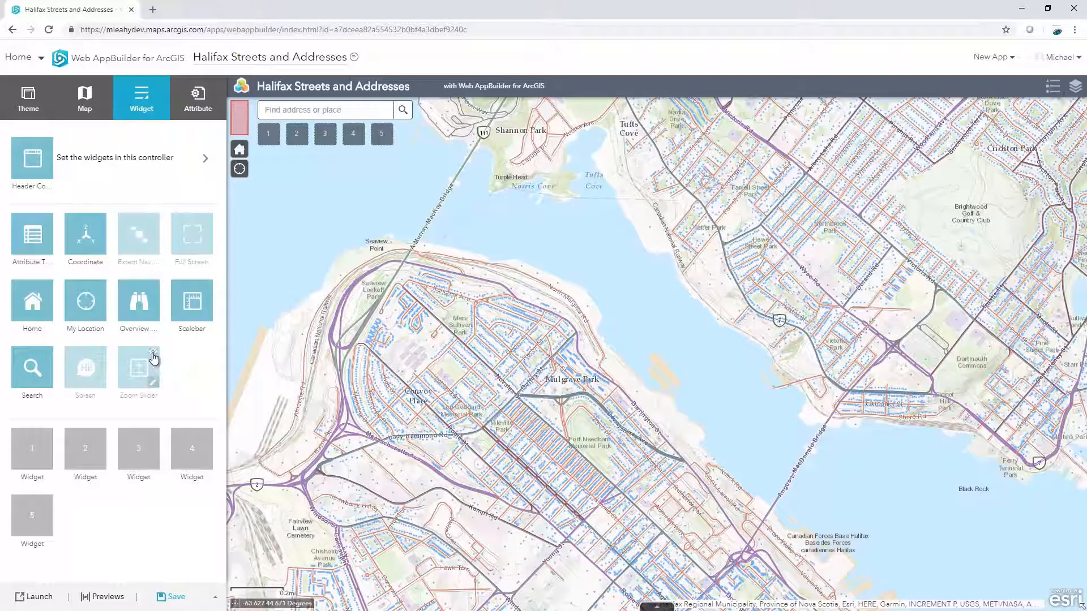
Step: Enable the Zoom Slider, add an About widget with default content to the header and test it
{"action": "left_click", "coordinate": [138, 365]}
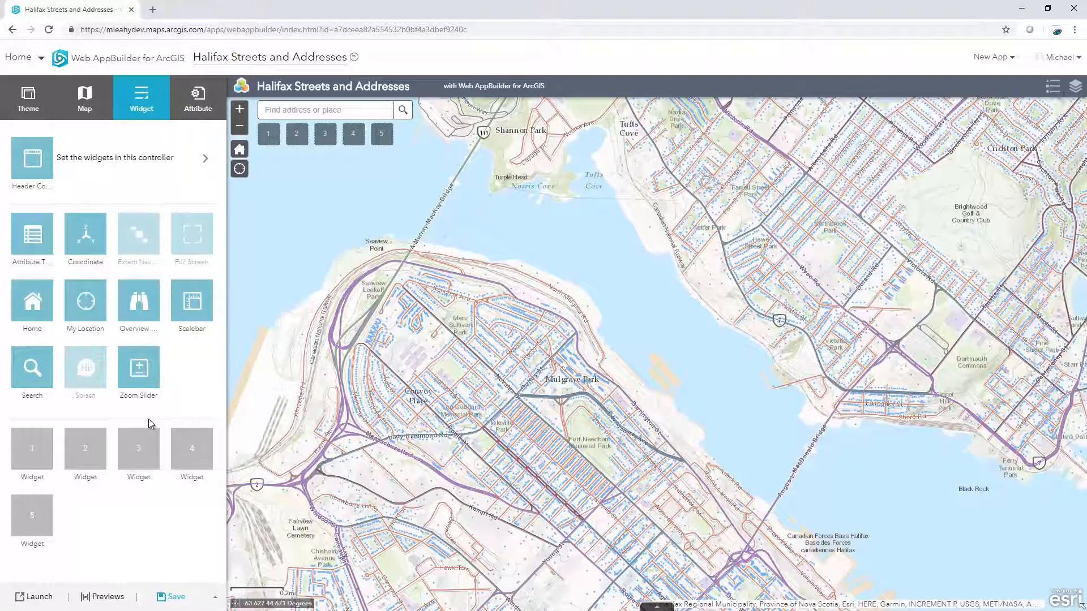
{"action": "mouse_move", "coordinate": [112, 163]}
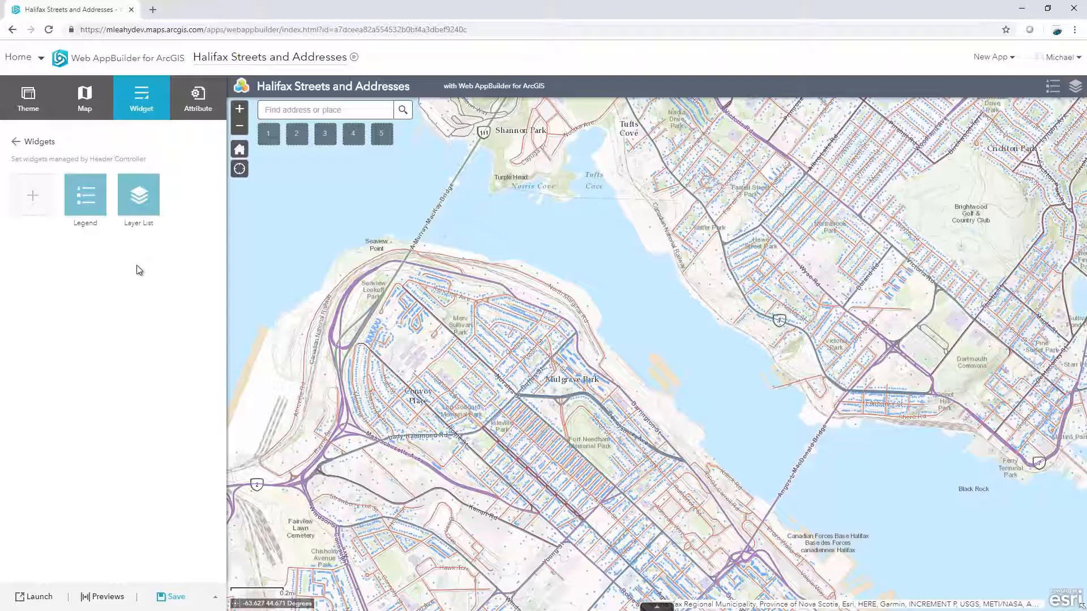
{"action": "left_click", "coordinate": [32, 195]}
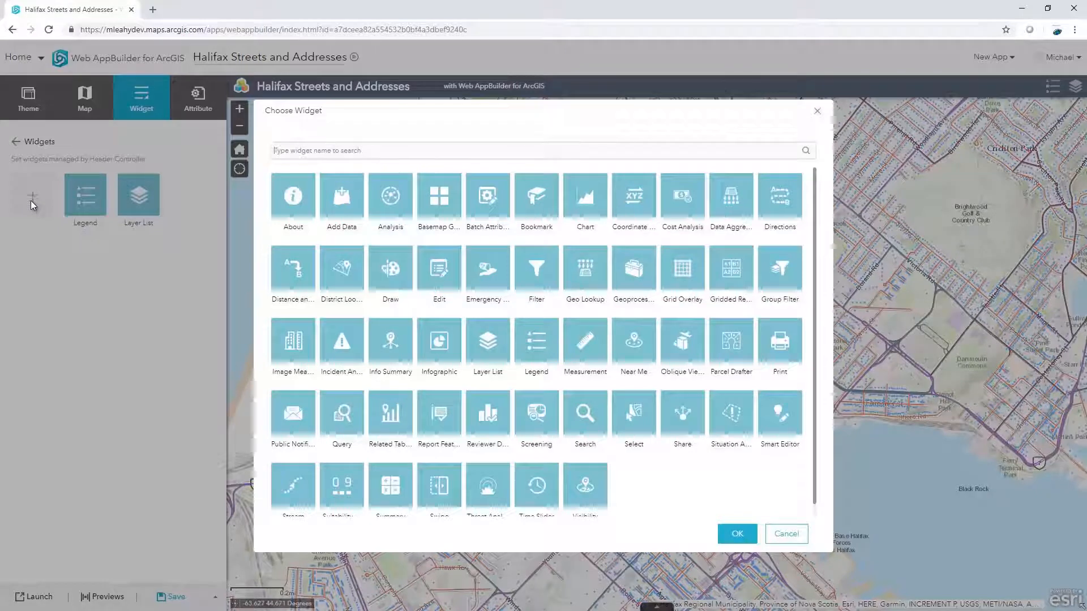
{"action": "left_click", "coordinate": [292, 195]}
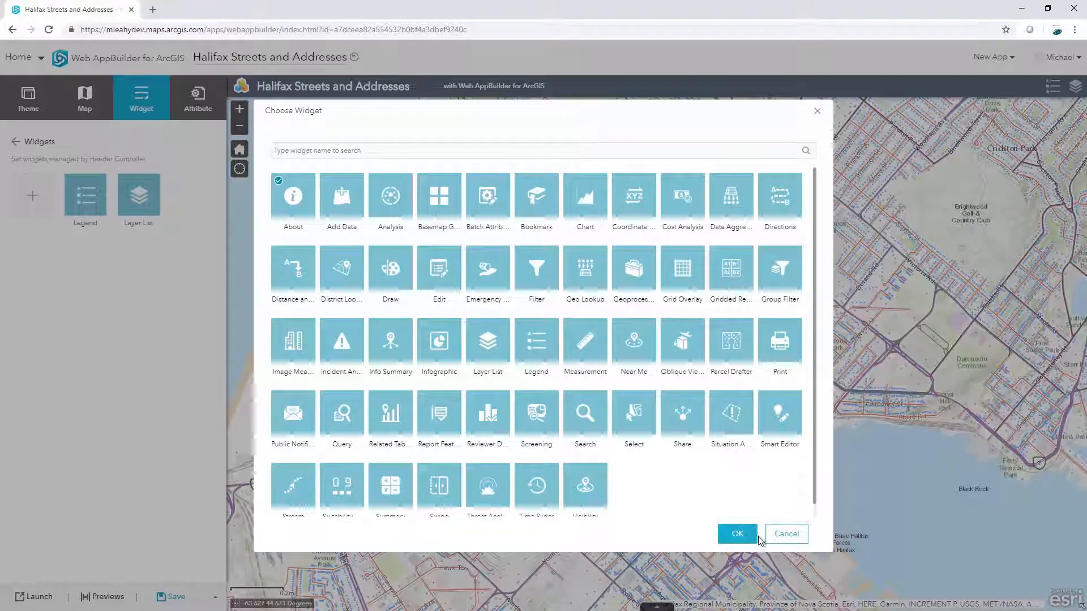
{"action": "left_click", "coordinate": [736, 533]}
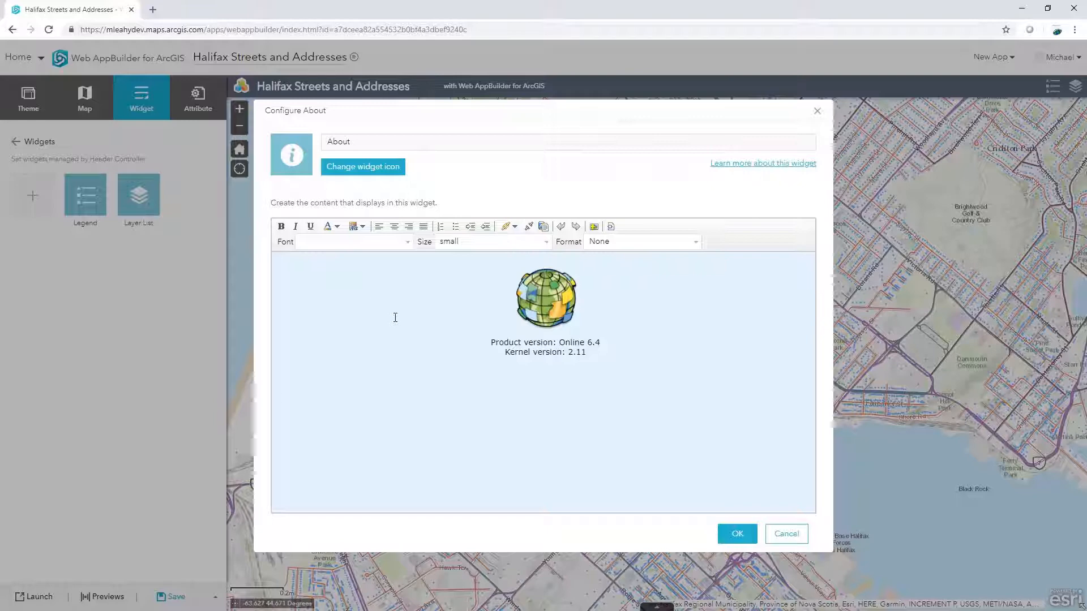
{"action": "mouse_move", "coordinate": [400, 330]}
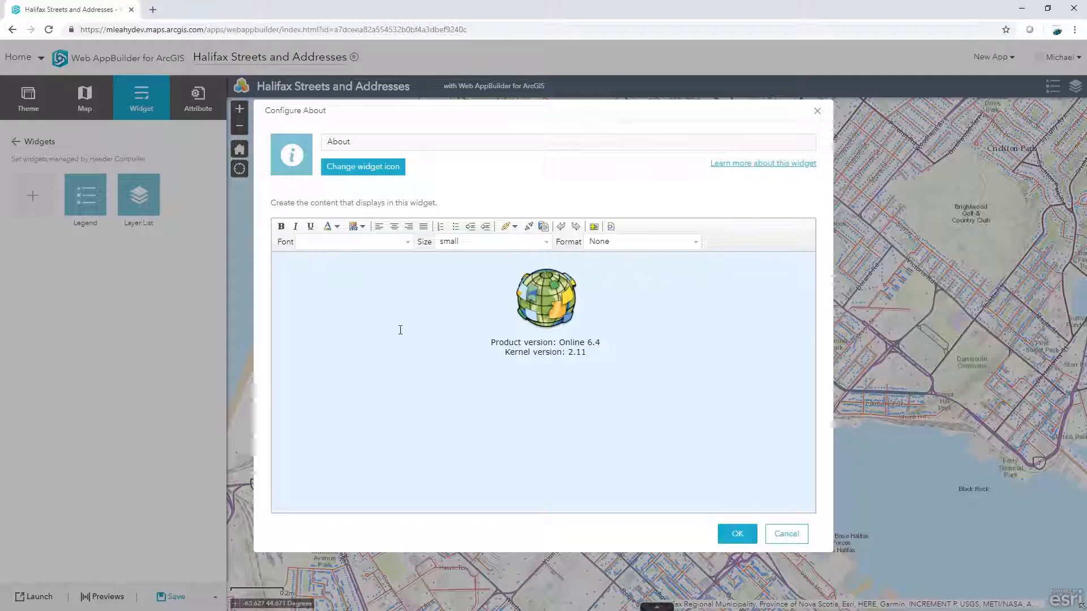
{"action": "left_click", "coordinate": [735, 533]}
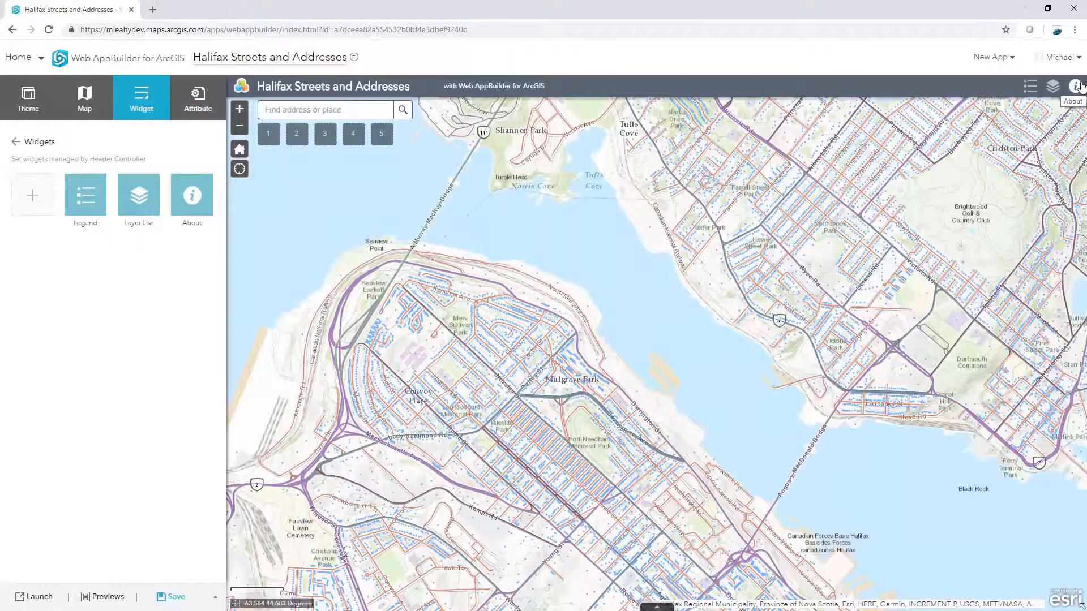
{"action": "left_click", "coordinate": [1079, 86]}
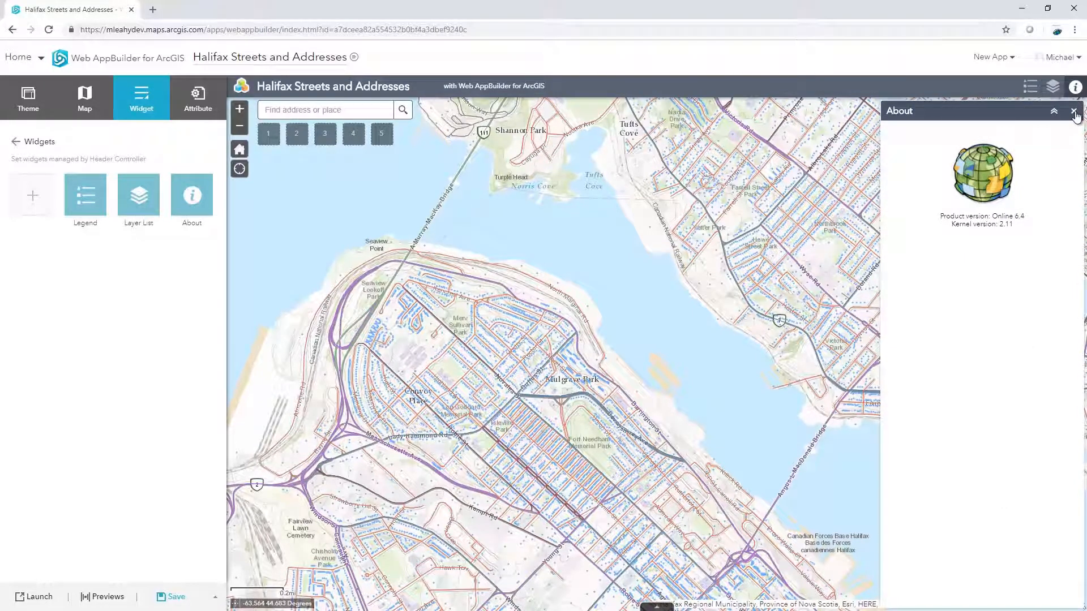
{"action": "left_click", "coordinate": [85, 97]}
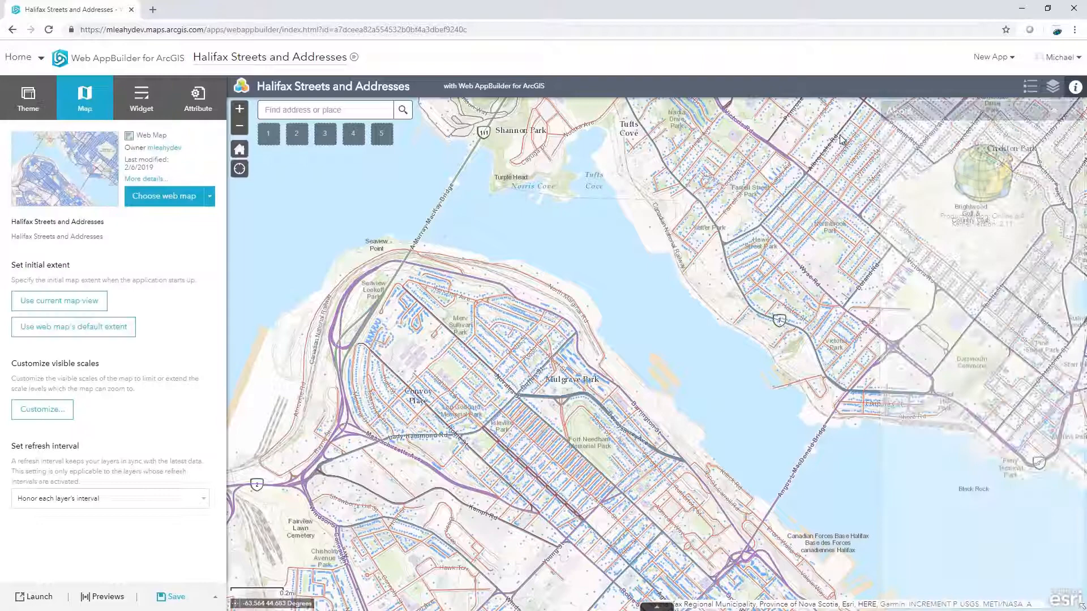
Step: Add a Bookmark widget to the first empty widget slot
{"action": "left_click", "coordinate": [141, 97]}
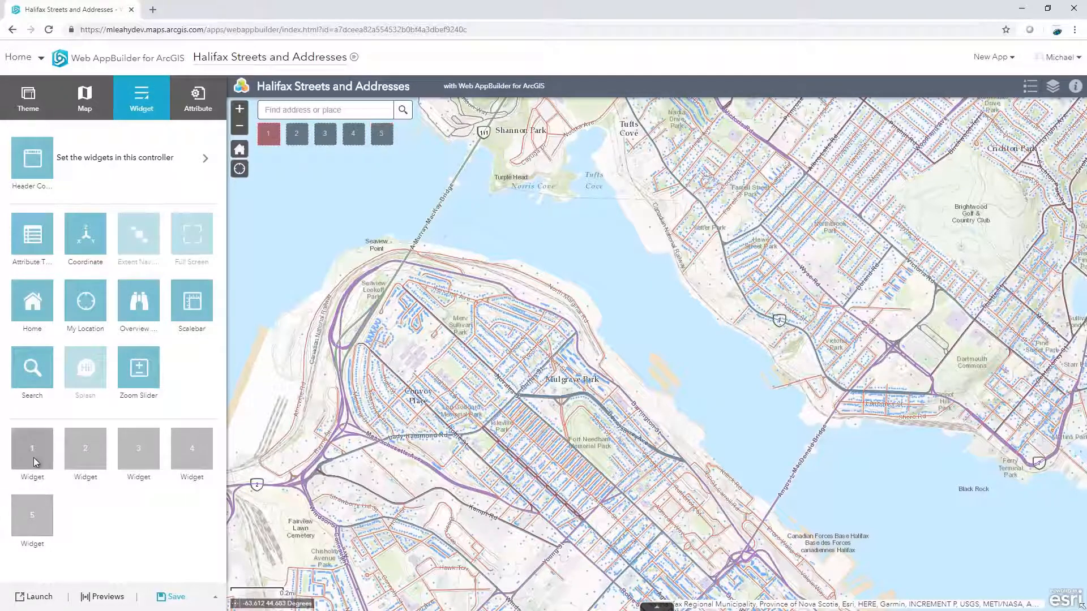
{"action": "left_click", "coordinate": [32, 448]}
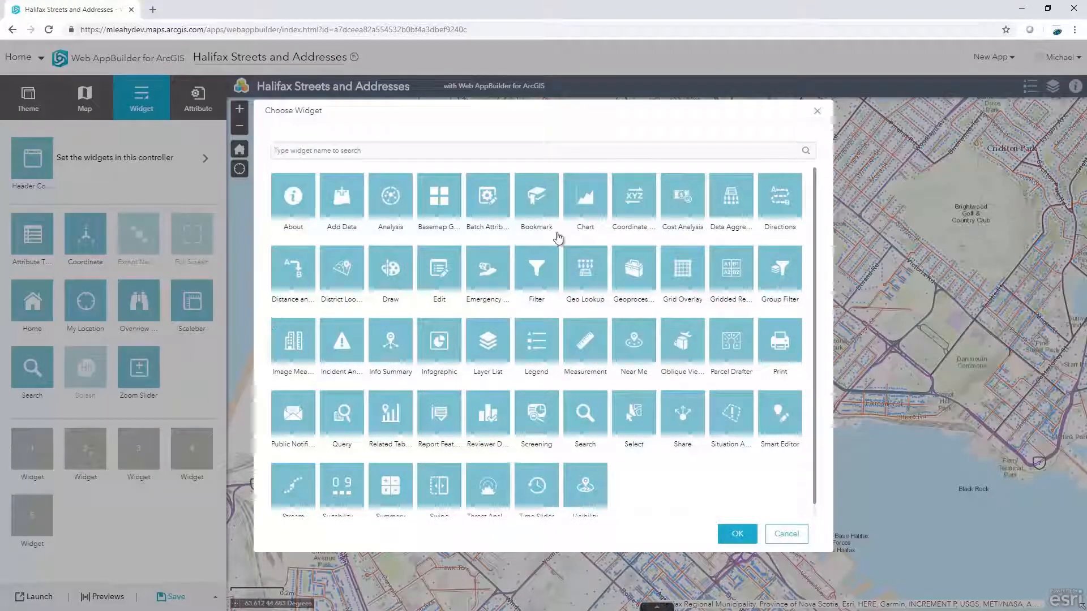
{"action": "left_click", "coordinate": [535, 194]}
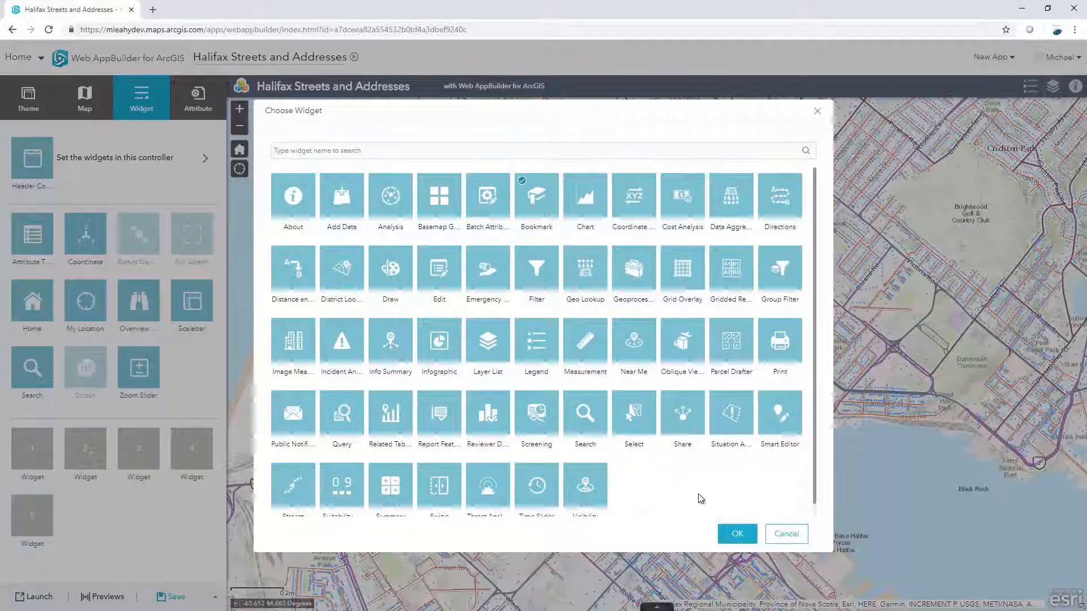
{"action": "left_click", "coordinate": [735, 533]}
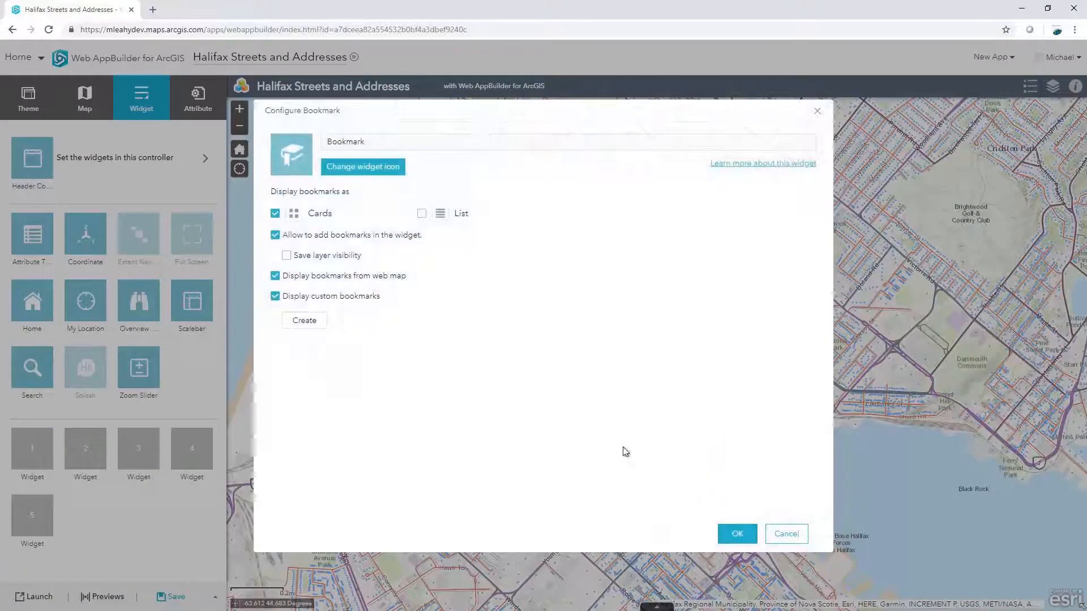
{"action": "mouse_move", "coordinate": [561, 405]}
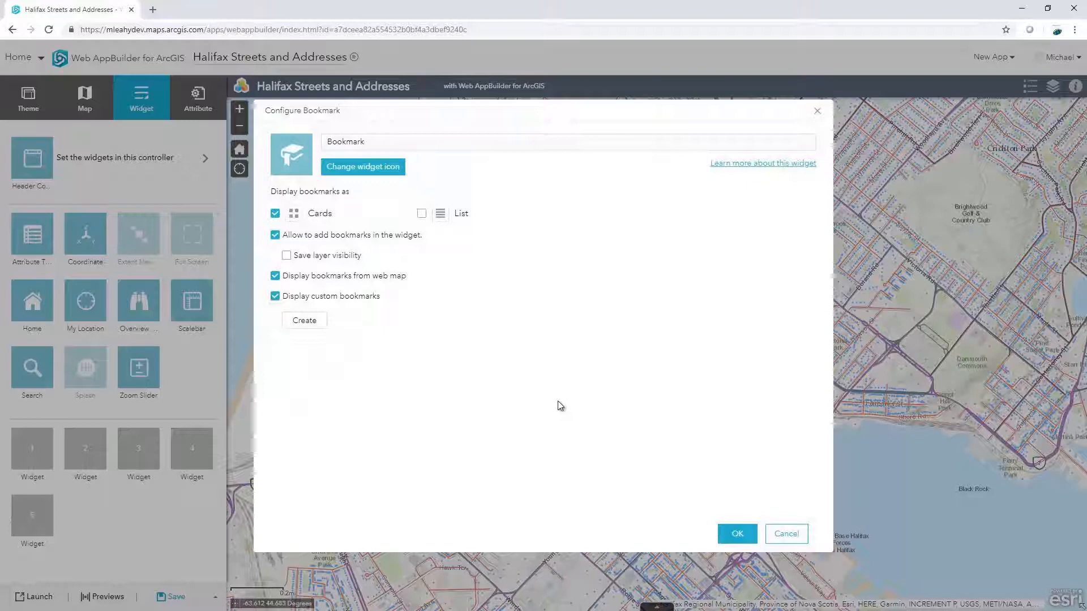
Step: Create a Home bookmark saving layer visibility with Civic_Addresses hidden, and test the Bookmark panel in the preview
{"action": "left_click", "coordinate": [304, 320]}
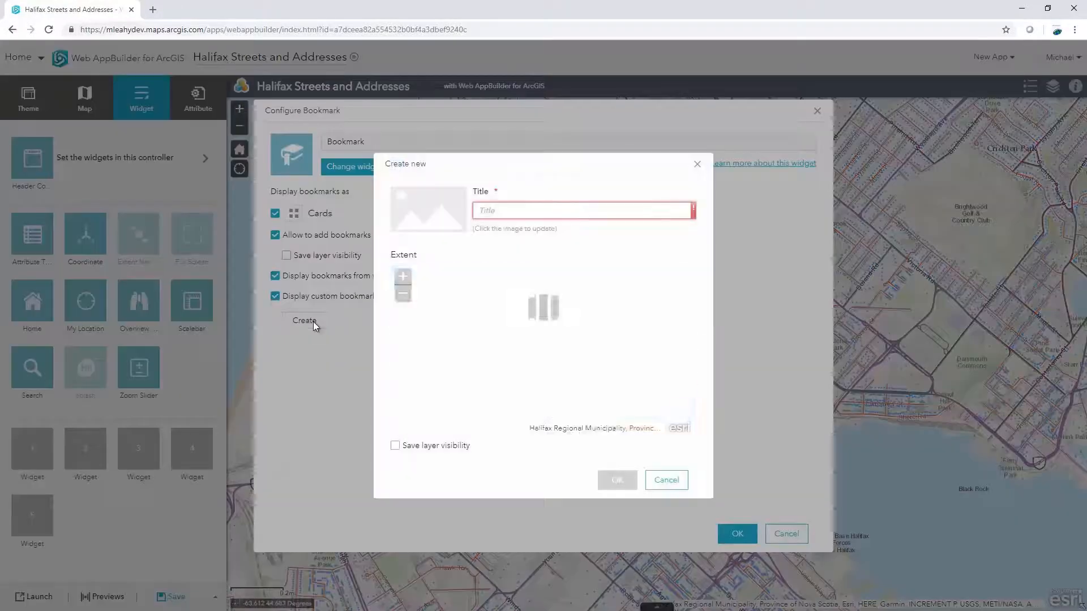
{"action": "left_click", "coordinate": [582, 211]}
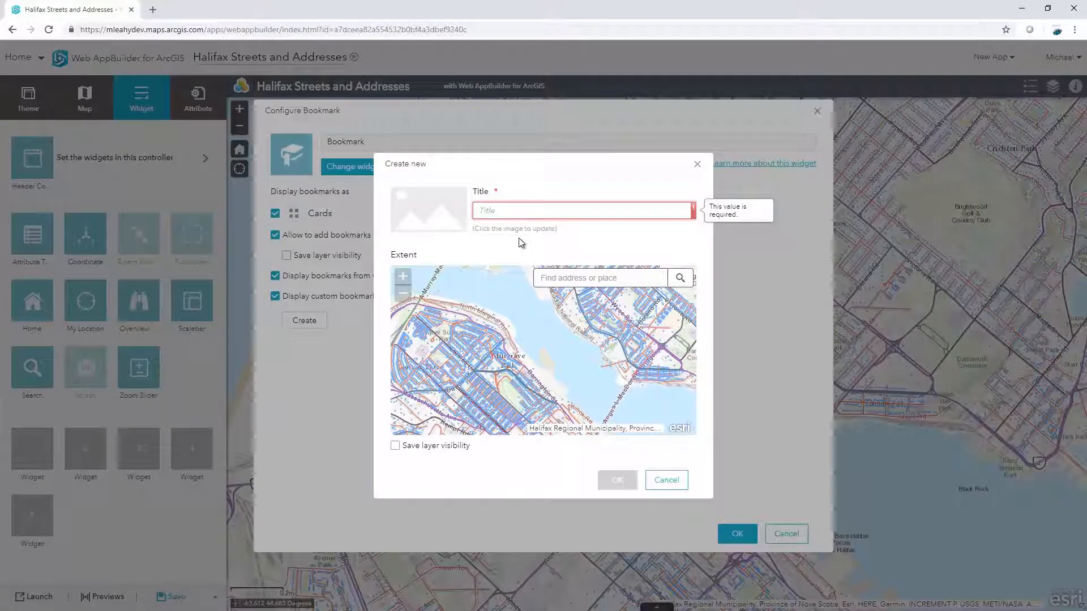
{"action": "type", "text": "Home"}
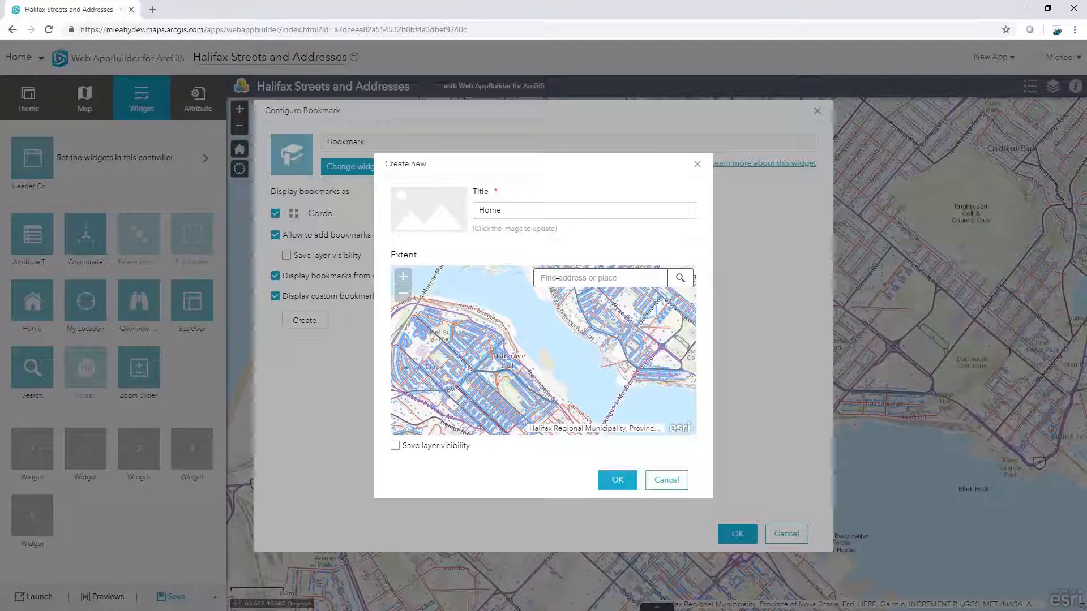
{"action": "left_click", "coordinate": [395, 446]}
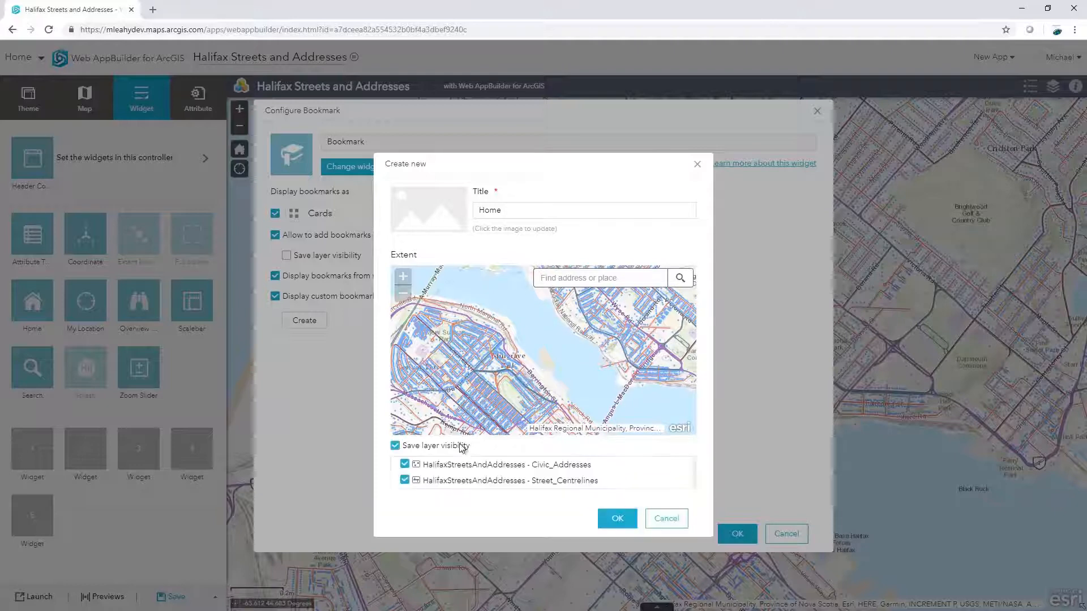
{"action": "left_click", "coordinate": [404, 464]}
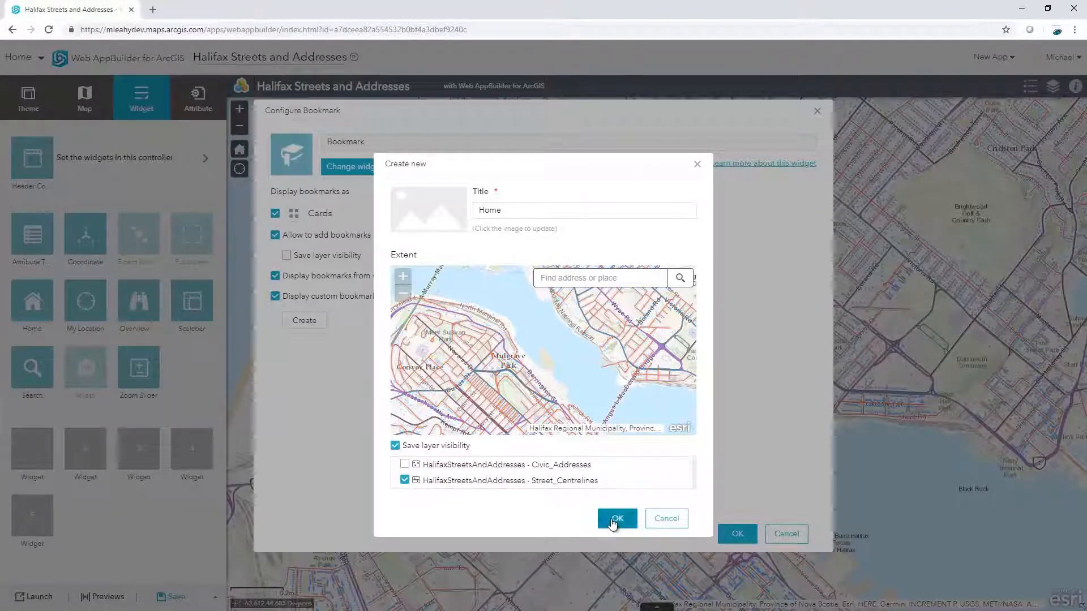
{"action": "left_click", "coordinate": [615, 518]}
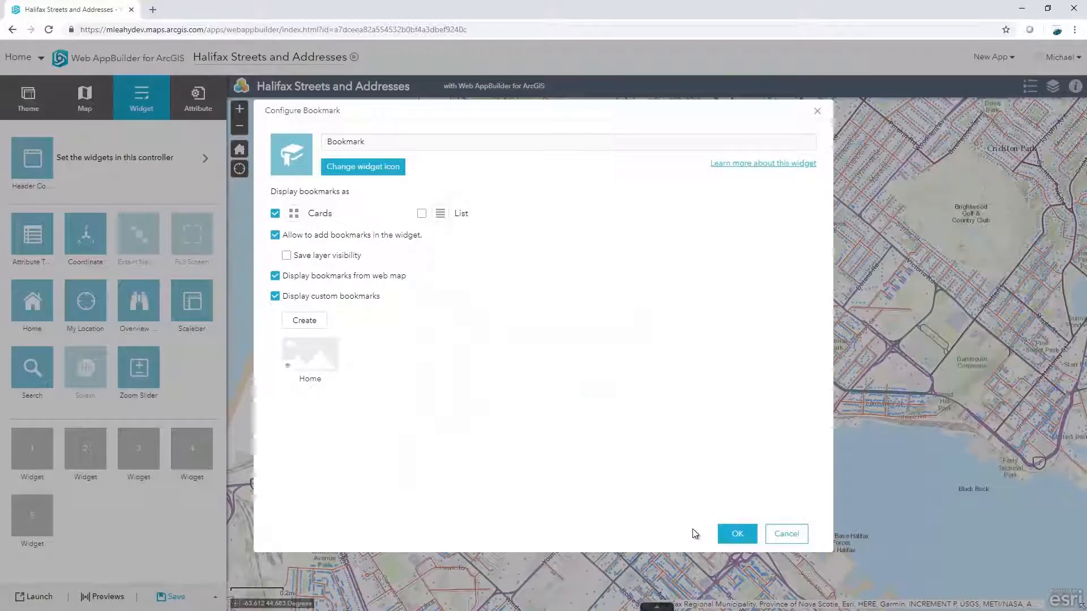
{"action": "left_click", "coordinate": [737, 533]}
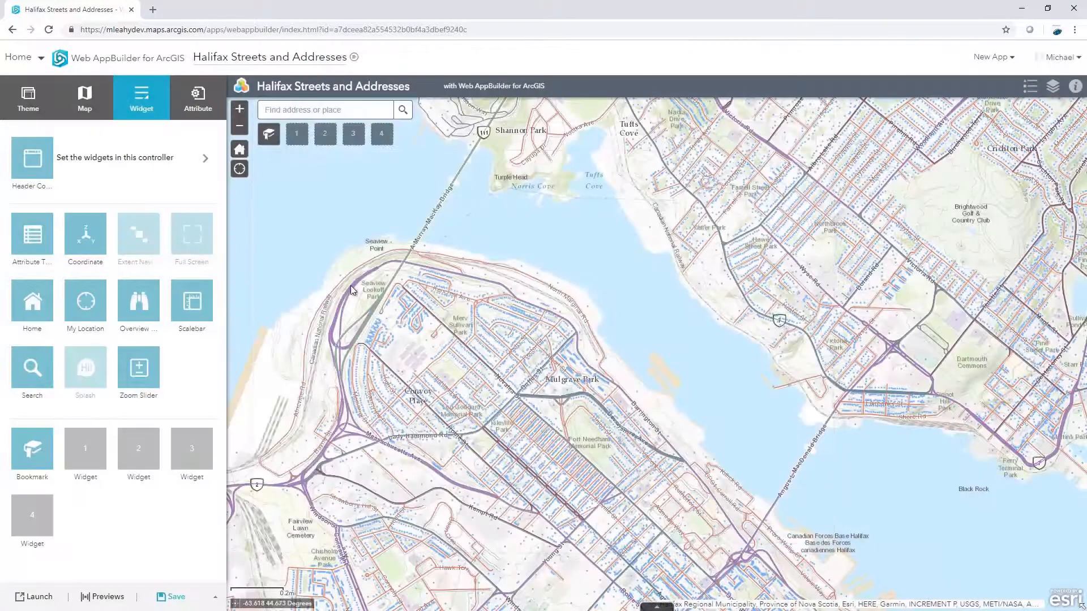
{"action": "left_click", "coordinate": [268, 134]}
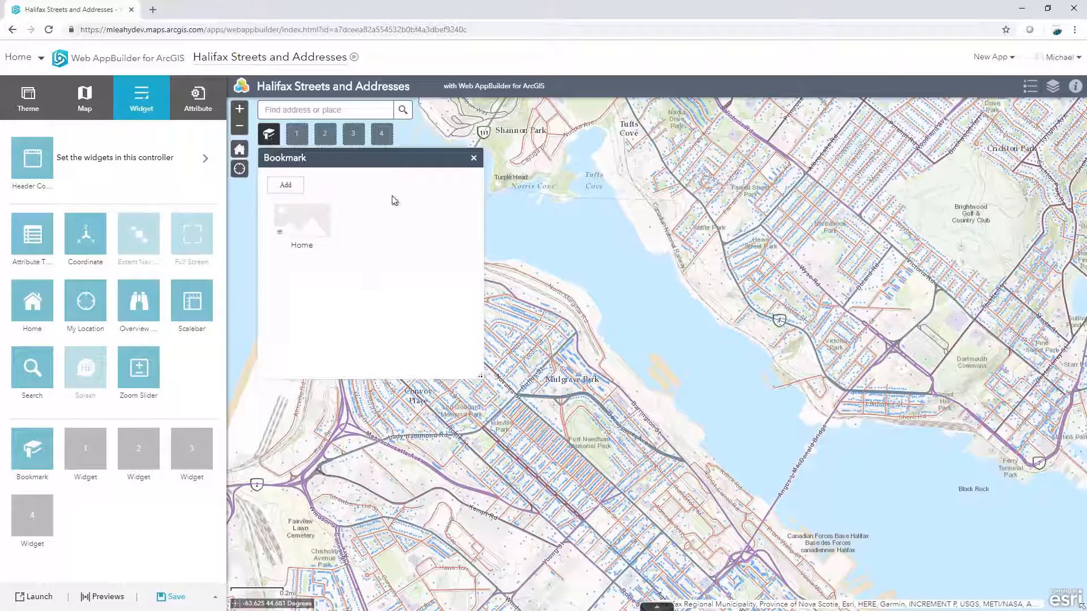
{"action": "left_click", "coordinate": [473, 159]}
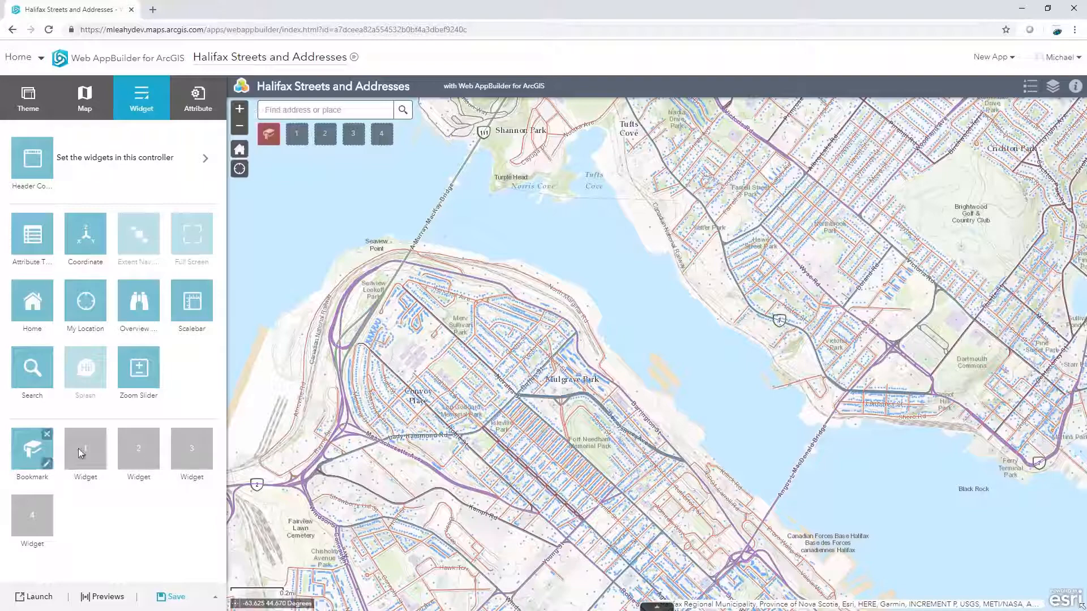
{"action": "left_click", "coordinate": [101, 597]}
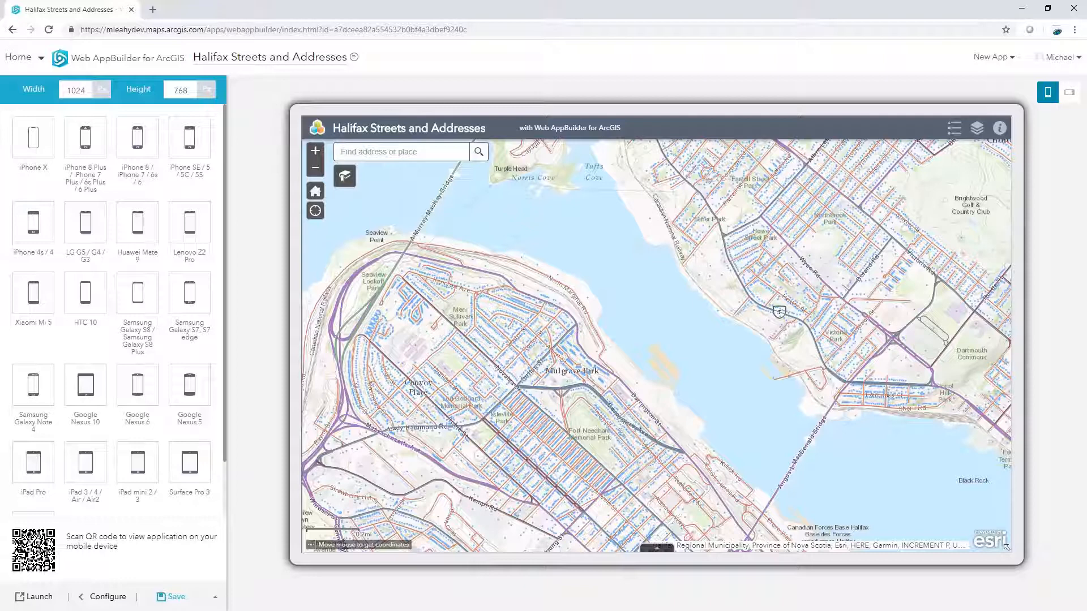
{"action": "mouse_move", "coordinate": [189, 389]}
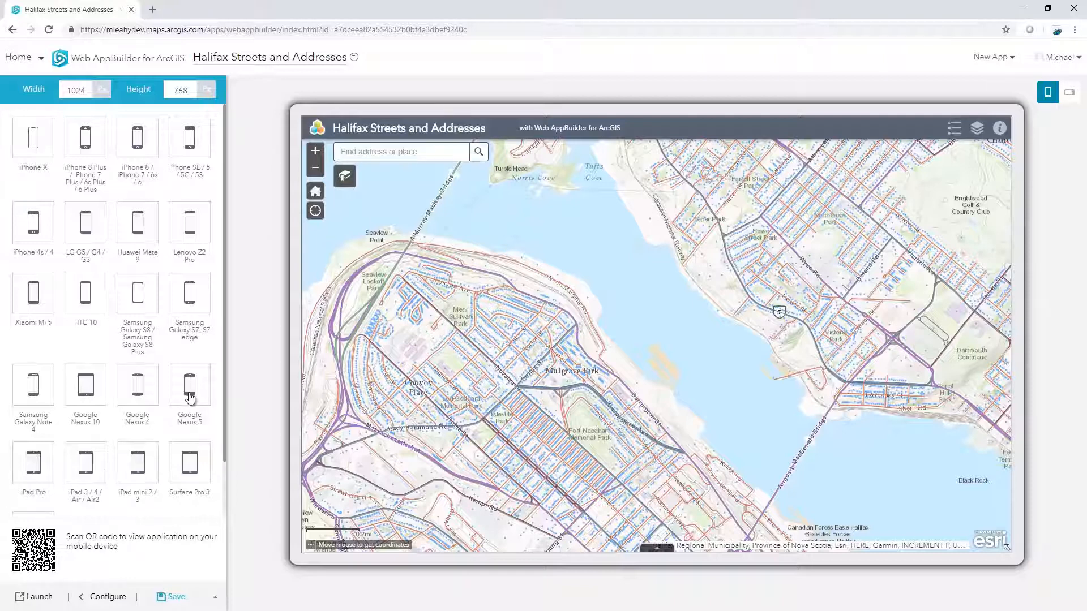
{"action": "left_click", "coordinate": [189, 384]}
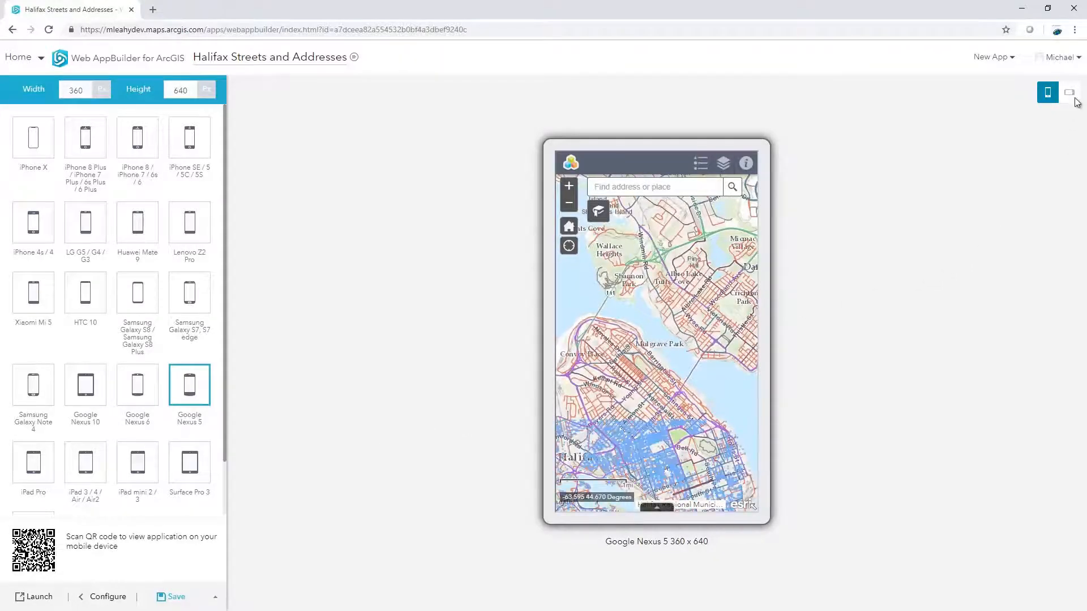
{"action": "left_click", "coordinate": [1070, 92]}
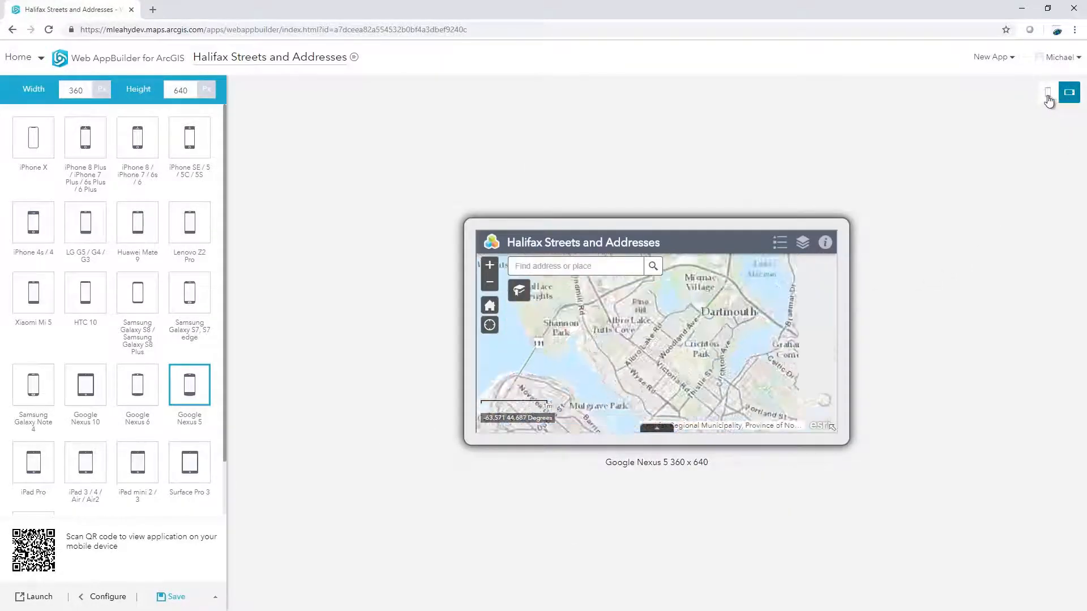
{"action": "left_click", "coordinate": [1047, 91]}
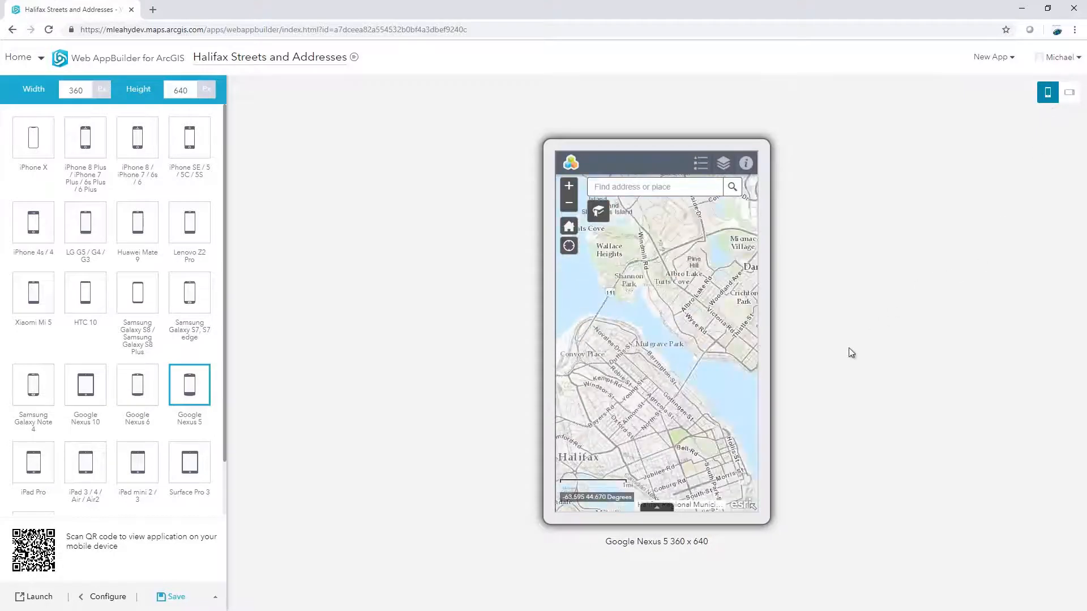
{"action": "left_click", "coordinate": [598, 211]}
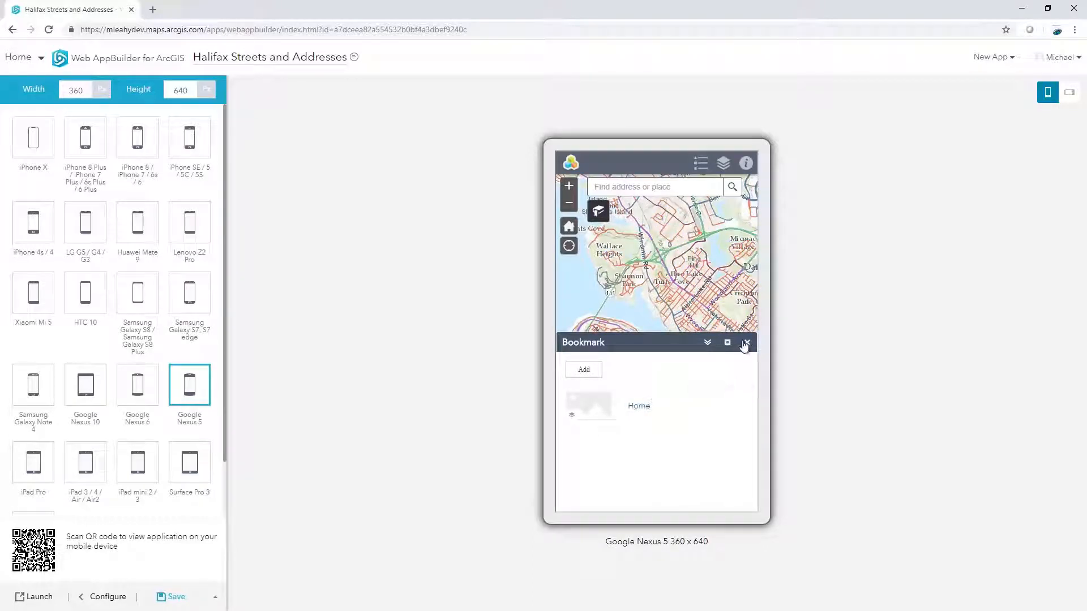
{"action": "left_click", "coordinate": [746, 342]}
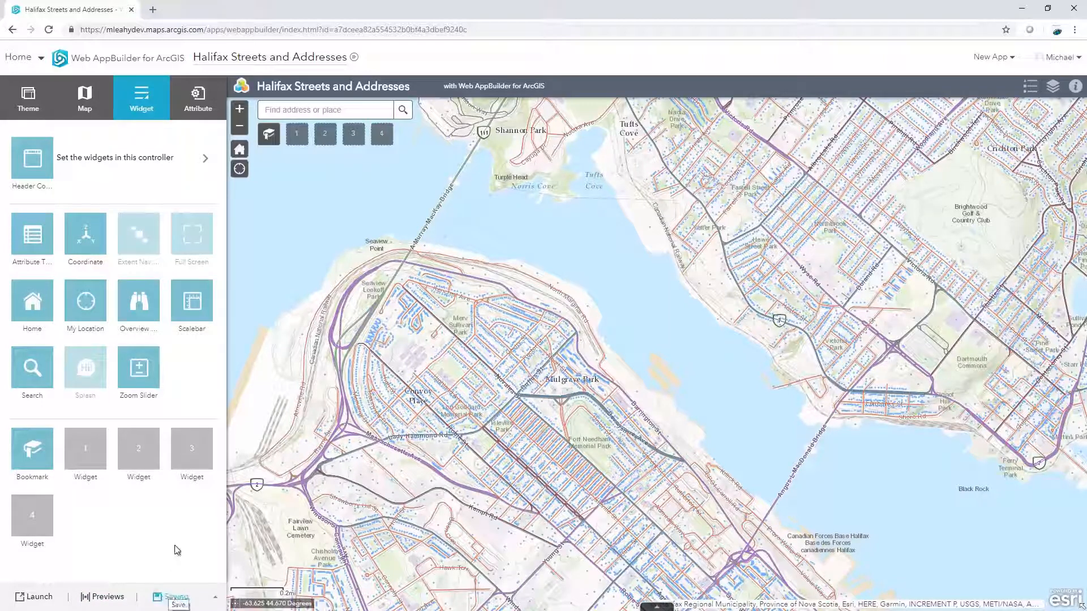
Step: Save the app, go to My Content and open the Halifax Streets and Addresses app item
{"action": "left_click", "coordinate": [173, 596]}
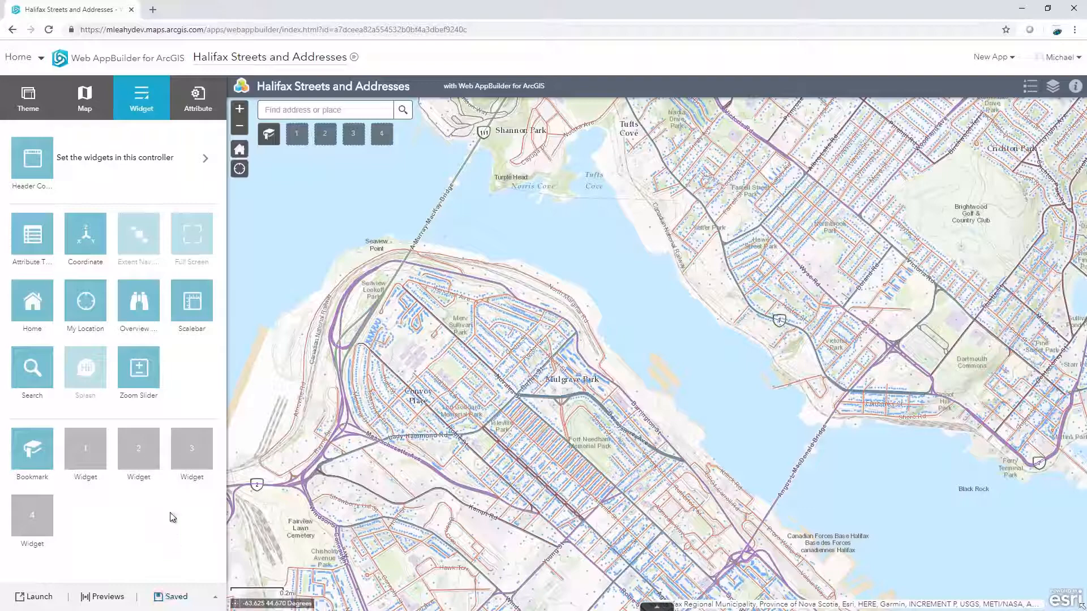
{"action": "left_click", "coordinate": [19, 57]}
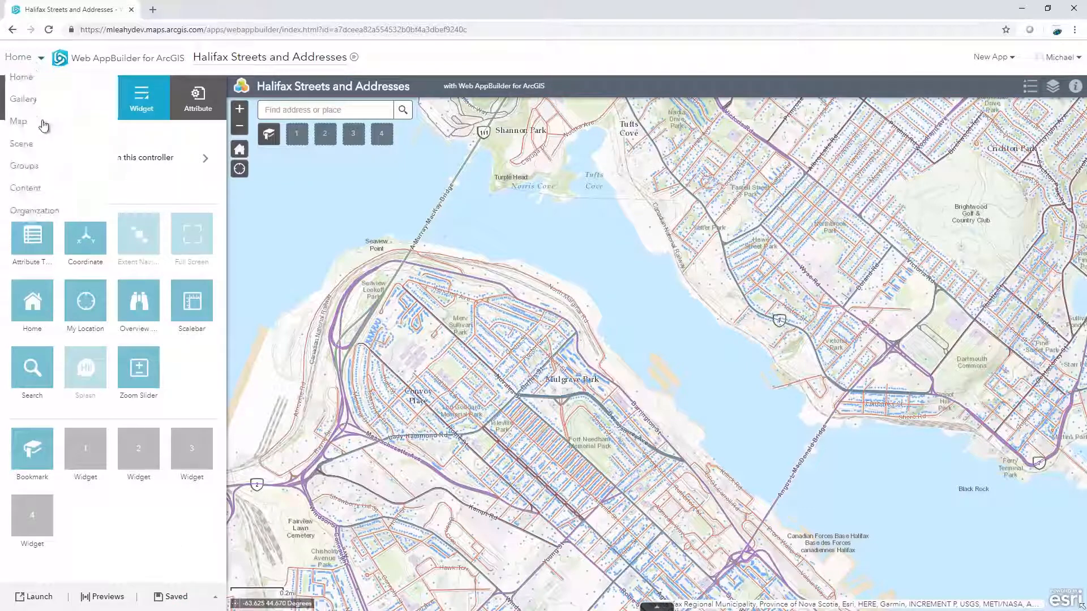
{"action": "left_click", "coordinate": [25, 188]}
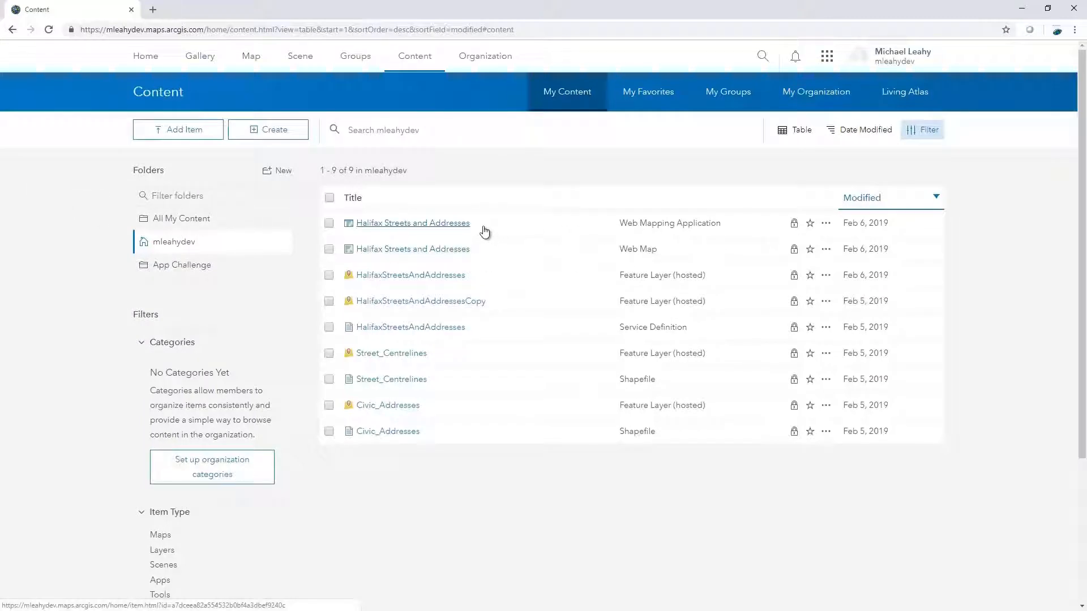
{"action": "mouse_move", "coordinate": [510, 233]}
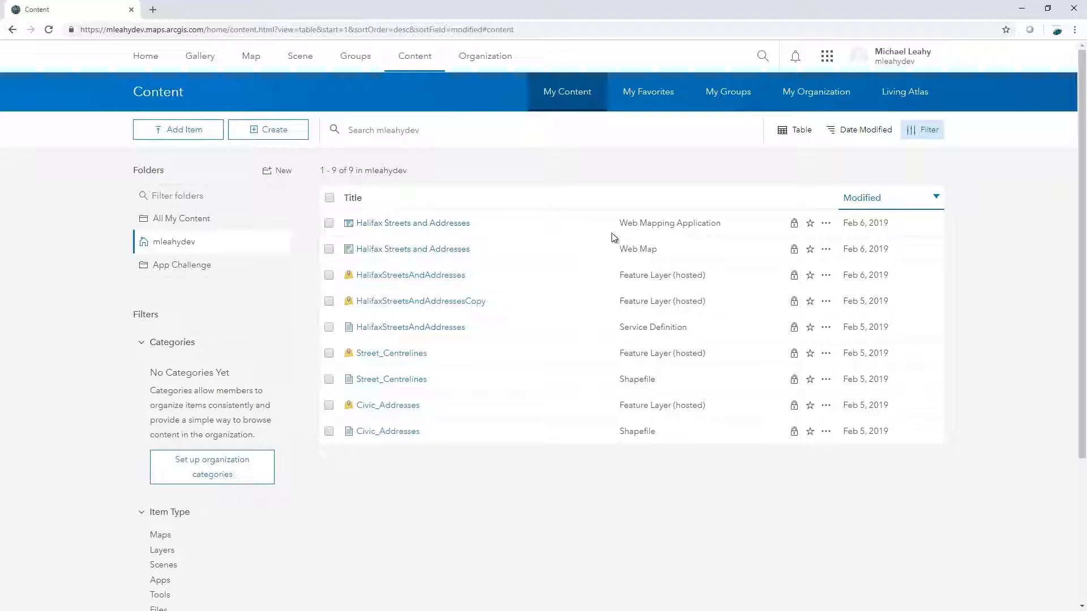
{"action": "left_click", "coordinate": [412, 223]}
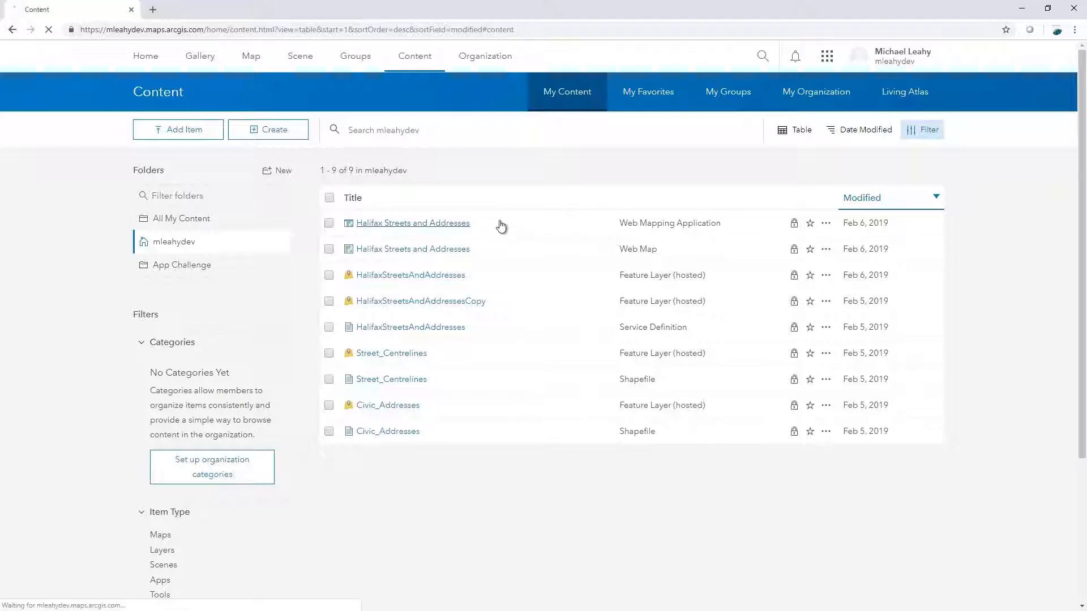
{"action": "left_click", "coordinate": [412, 223]}
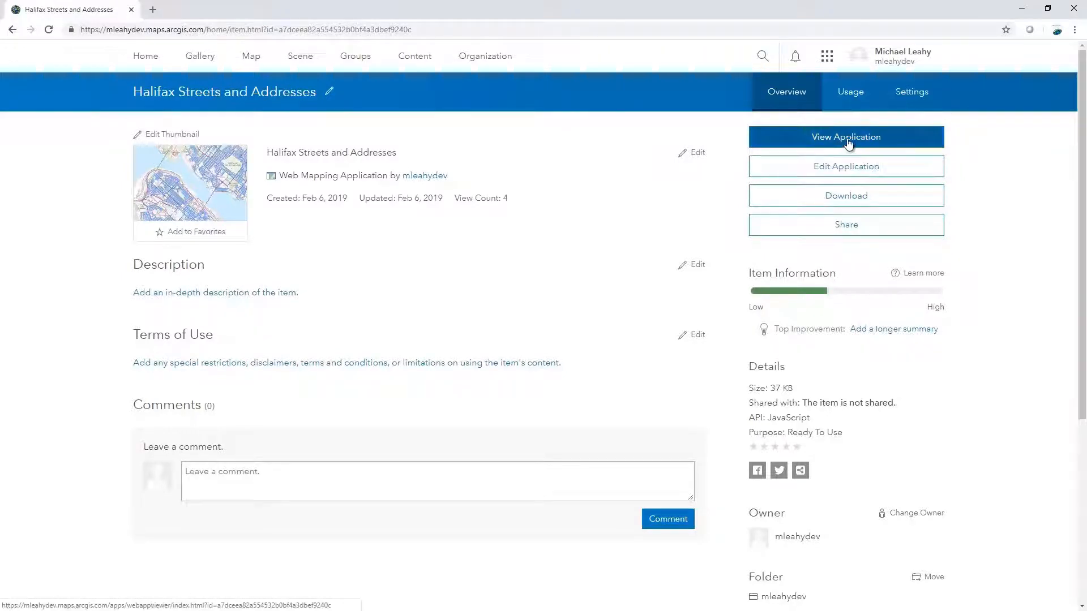
Step: Launch the finished Halifax app in a new tab, then close it to return to the item page
{"action": "left_click", "coordinate": [845, 137]}
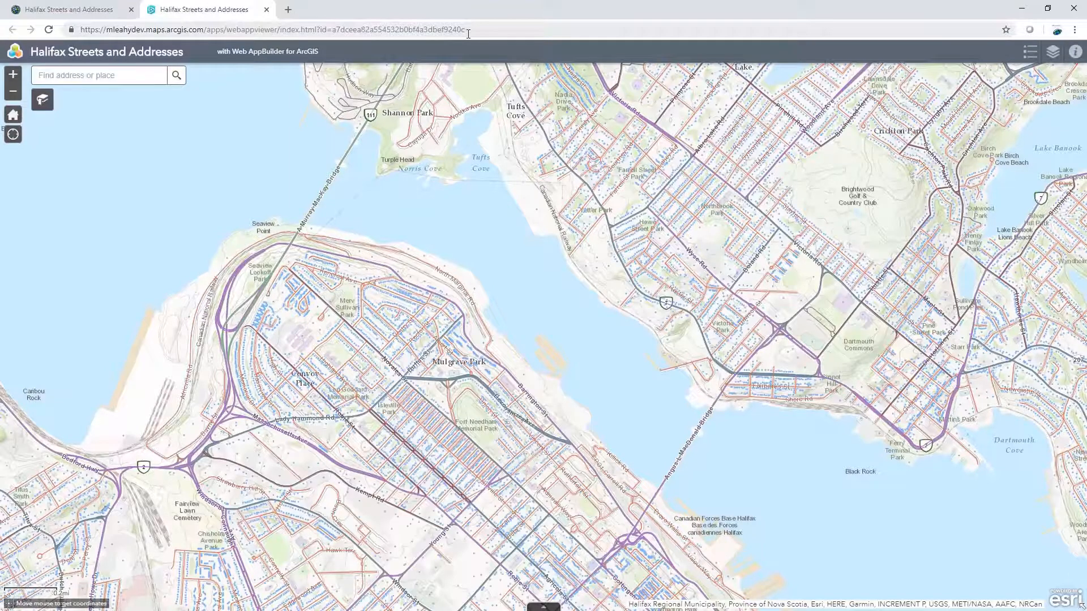
{"action": "left_click", "coordinate": [271, 29]}
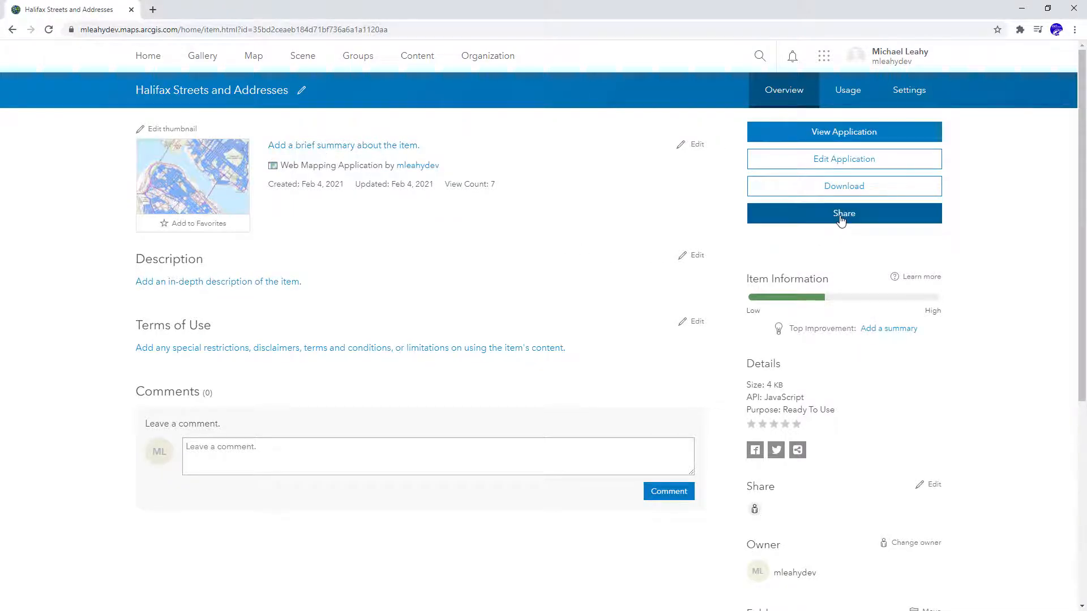
{"action": "left_click", "coordinate": [843, 213]}
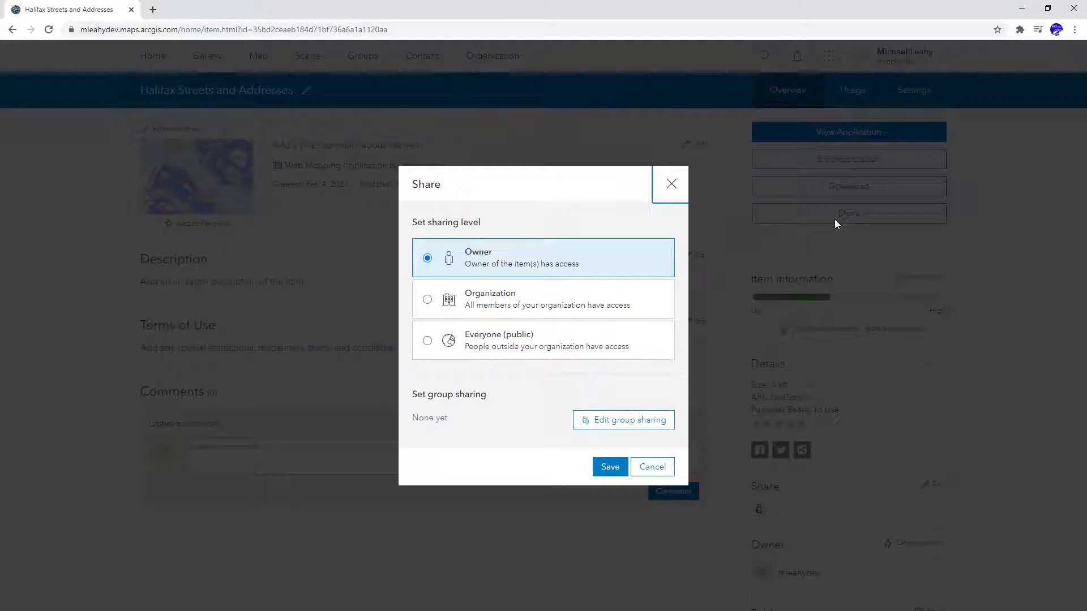
{"action": "mouse_move", "coordinate": [719, 281]}
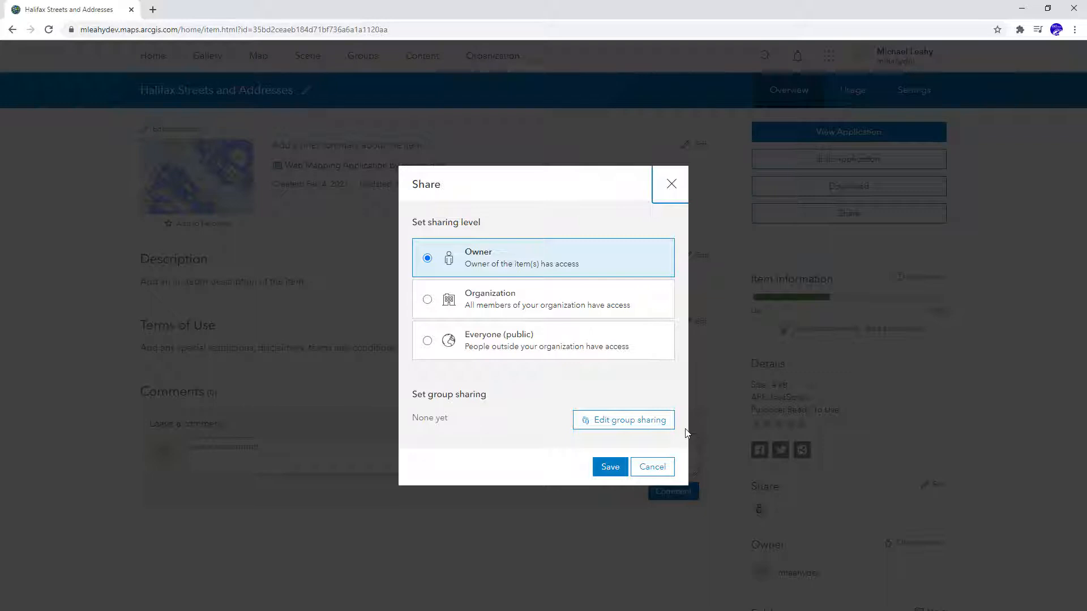
{"action": "mouse_move", "coordinate": [669, 184]}
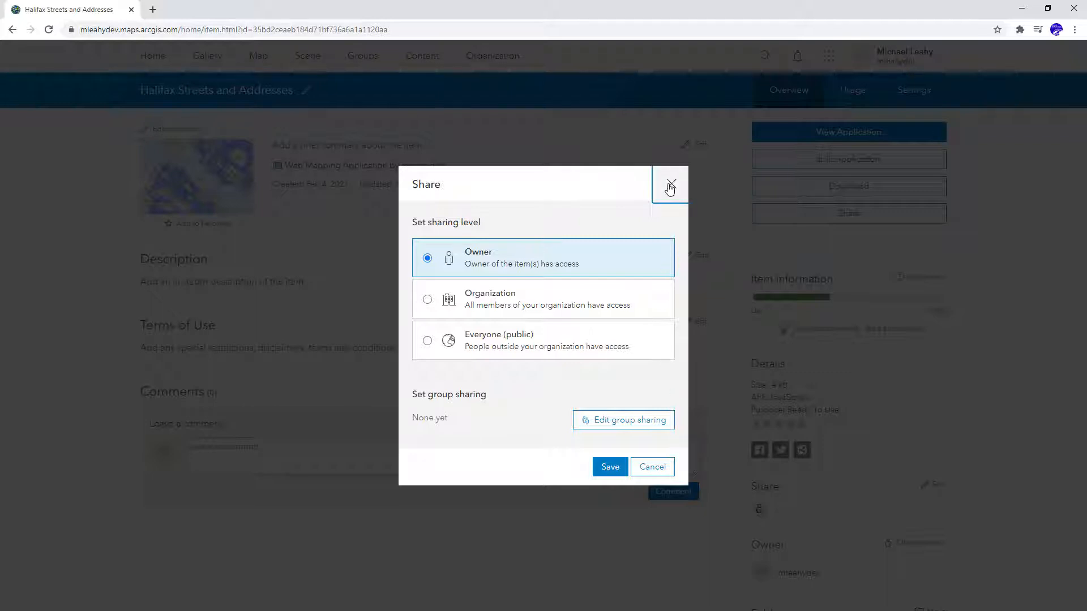
{"action": "left_click", "coordinate": [669, 184]}
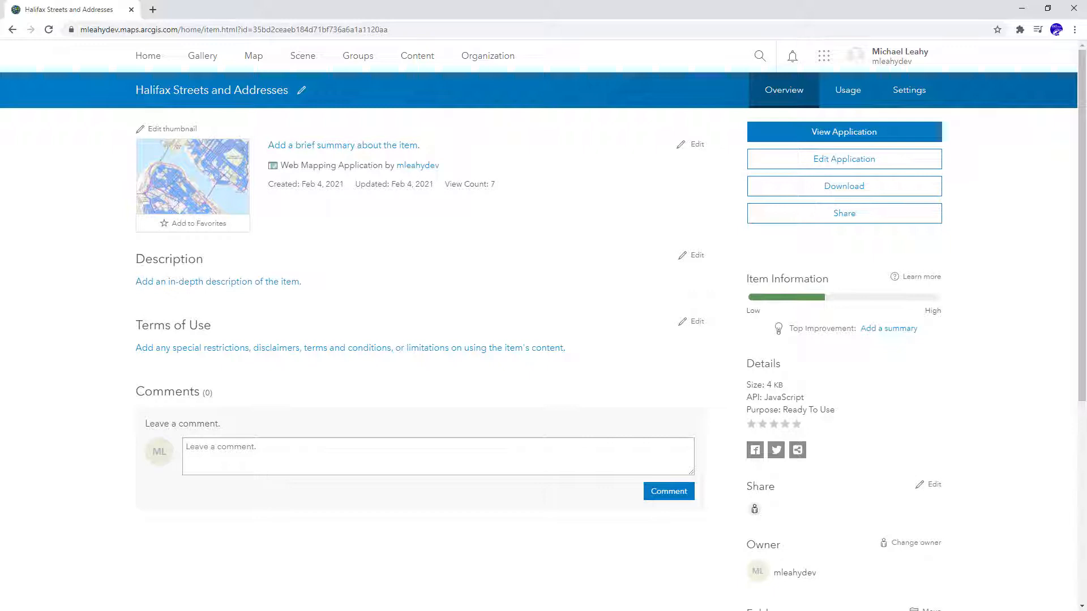
{"action": "mouse_move", "coordinate": [1075, 387]}
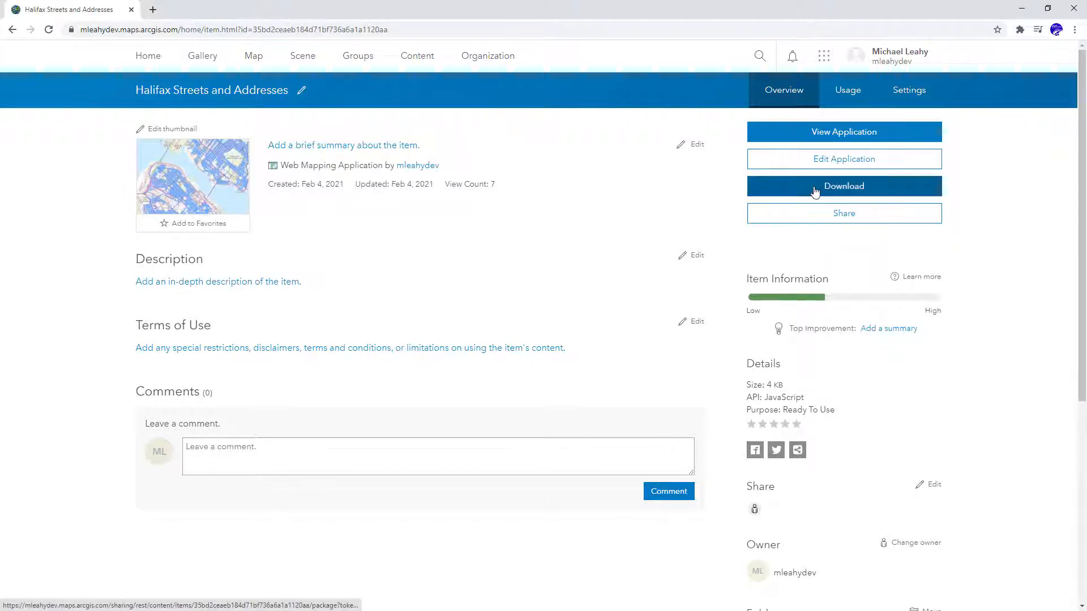
Step: Download the Halifax Streets and Addresses app as a package from its item page
{"action": "left_click", "coordinate": [842, 186]}
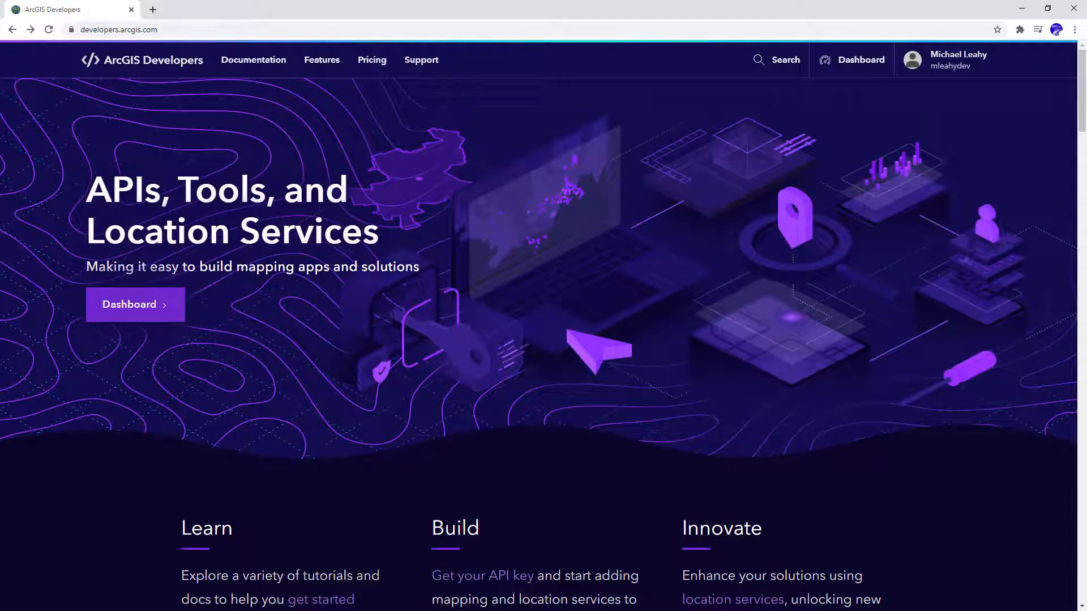
Step: From the Documentation listing under Web APIs, open the ArcGIS Web AppBuilder developer page
{"action": "left_click", "coordinate": [253, 60]}
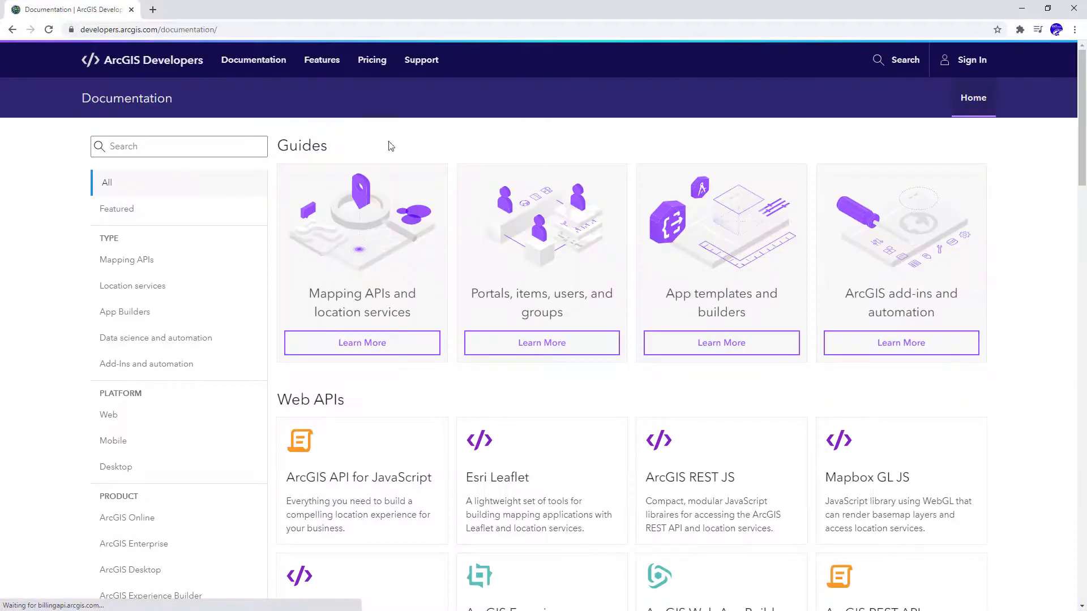
{"action": "scroll", "scroll_direction": "down", "scroll_amount": 3}
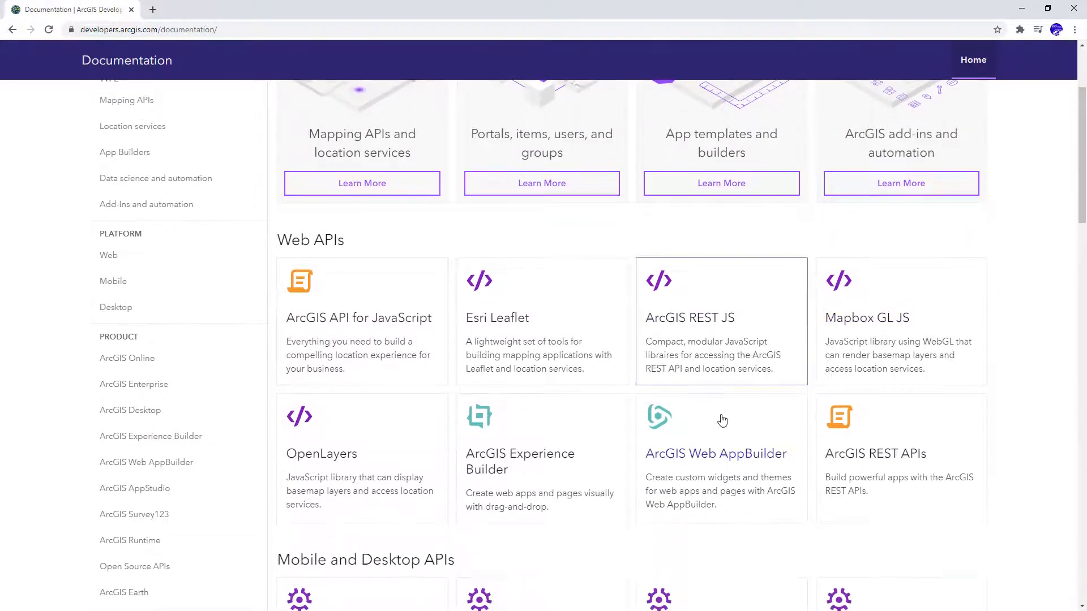
{"action": "left_click", "coordinate": [715, 453]}
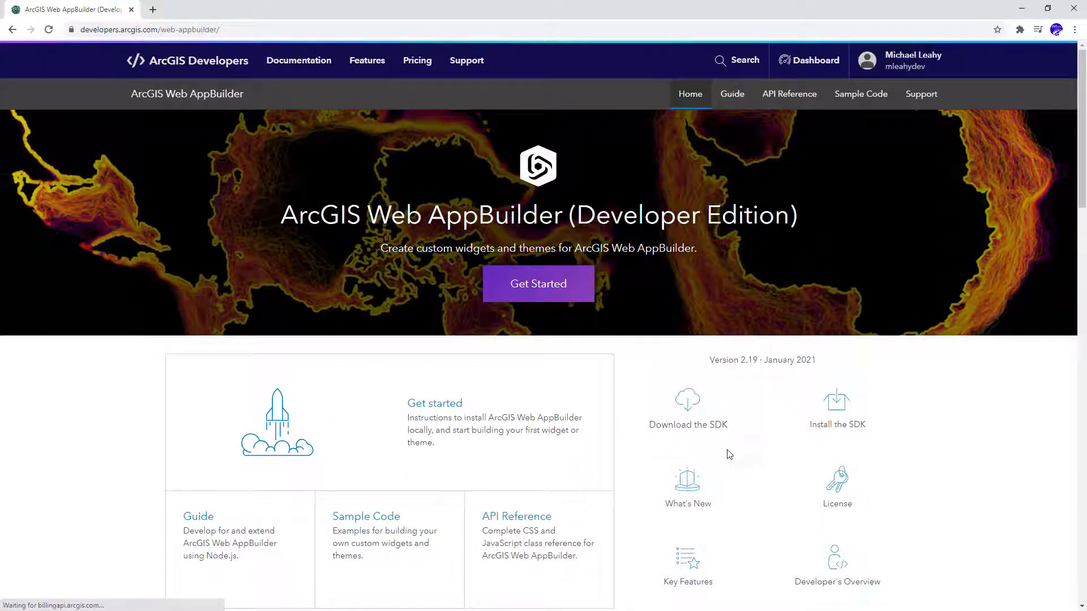
{"action": "mouse_move", "coordinate": [432, 489]}
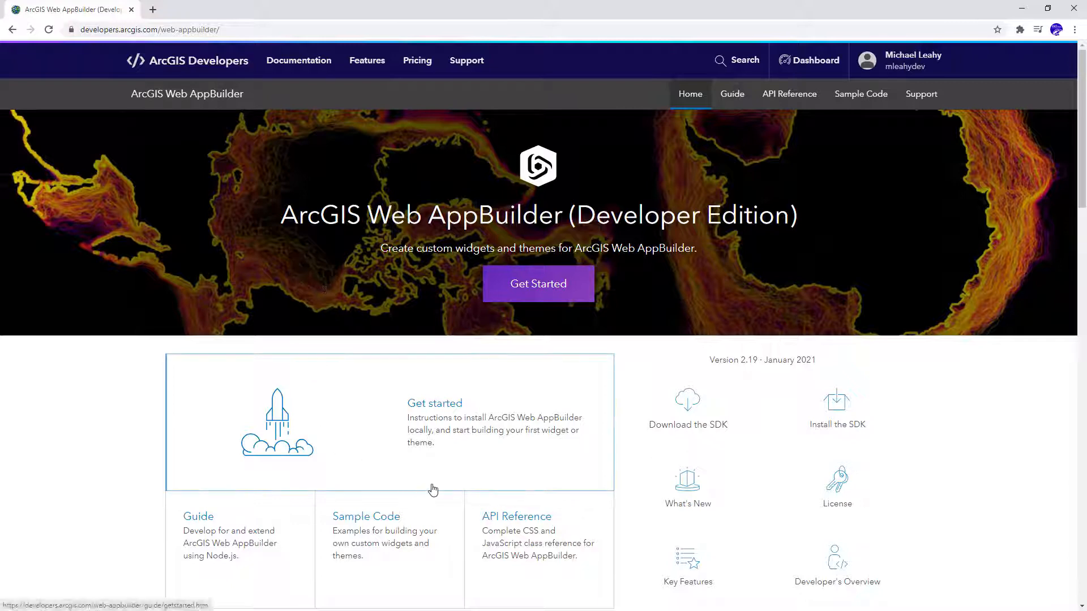
{"action": "mouse_move", "coordinate": [681, 436]}
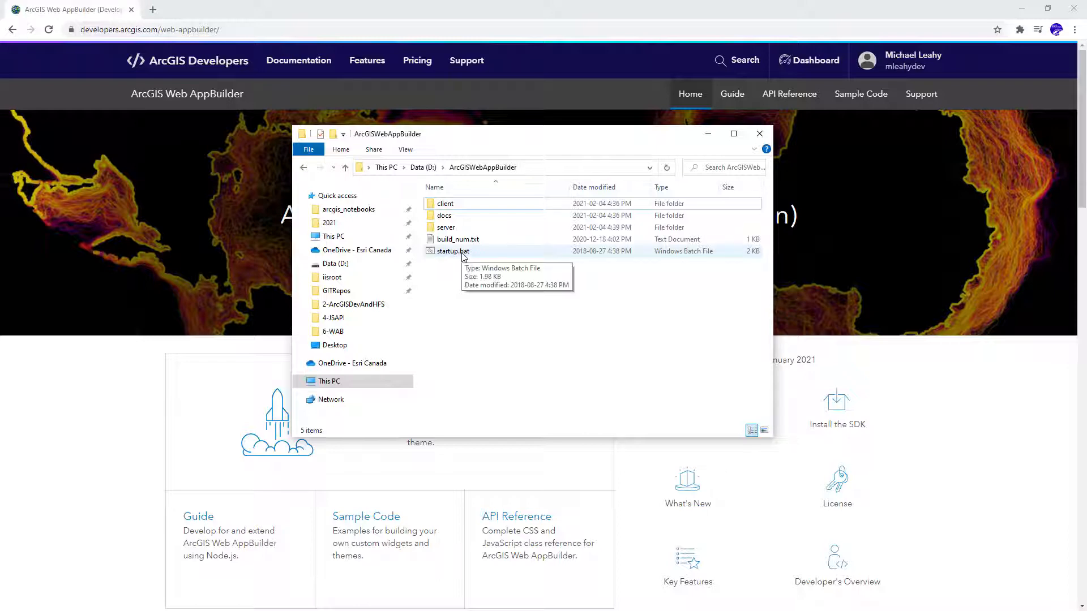
Step: Run startup.bat in D:\ArcGISWebAppBuilder to launch the local Web AppBuilder server
{"action": "double_click", "coordinate": [451, 251]}
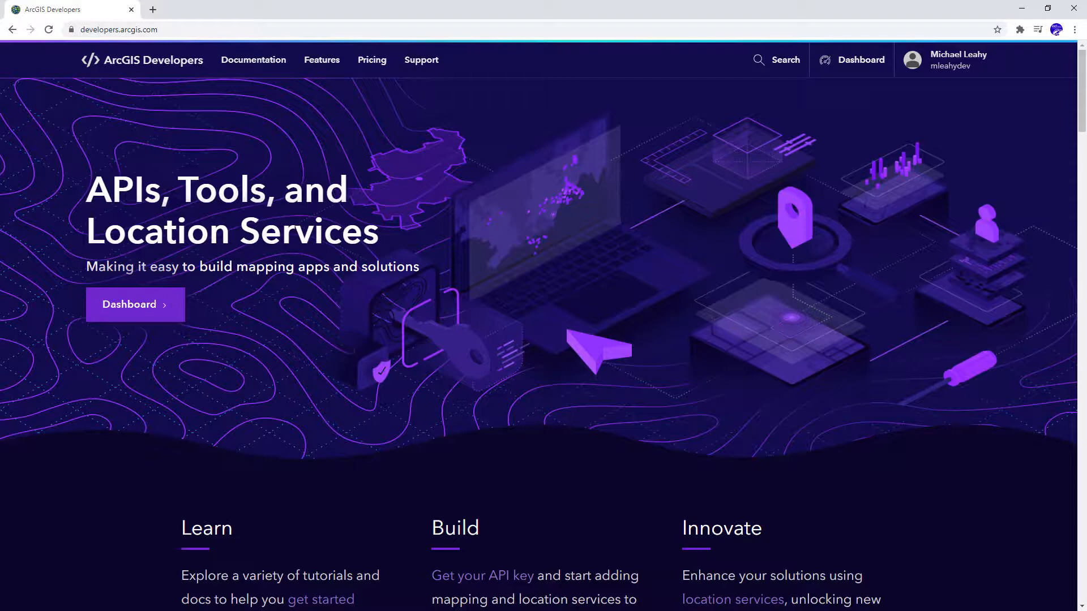
{"action": "mouse_move", "coordinate": [288, 380]}
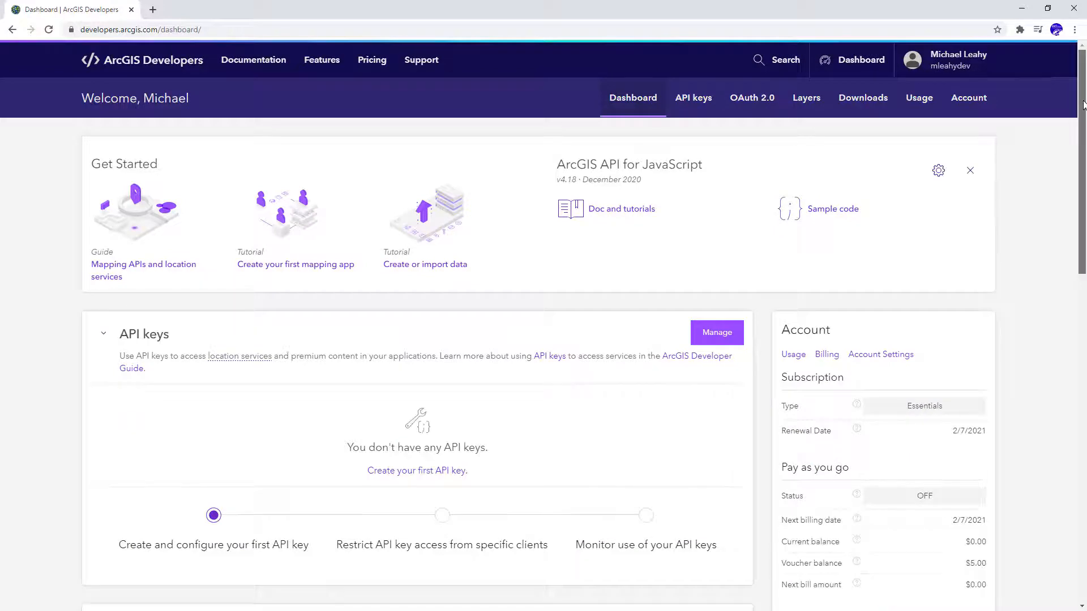
Step: Reach the OAuth 2.0 Applications section of the Dashboard and manage the registered applications
{"action": "scroll", "scroll_direction": "down", "scroll_amount": 3}
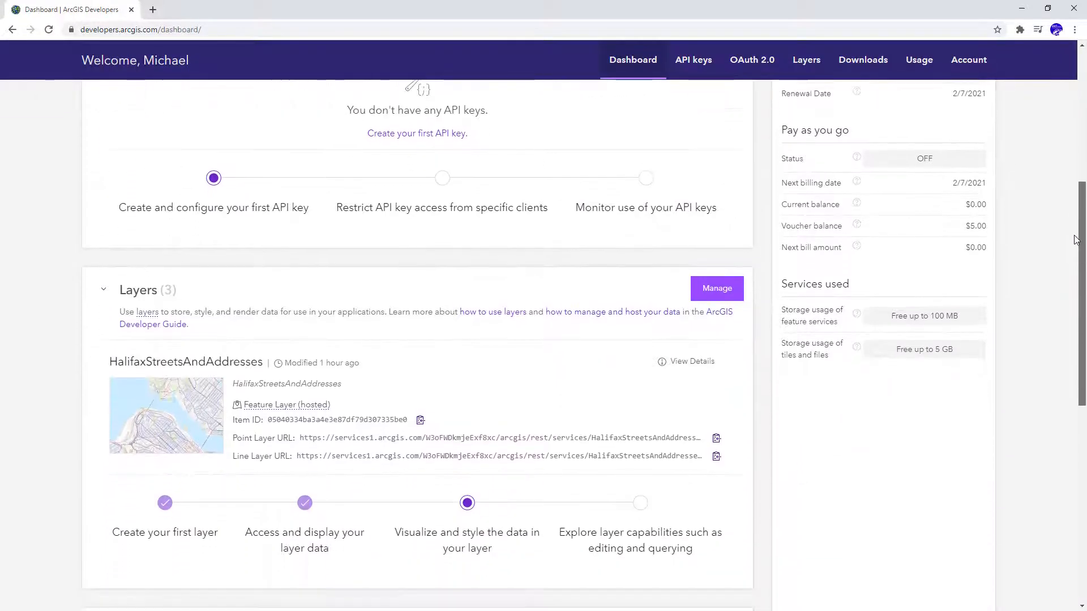
{"action": "scroll", "scroll_direction": "down", "scroll_amount": 3}
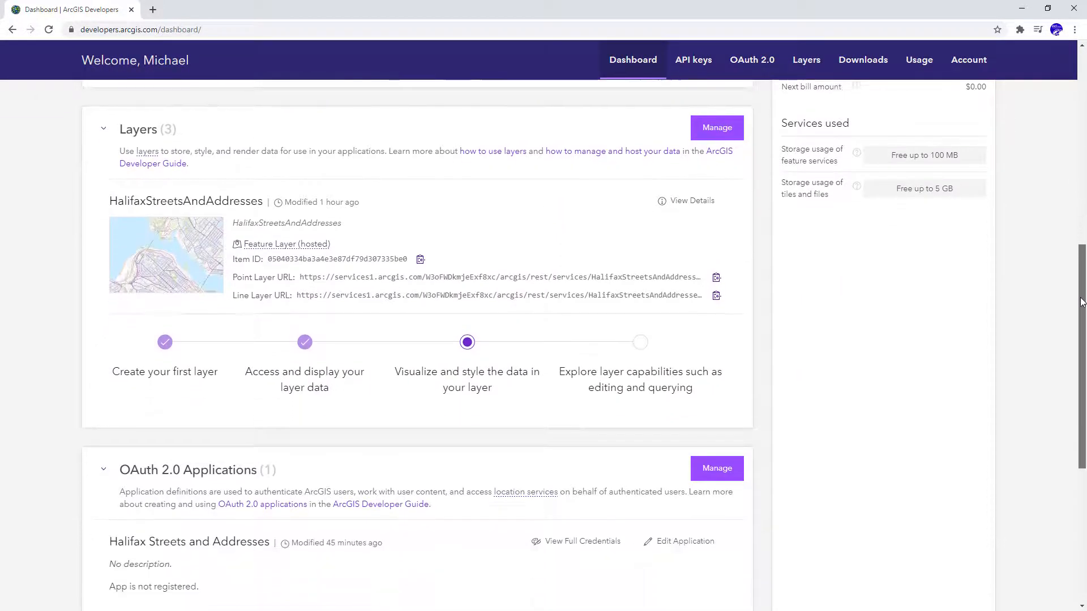
{"action": "scroll", "scroll_direction": "down", "scroll_amount": 3}
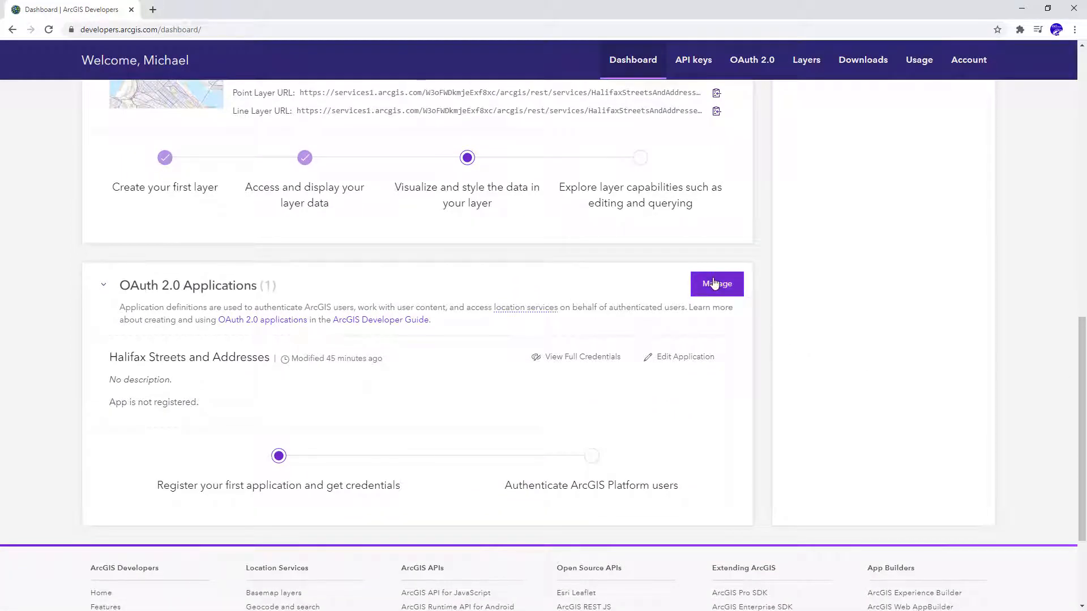
{"action": "left_click", "coordinate": [715, 283]}
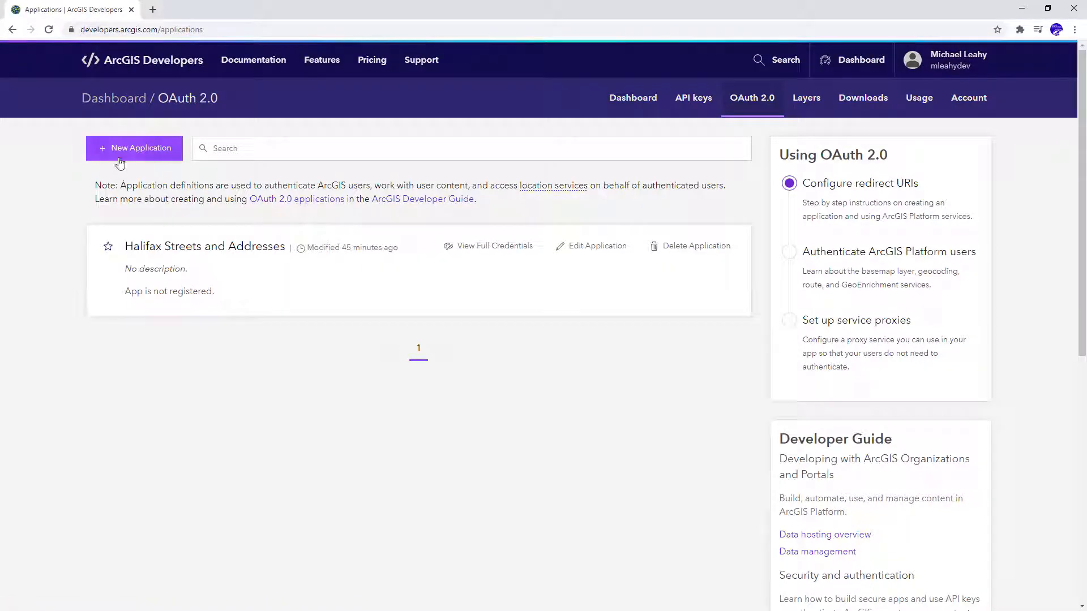
Step: Create a new application titled 'Web AppBuilder' and show its credentials overview
{"action": "left_click", "coordinate": [133, 147]}
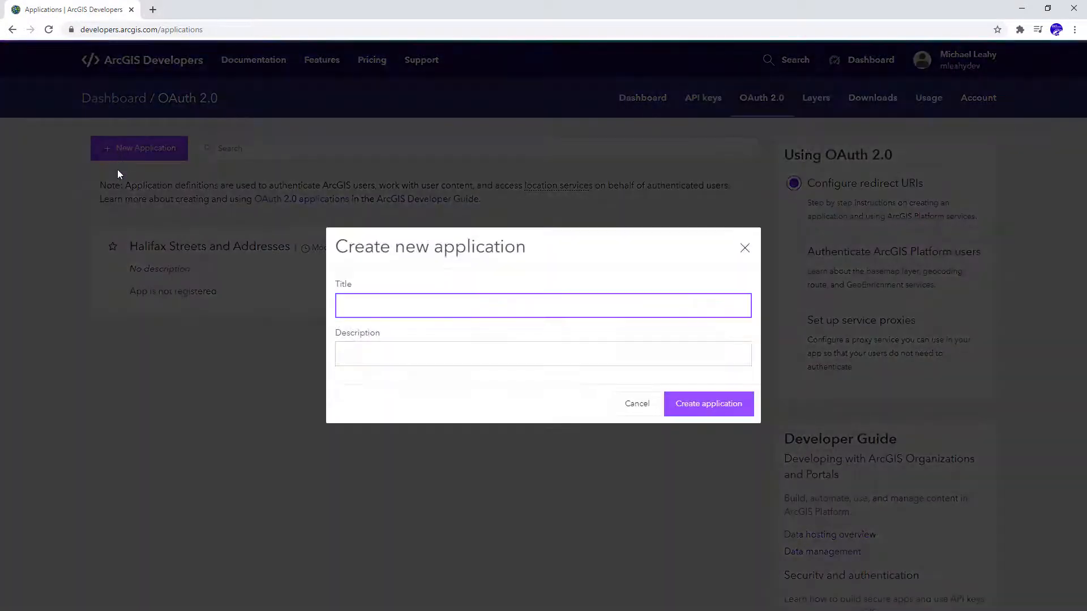
{"action": "type", "text": "Web AppBuilder"}
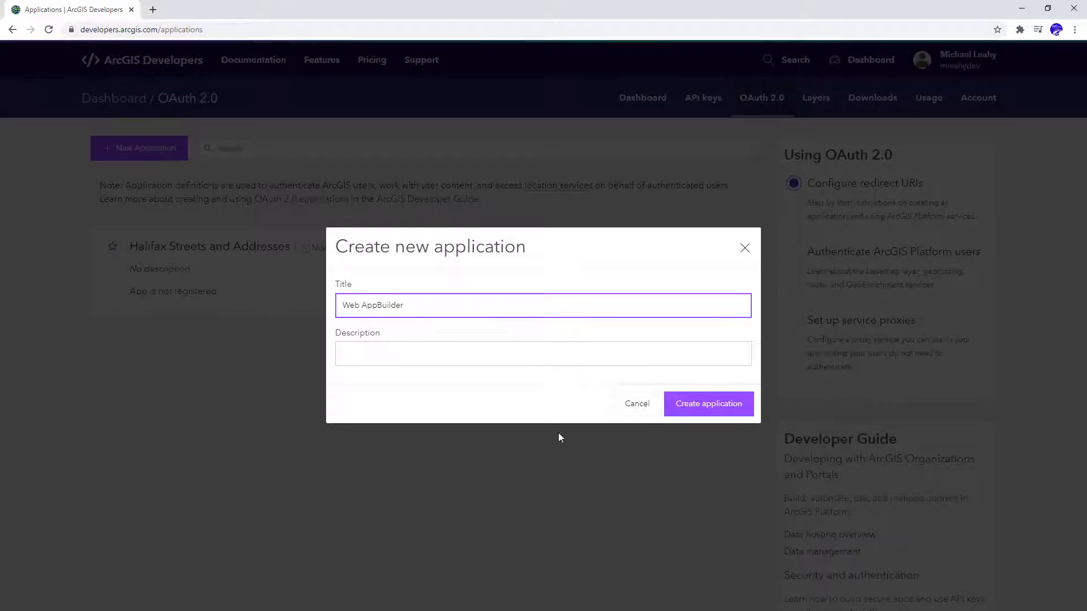
{"action": "left_click", "coordinate": [709, 403]}
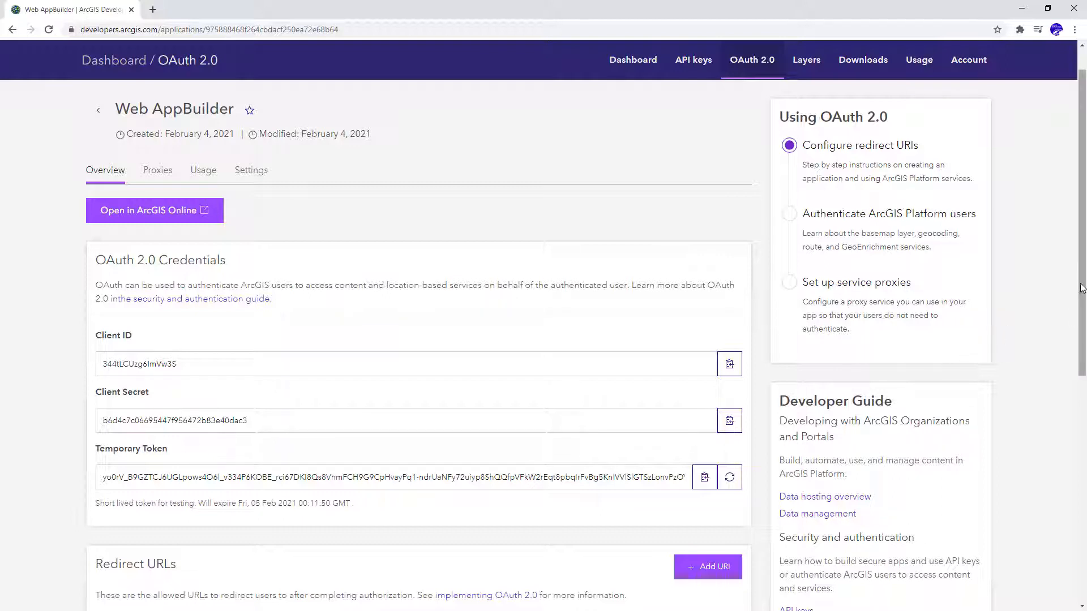
Step: Review the local setportalurl page asking for the ArcGIS Online URL and App ID
{"action": "scroll", "scroll_direction": "down", "scroll_amount": 3}
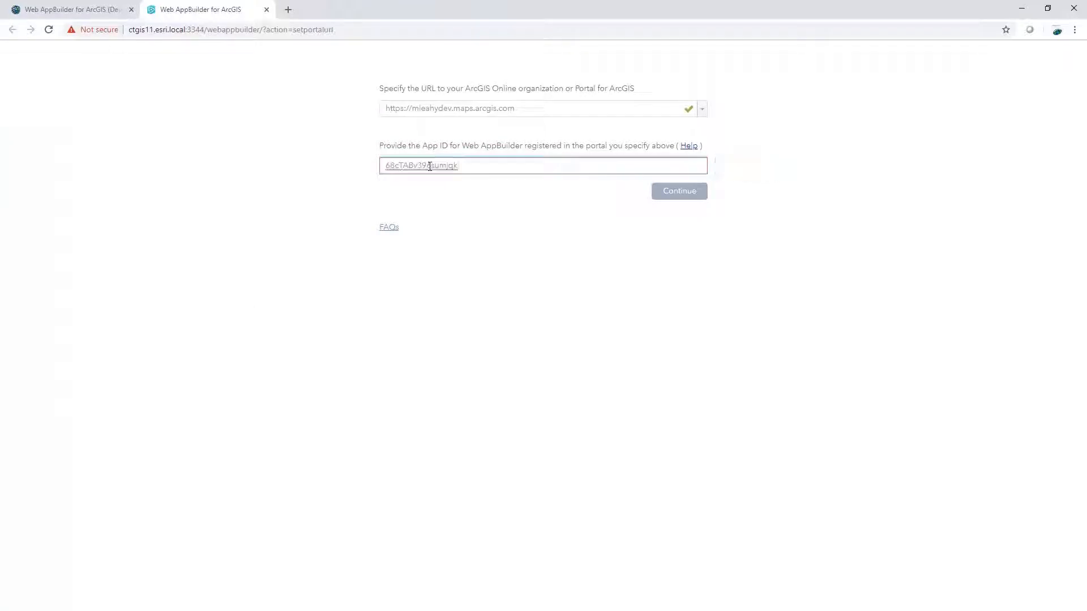
{"action": "left_click", "coordinate": [166, 30]}
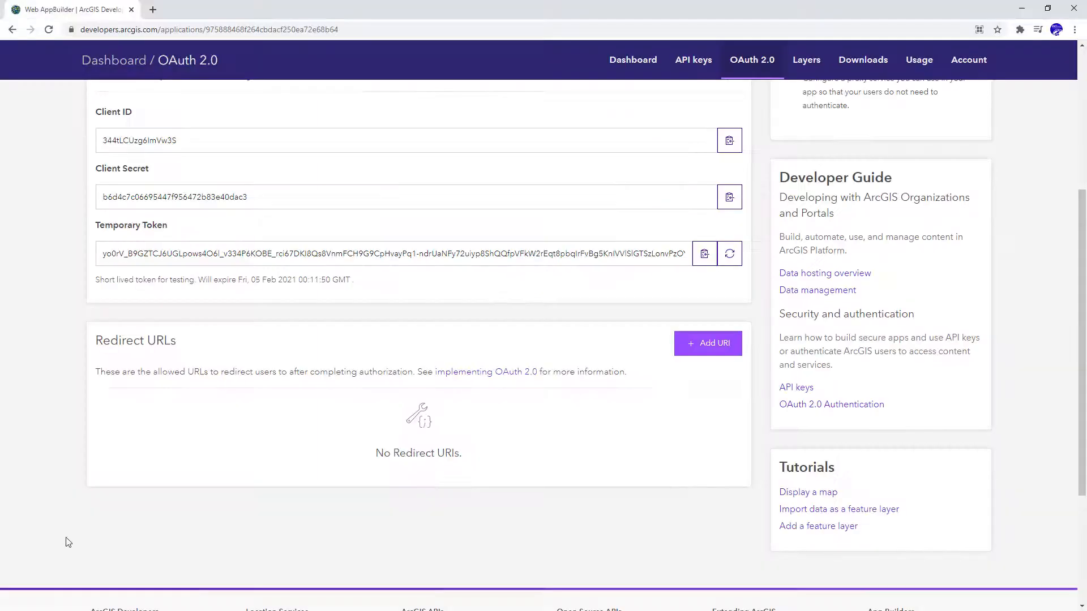
Step: Add the http and https ctgis11.esri.local:3344 addresses as redirect URIs and return to the setup page
{"action": "left_click", "coordinate": [706, 343]}
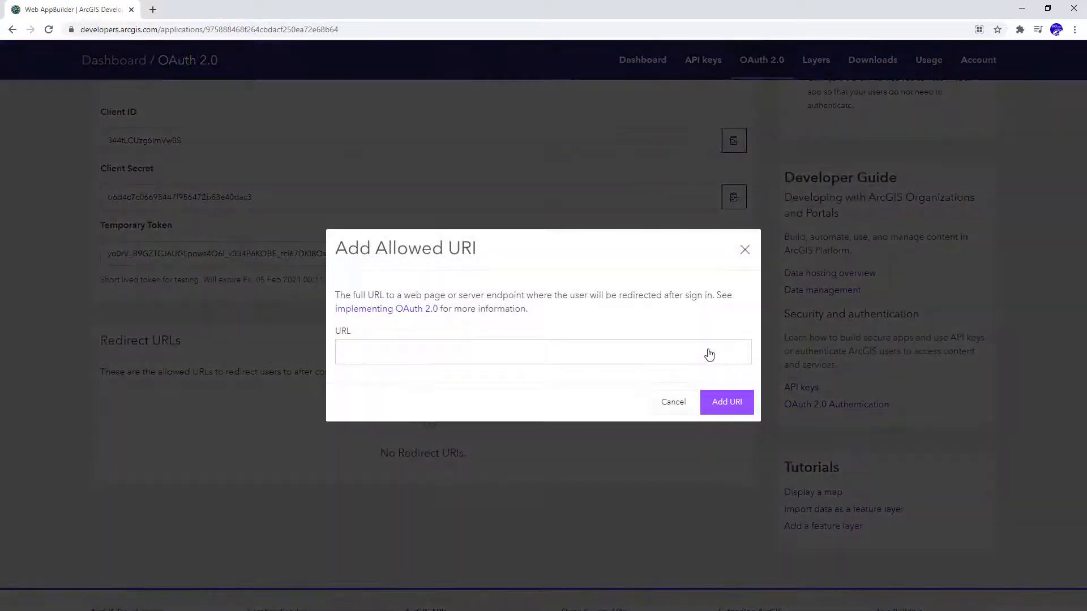
{"action": "left_click", "coordinate": [542, 351]}
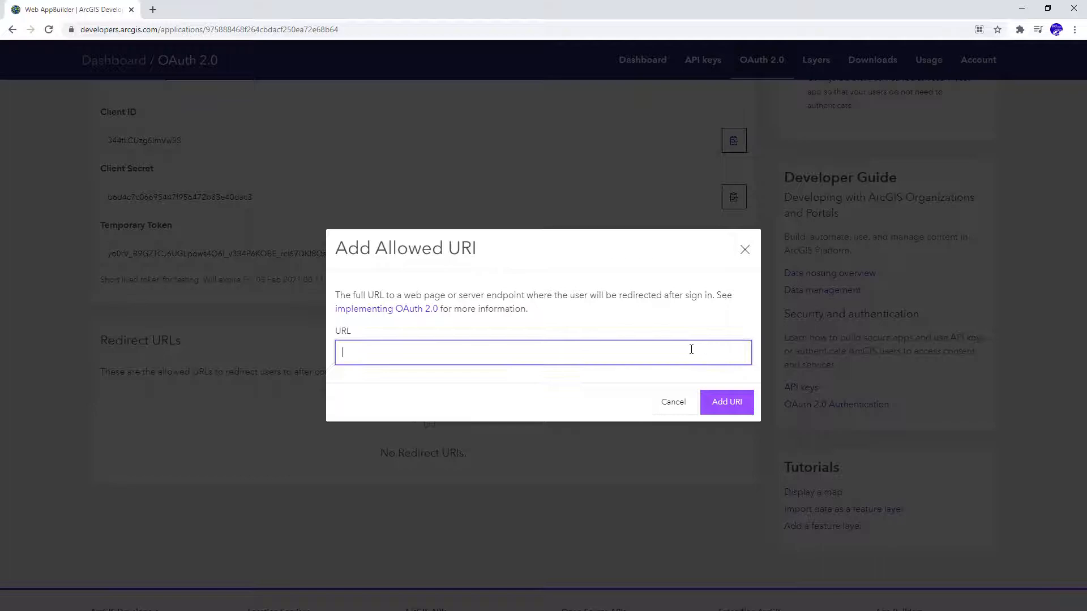
{"action": "left_click", "coordinate": [726, 402]}
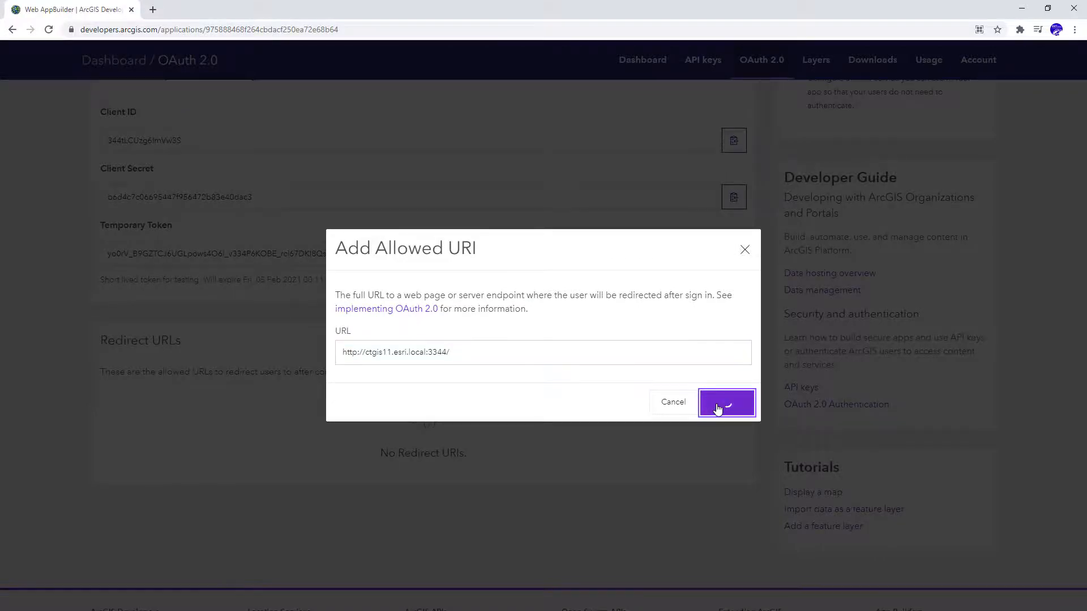
{"action": "left_click", "coordinate": [725, 402]}
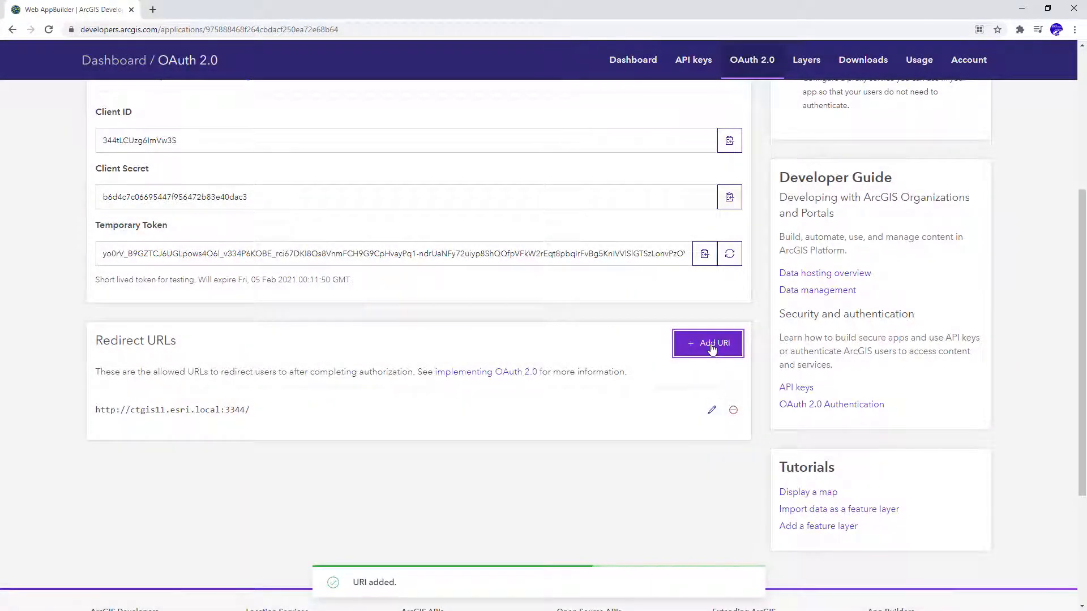
{"action": "left_click", "coordinate": [706, 343]}
{"action": "type", "text": "https://ctgis11.esri.local:3344/"}
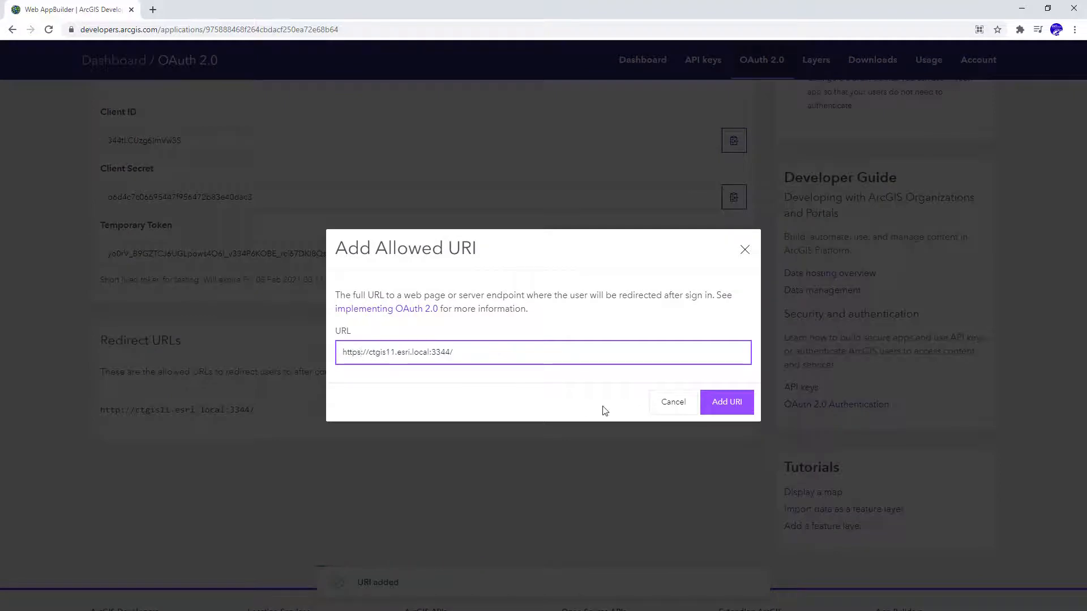
{"action": "left_click", "coordinate": [726, 402]}
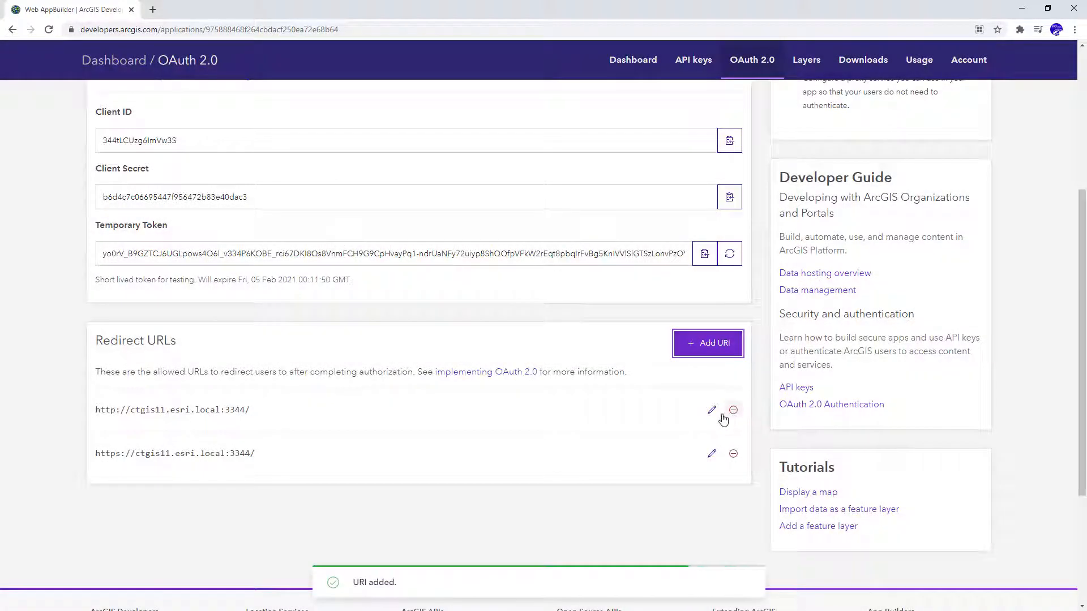
{"action": "left_click", "coordinate": [202, 10]}
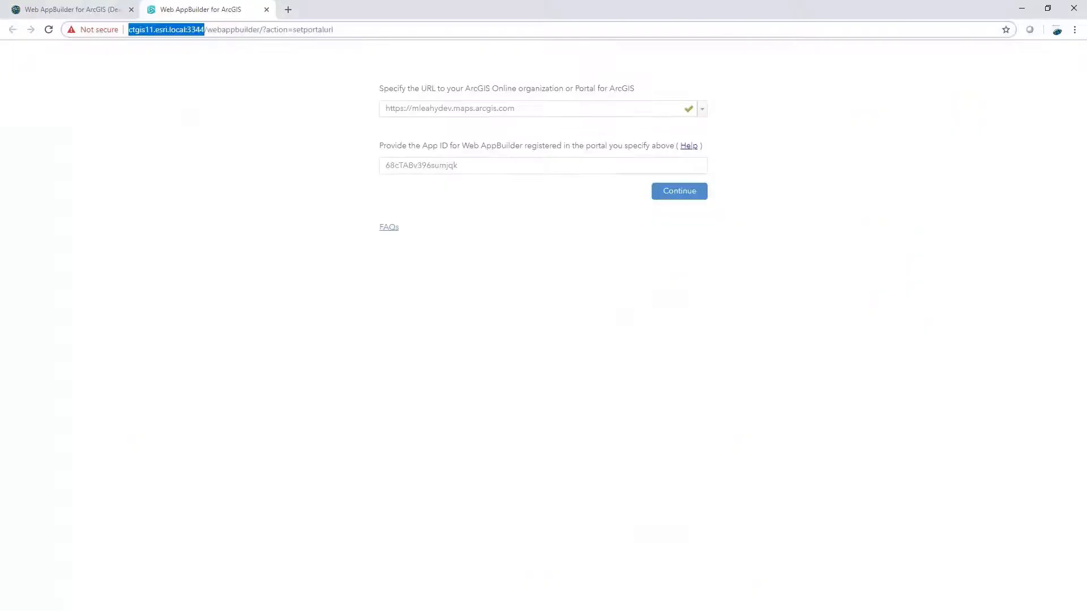
Step: Submit the portal URL and App ID, approve account access, and proceed past the certificate warning to the local builder
{"action": "left_click", "coordinate": [678, 190]}
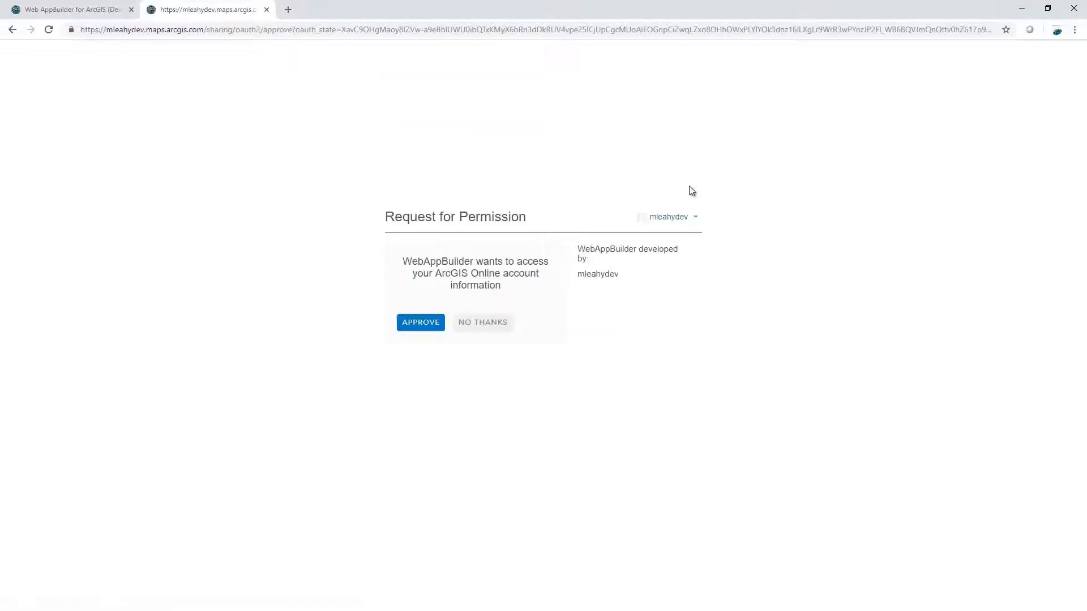
{"action": "mouse_move", "coordinate": [533, 211]}
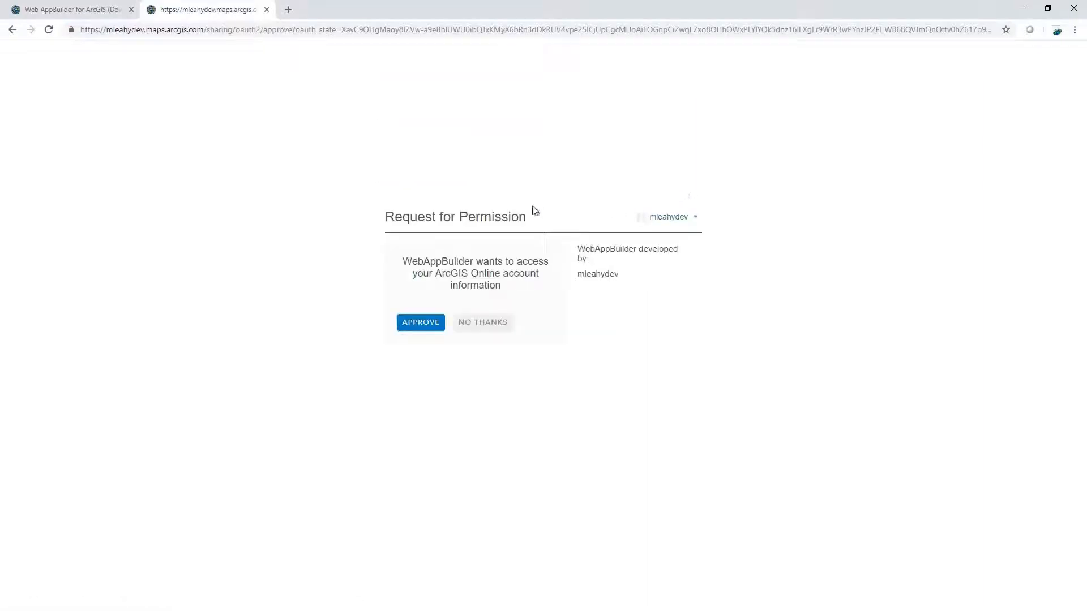
{"action": "mouse_move", "coordinate": [496, 372]}
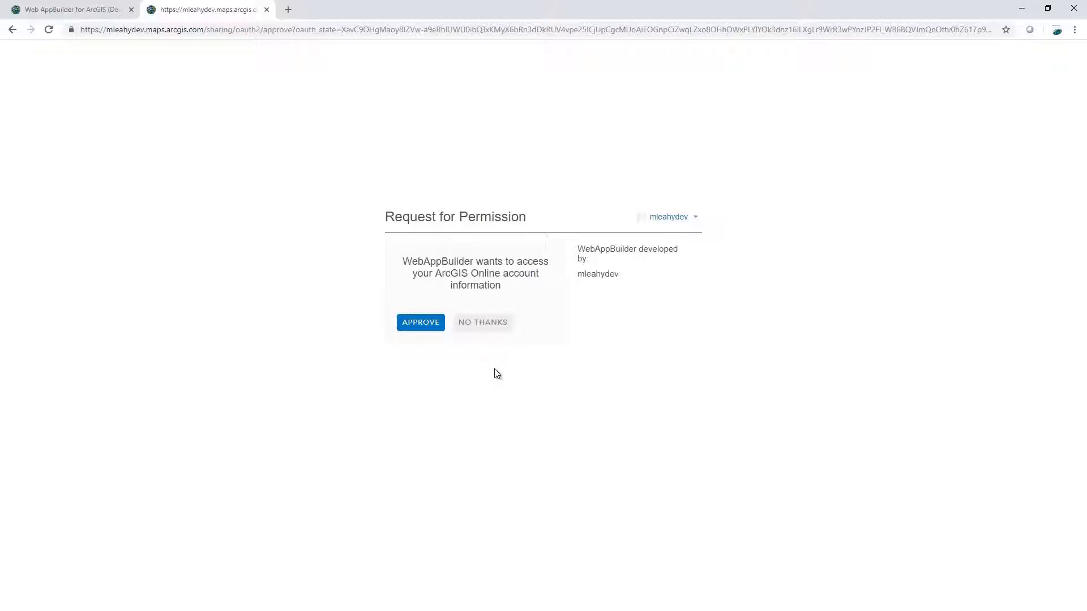
{"action": "mouse_move", "coordinate": [489, 371]}
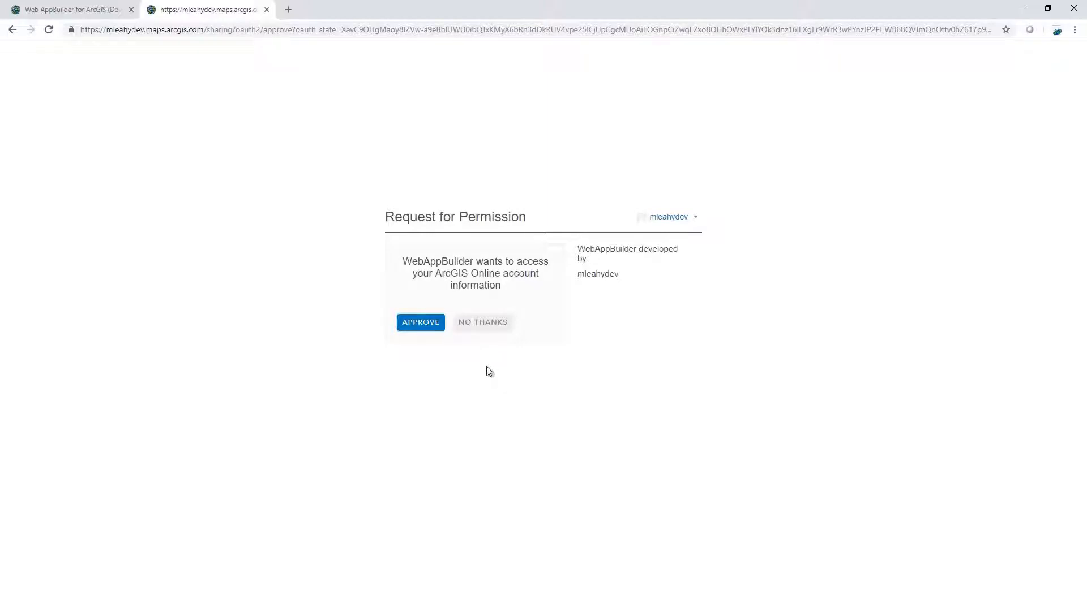
{"action": "left_click", "coordinate": [420, 321]}
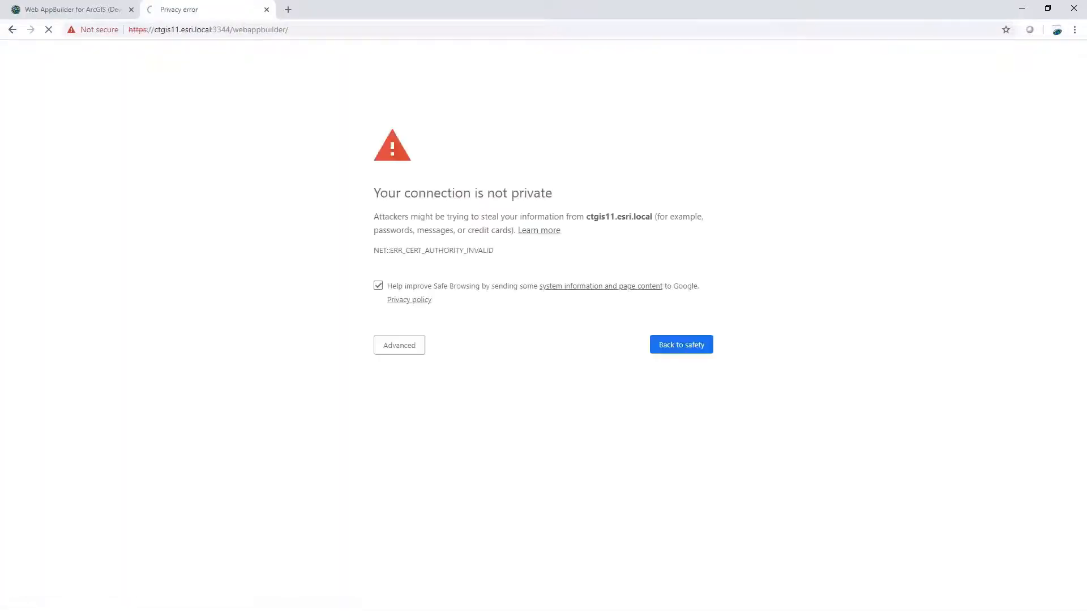
{"action": "left_click", "coordinate": [399, 345]}
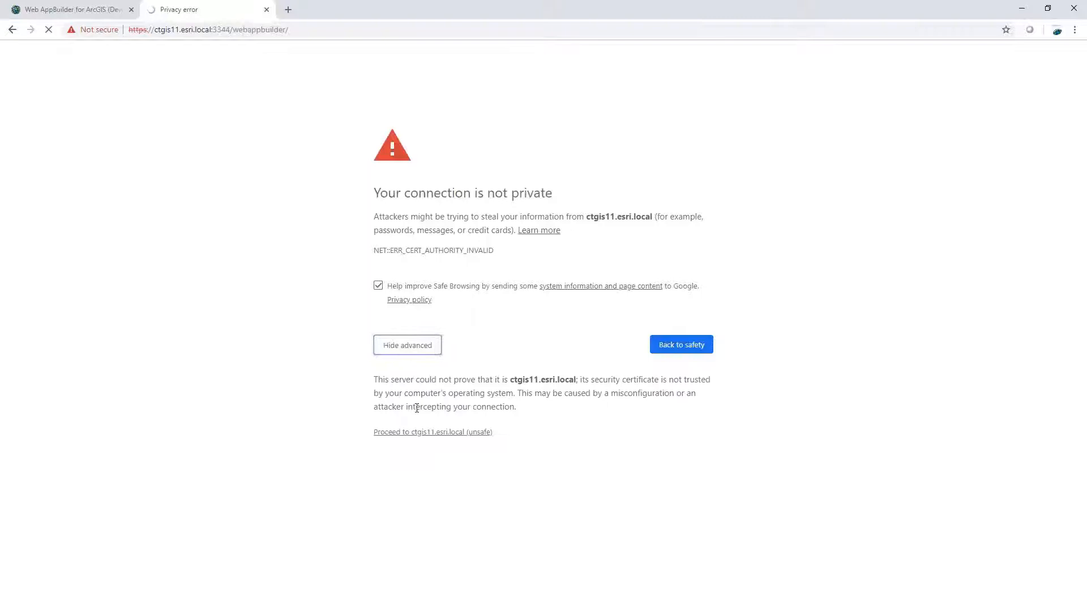
{"action": "left_click", "coordinate": [431, 432]}
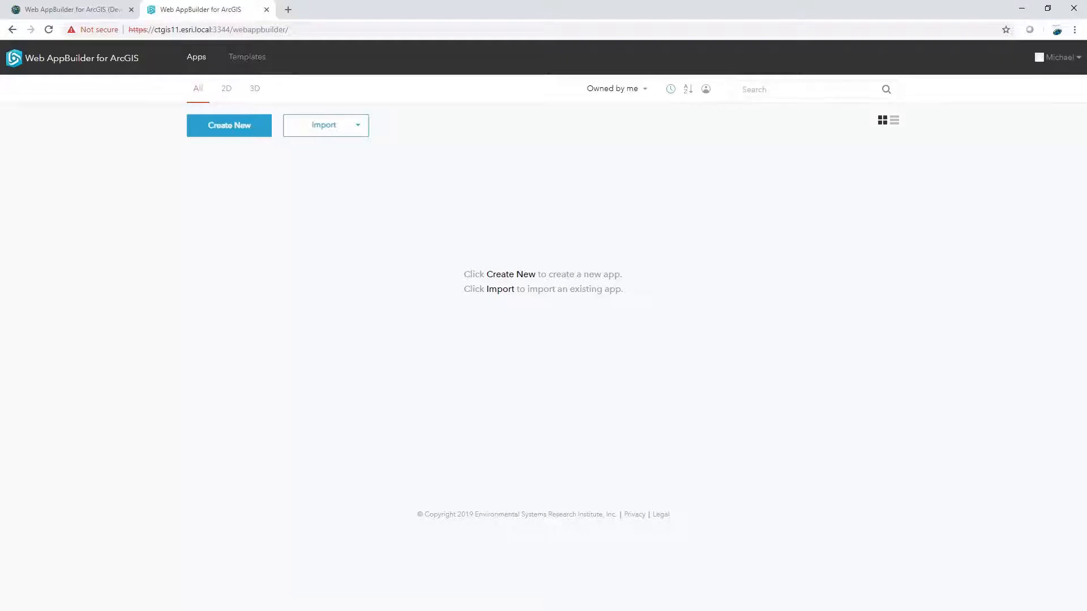
{"action": "mouse_move", "coordinate": [88, 339]}
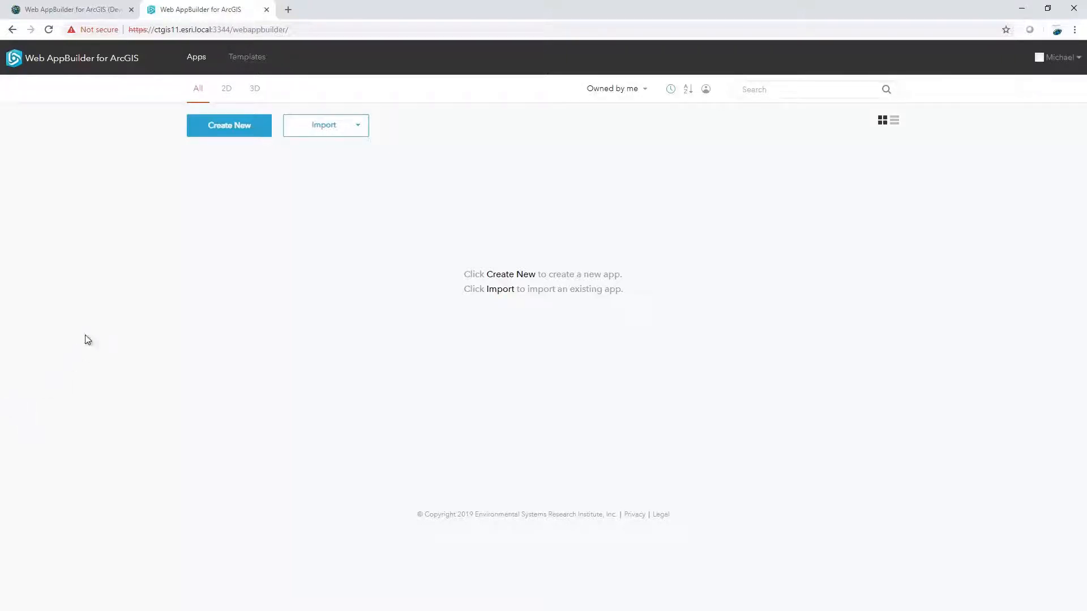
{"action": "left_click", "coordinate": [229, 126]}
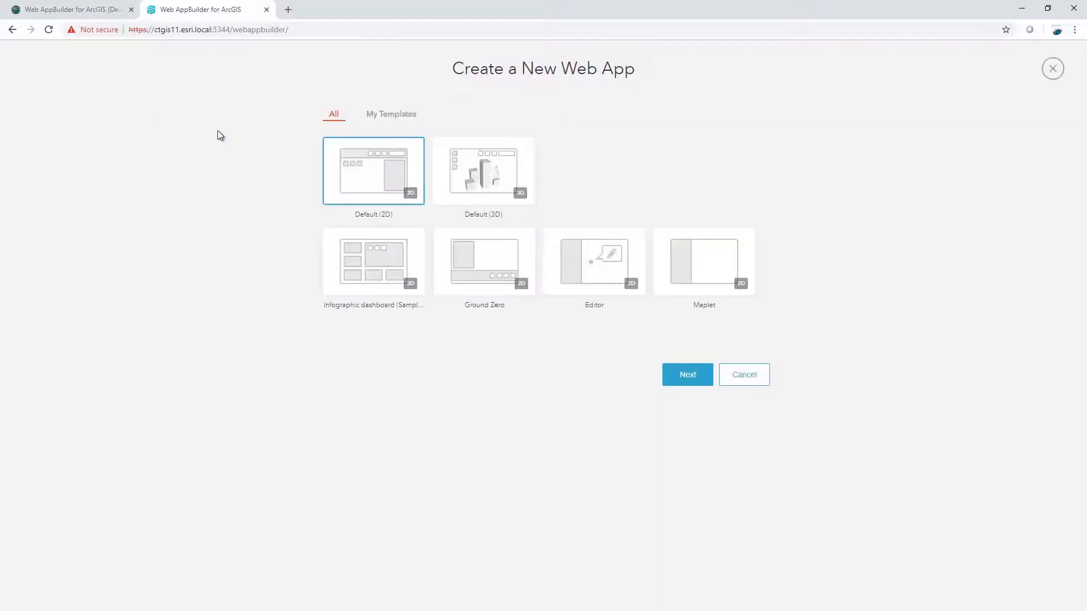
{"action": "mouse_move", "coordinate": [291, 300]}
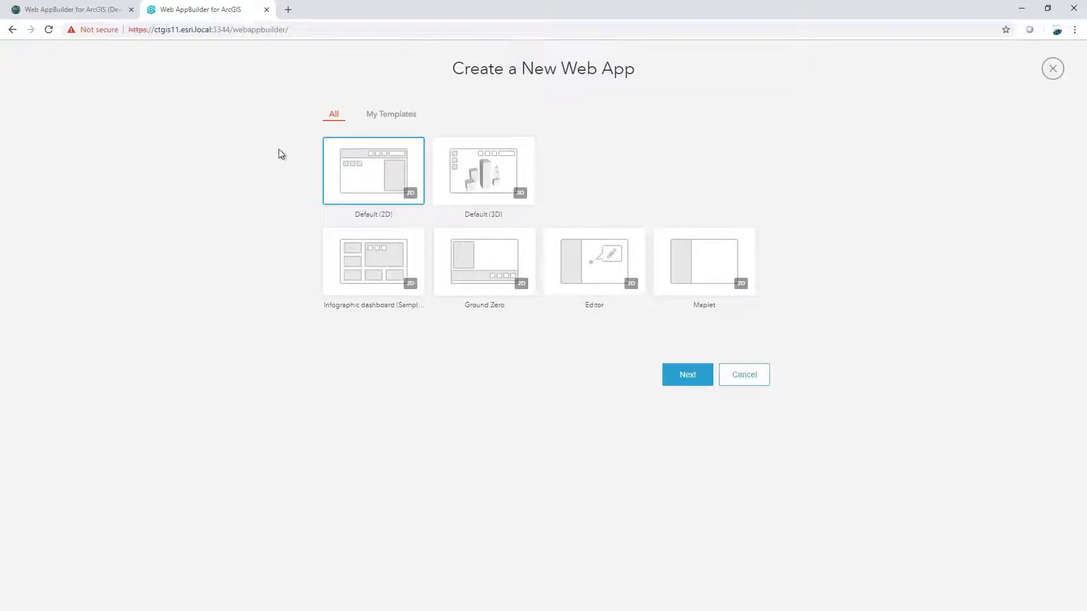
{"action": "mouse_move", "coordinate": [396, 174]}
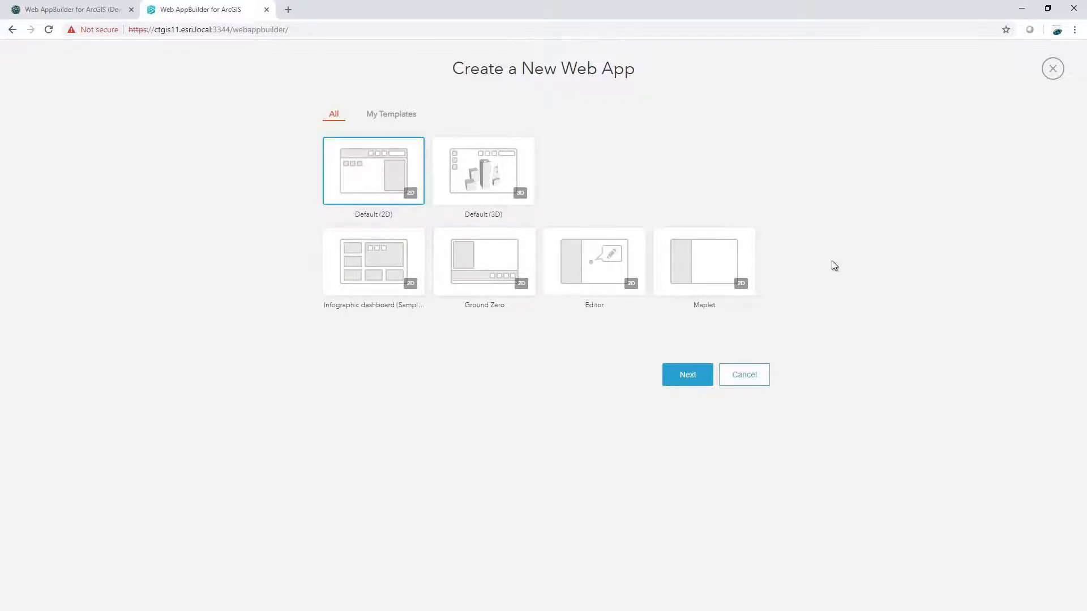
{"action": "mouse_move", "coordinate": [380, 224]}
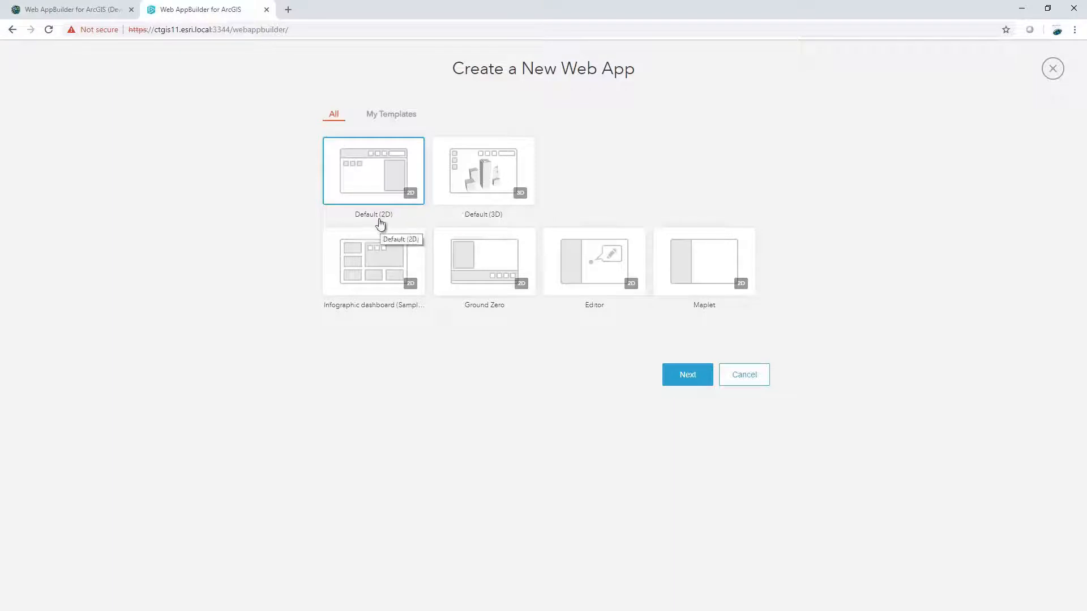
{"action": "left_click", "coordinate": [742, 375]}
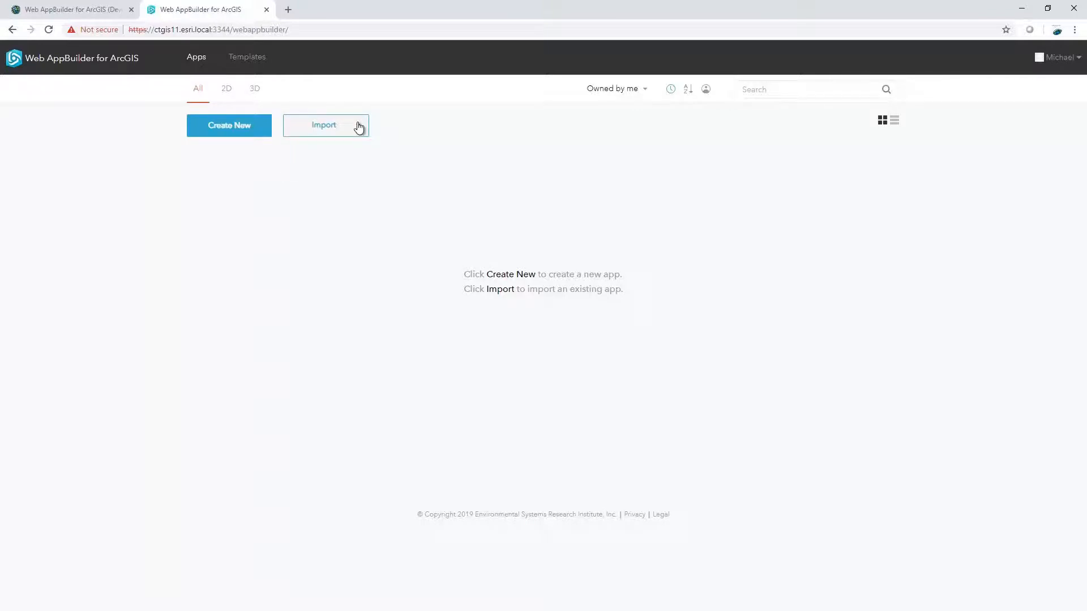
Step: Import Halifax Streets and Addresses from my account into the local builder and dismiss the success message
{"action": "left_click", "coordinate": [322, 125]}
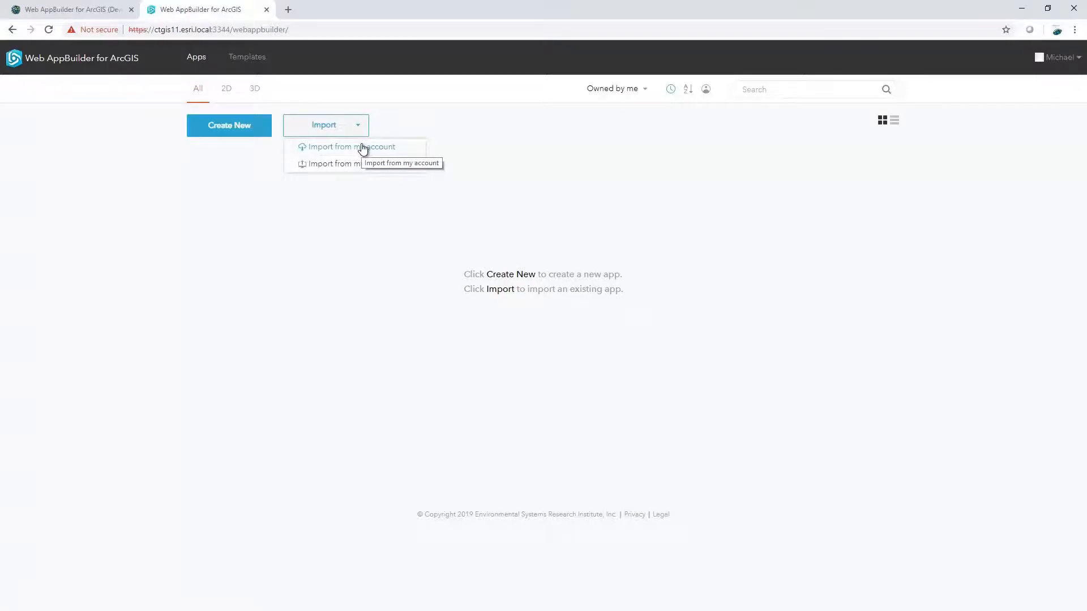
{"action": "left_click", "coordinate": [354, 148]}
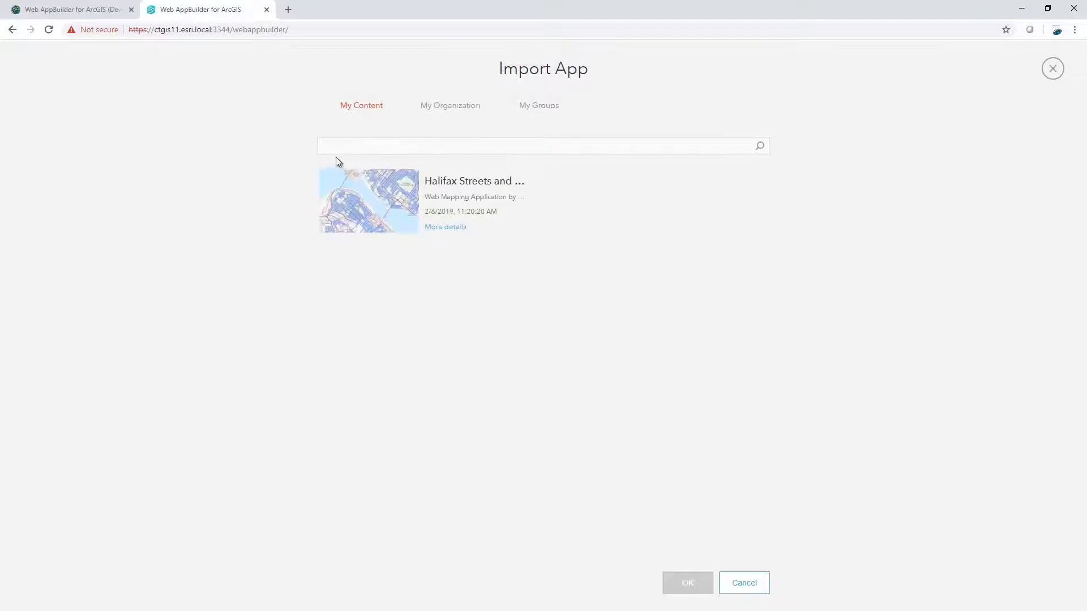
{"action": "mouse_move", "coordinate": [302, 253]}
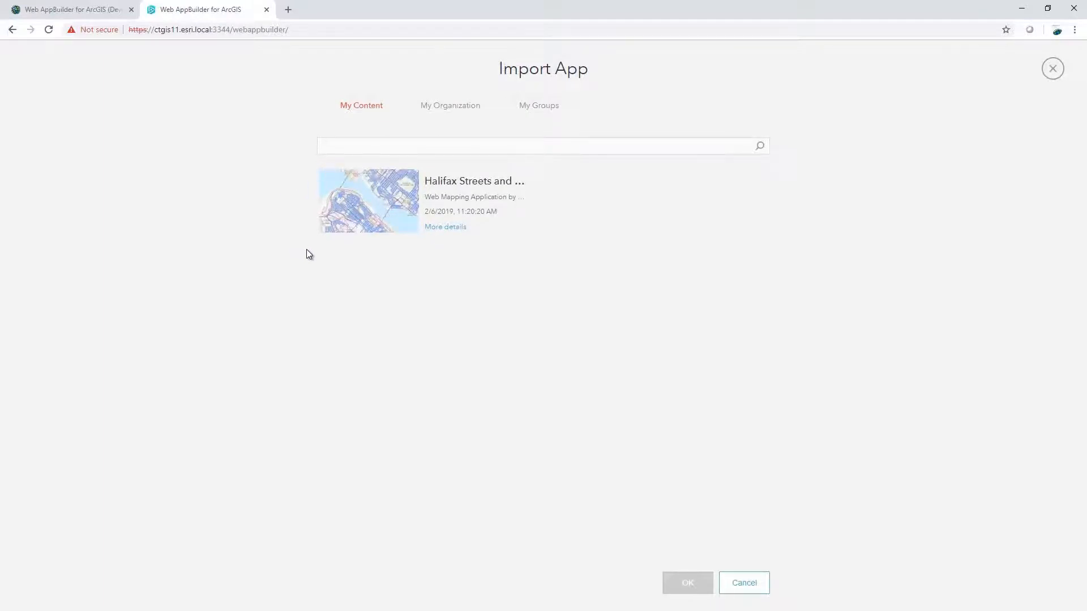
{"action": "mouse_move", "coordinate": [681, 473]}
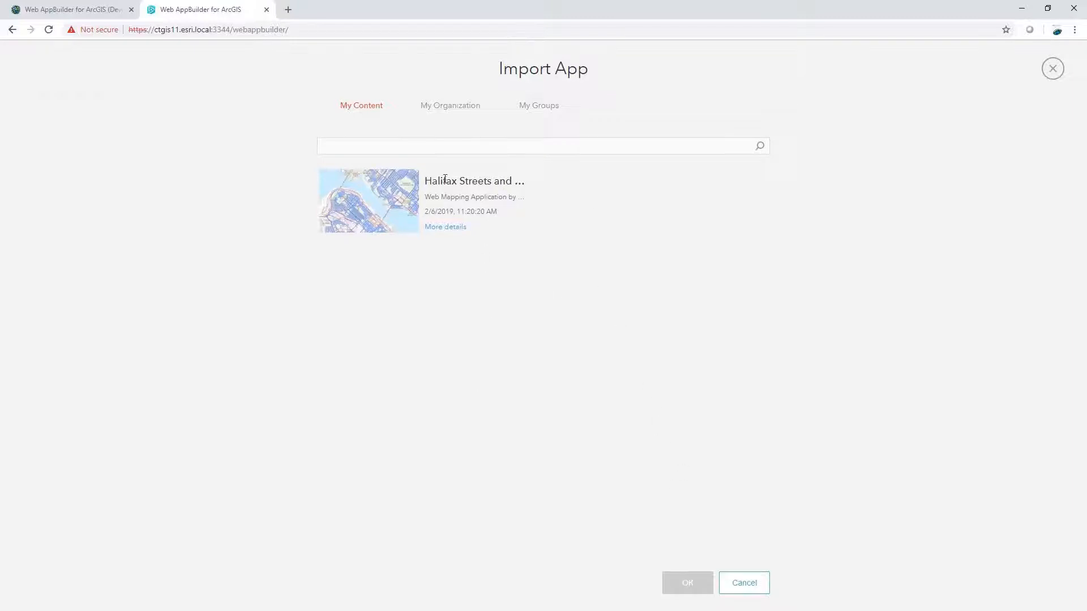
{"action": "left_click", "coordinate": [369, 201]}
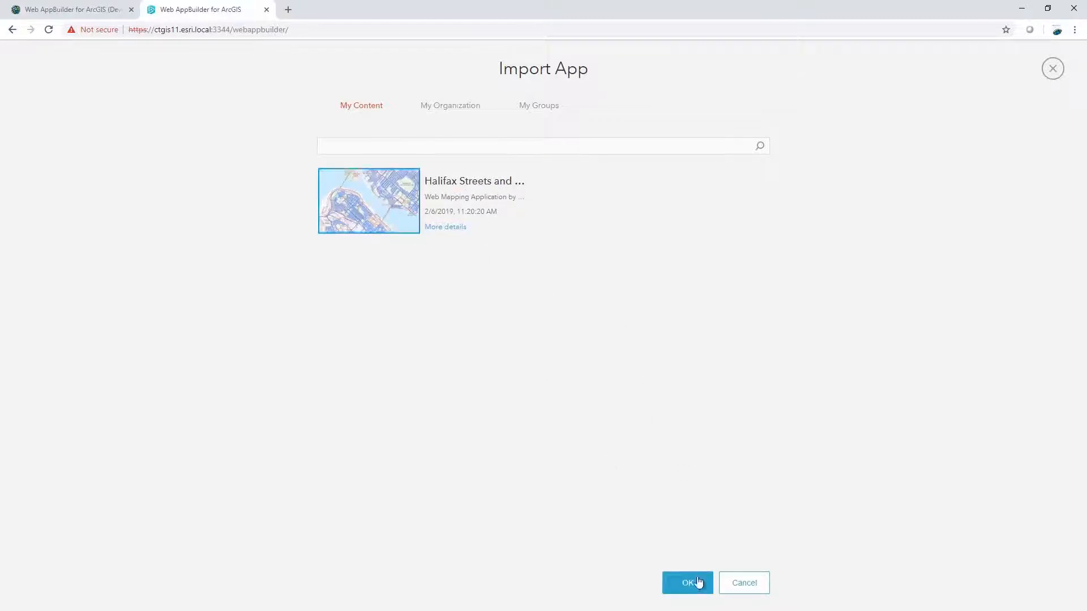
{"action": "left_click", "coordinate": [687, 582]}
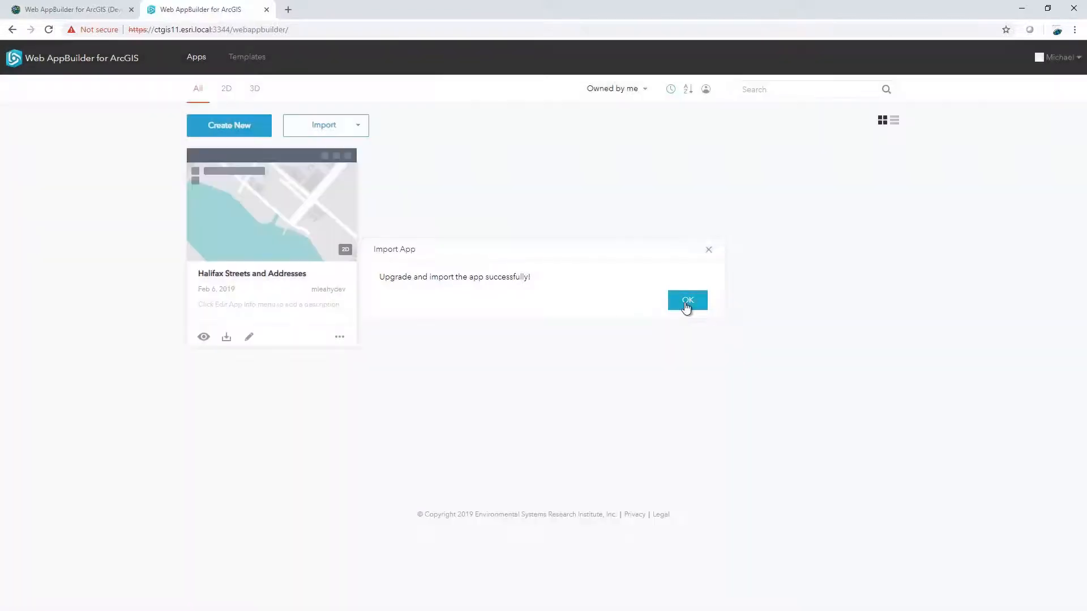
{"action": "left_click", "coordinate": [686, 300]}
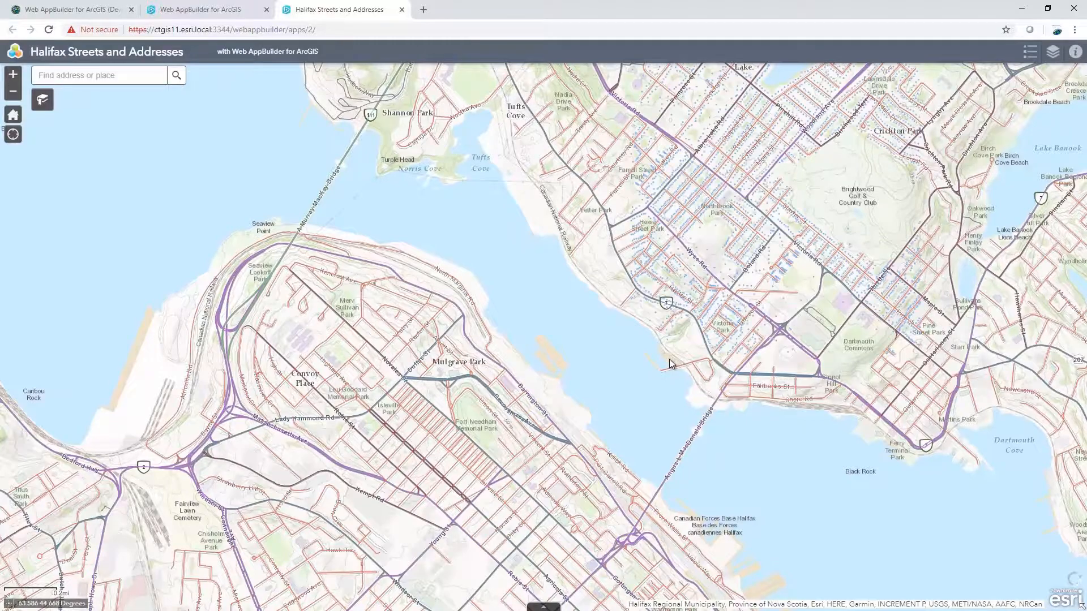
Step: Return to the apps gallery and open Halifax Streets and Addresses for configuration
{"action": "left_click", "coordinate": [202, 9]}
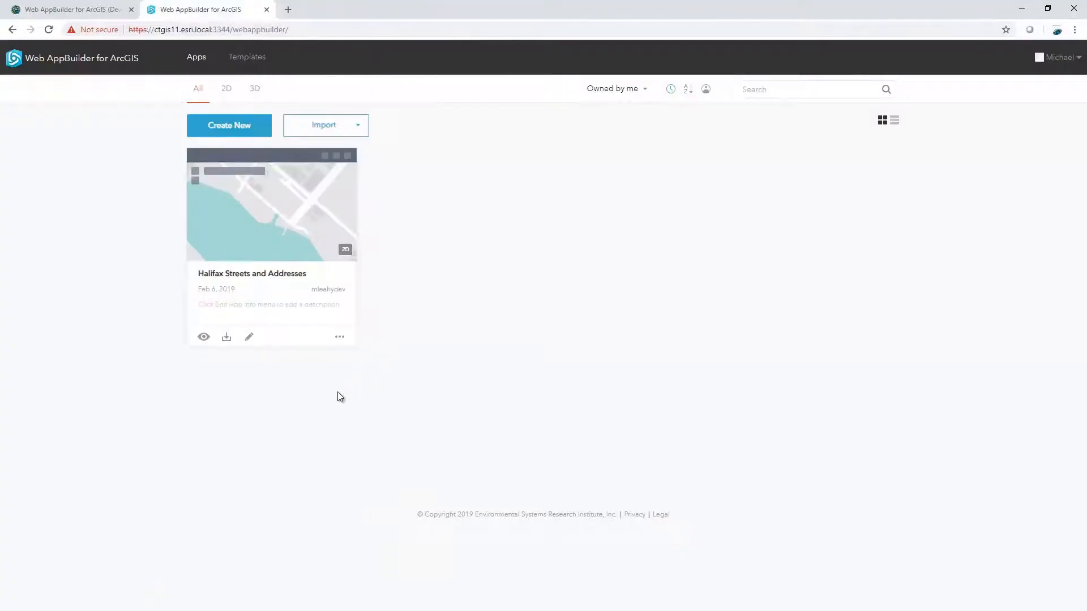
{"action": "mouse_move", "coordinate": [249, 338]}
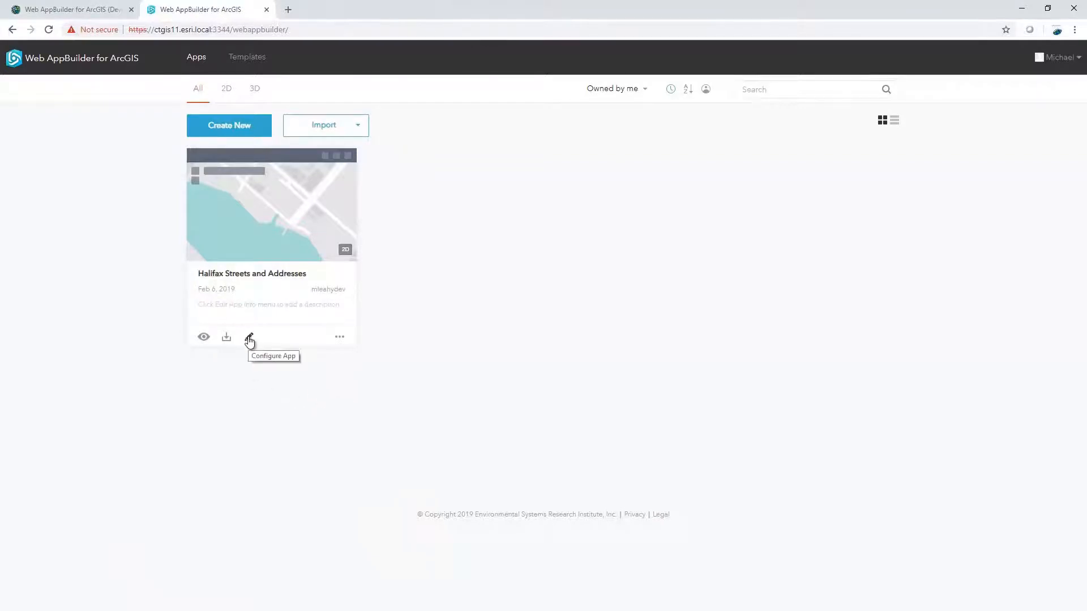
{"action": "left_click", "coordinate": [249, 337]}
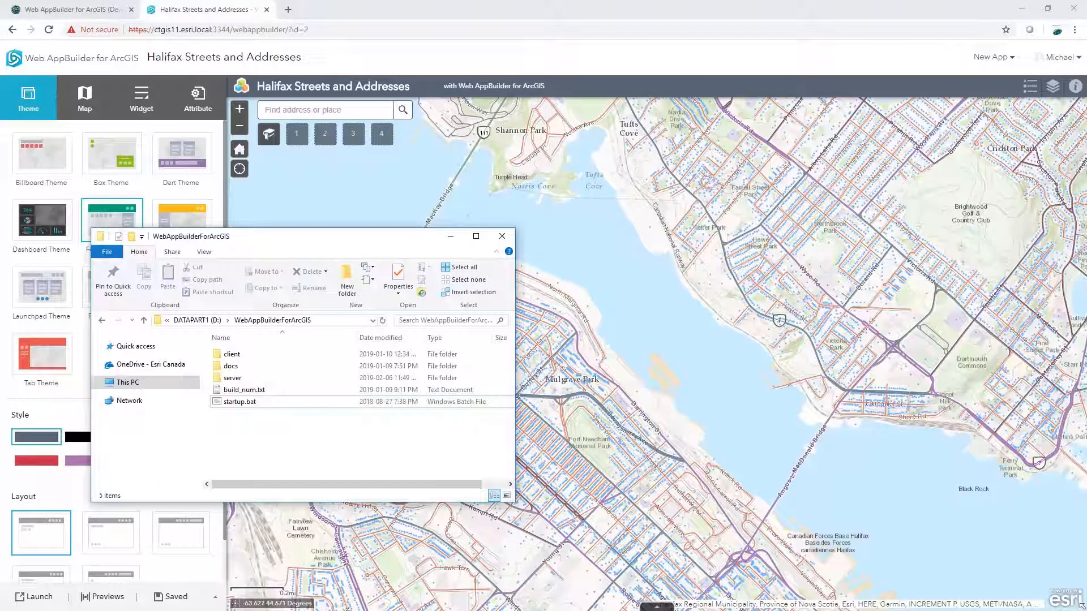
Step: Browse client > stemapp and look inside its themes folder, then go back to stemapp
{"action": "double_click", "coordinate": [231, 353]}
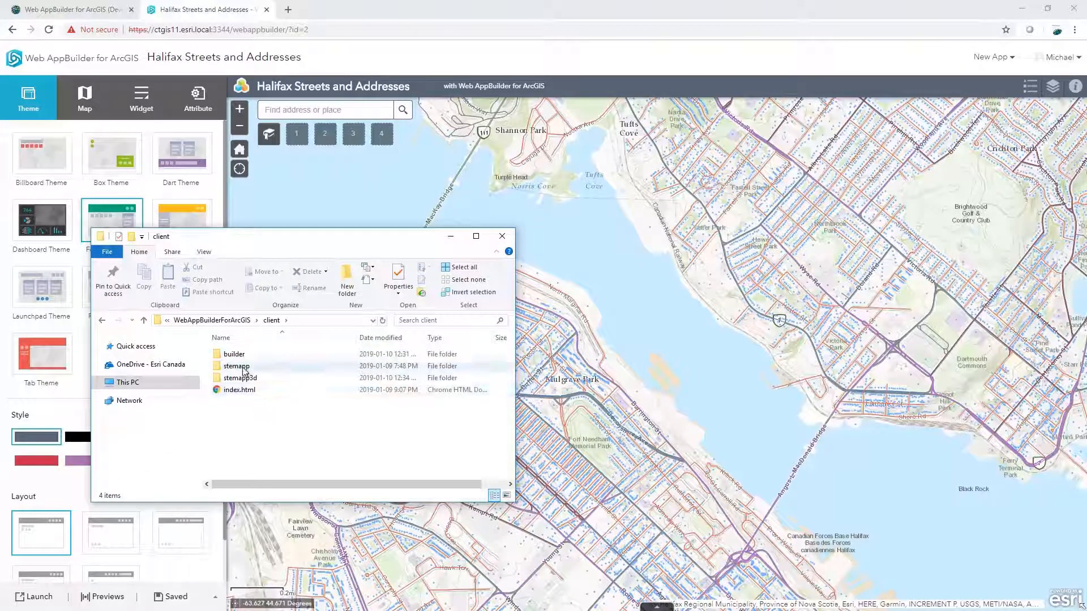
{"action": "left_click", "coordinate": [240, 378]}
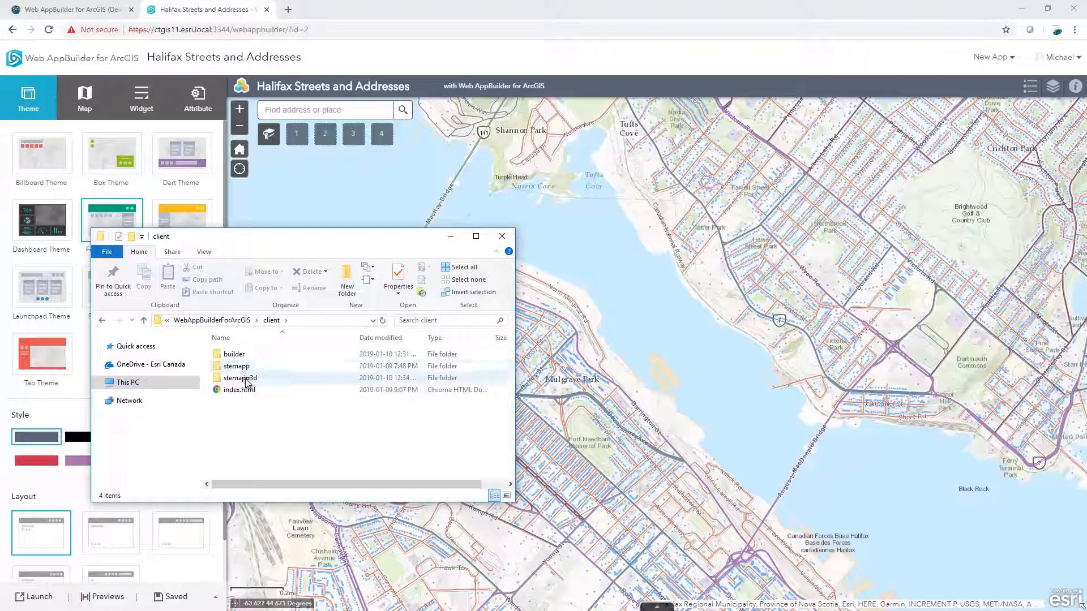
{"action": "mouse_move", "coordinate": [238, 378]}
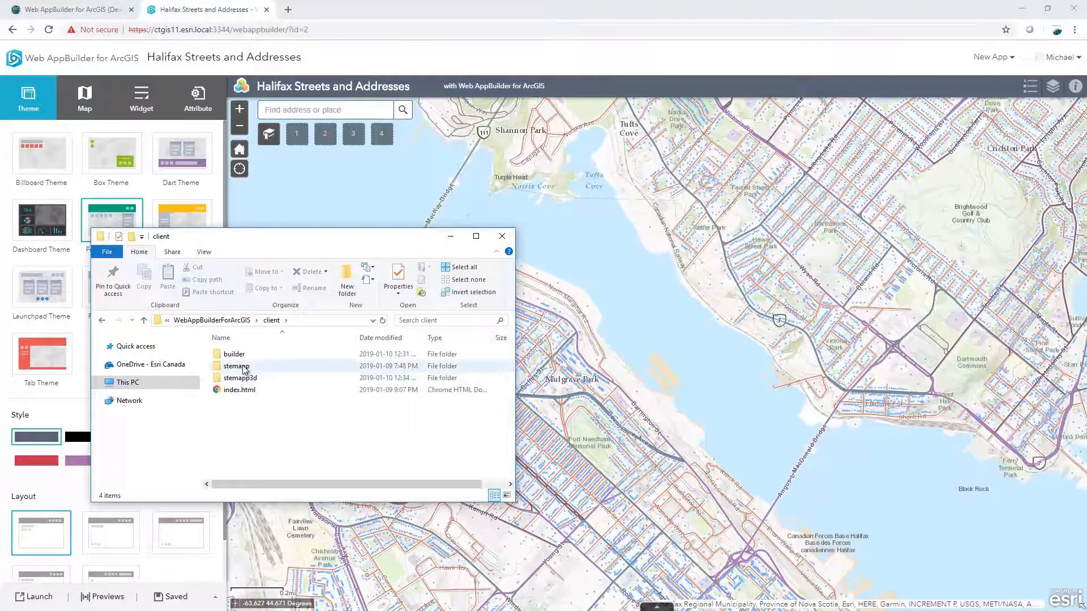
{"action": "double_click", "coordinate": [234, 366]}
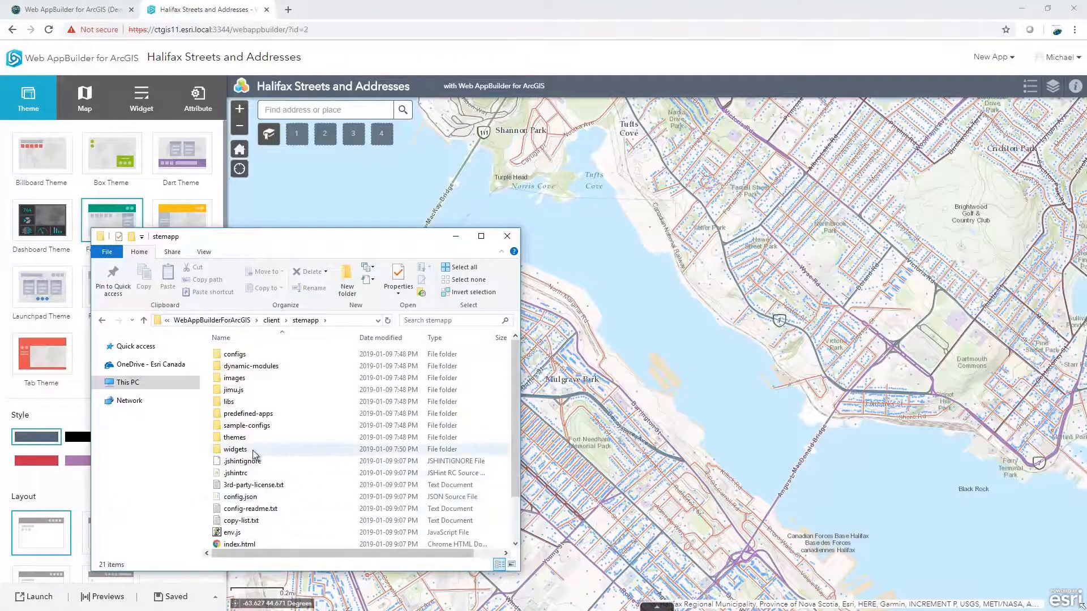
{"action": "double_click", "coordinate": [234, 449]}
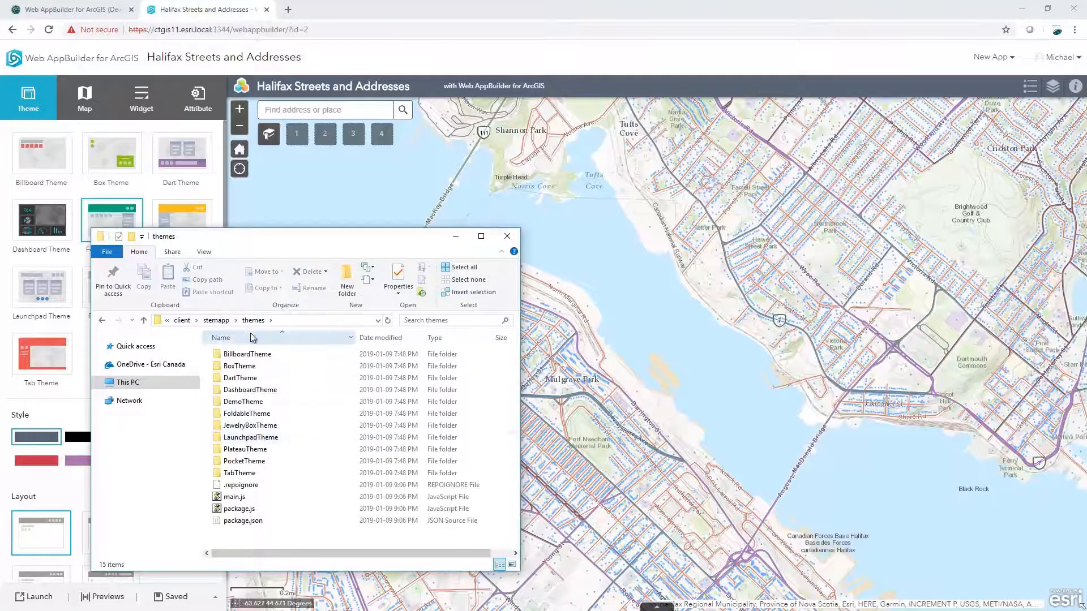
{"action": "left_click", "coordinate": [143, 320]}
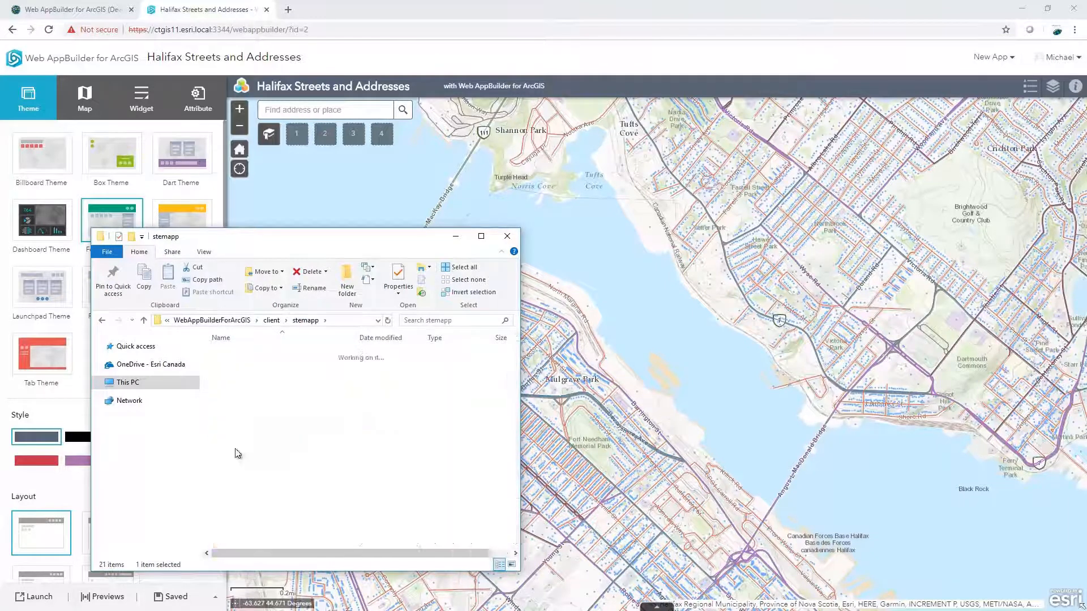
Step: Look through the stemapp widgets folder and open its samplewidgets subfolder
{"action": "double_click", "coordinate": [304, 319]}
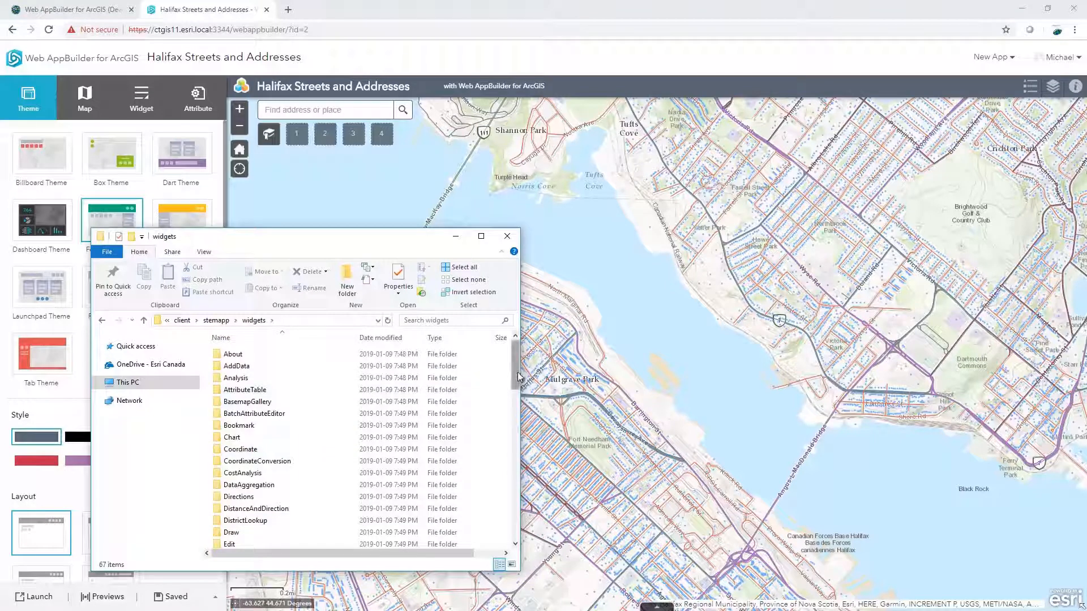
{"action": "scroll", "scroll_direction": "down", "scroll_amount": 3}
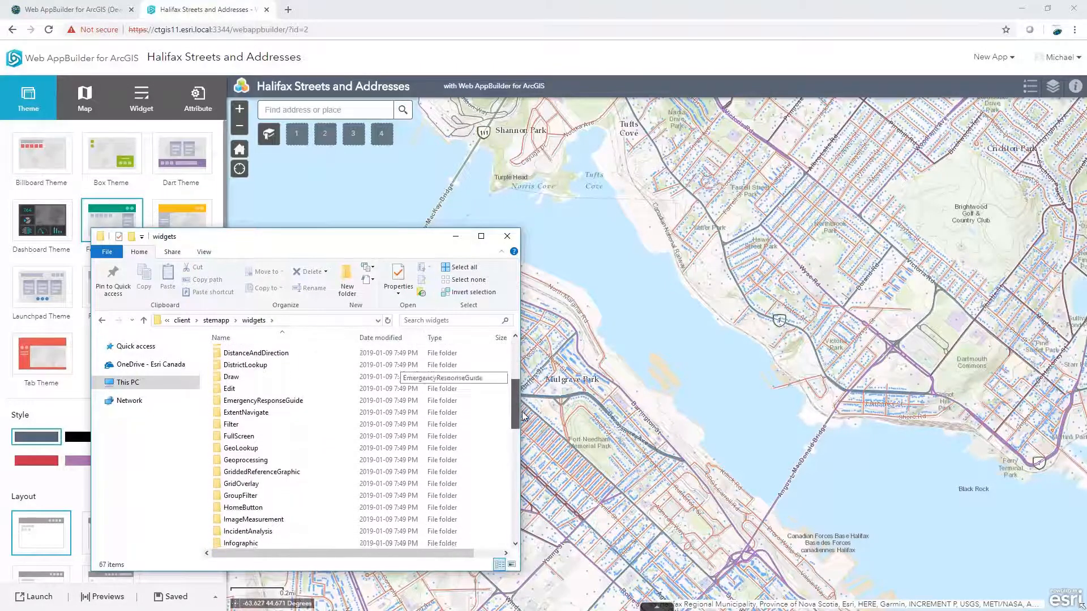
{"action": "scroll", "scroll_direction": "down", "scroll_amount": 3}
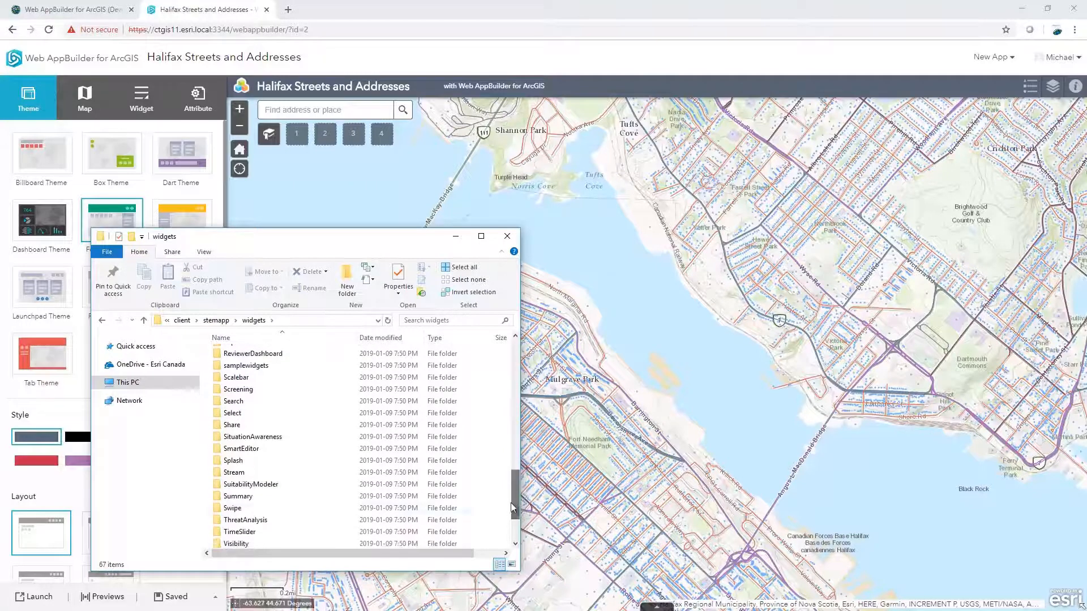
{"action": "left_click", "coordinate": [245, 366]}
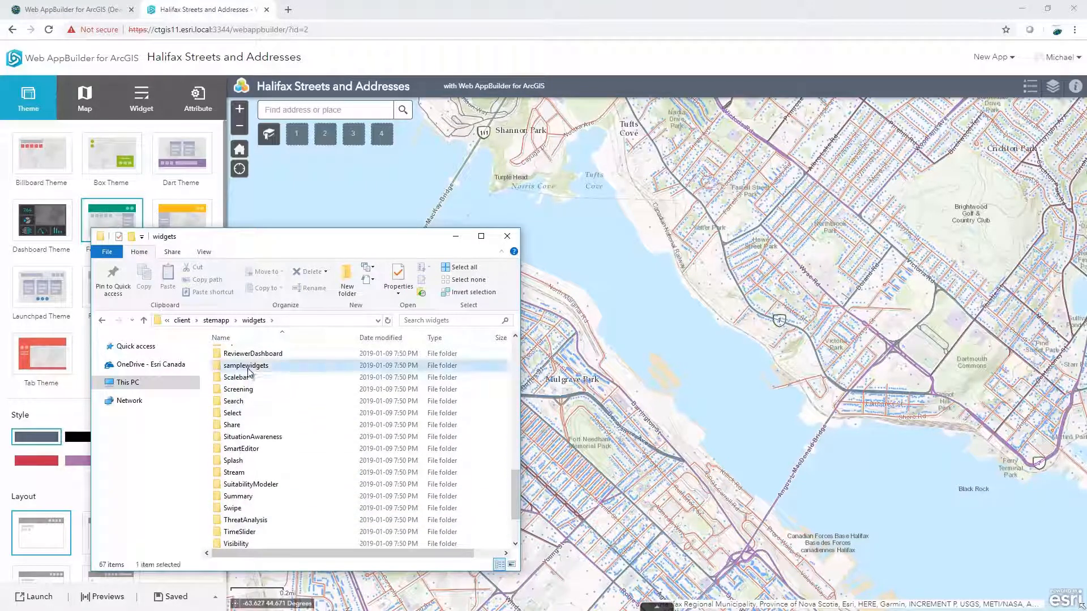
{"action": "double_click", "coordinate": [245, 366]}
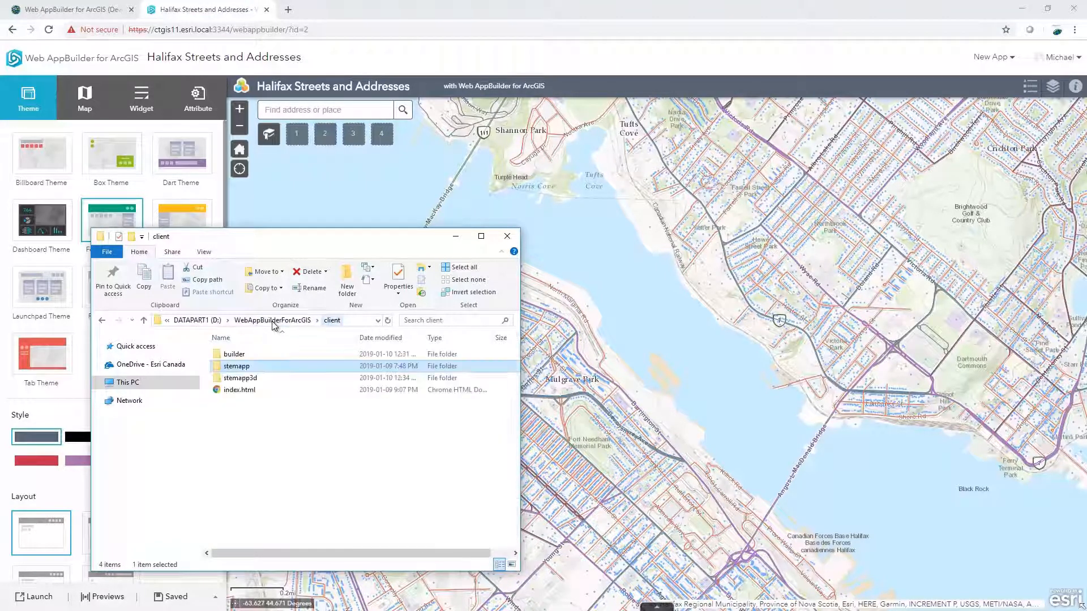
Step: Browse WebAppBuilderForArcGIS > server > apps > 2 and open the imported app's themes folder
{"action": "left_click", "coordinate": [144, 321]}
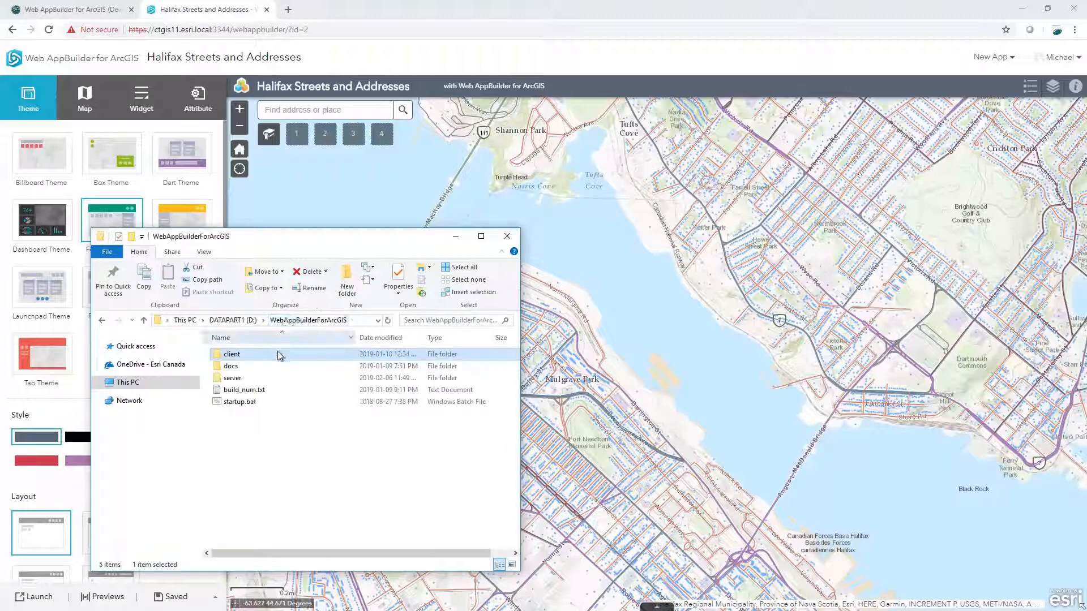
{"action": "left_click", "coordinate": [232, 378]}
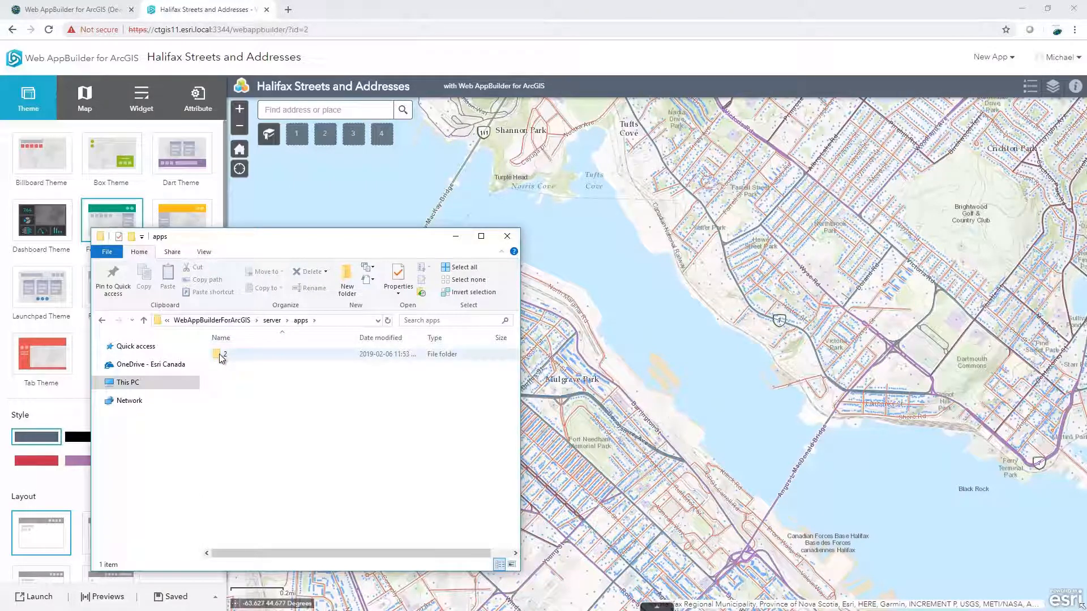
{"action": "double_click", "coordinate": [222, 354]}
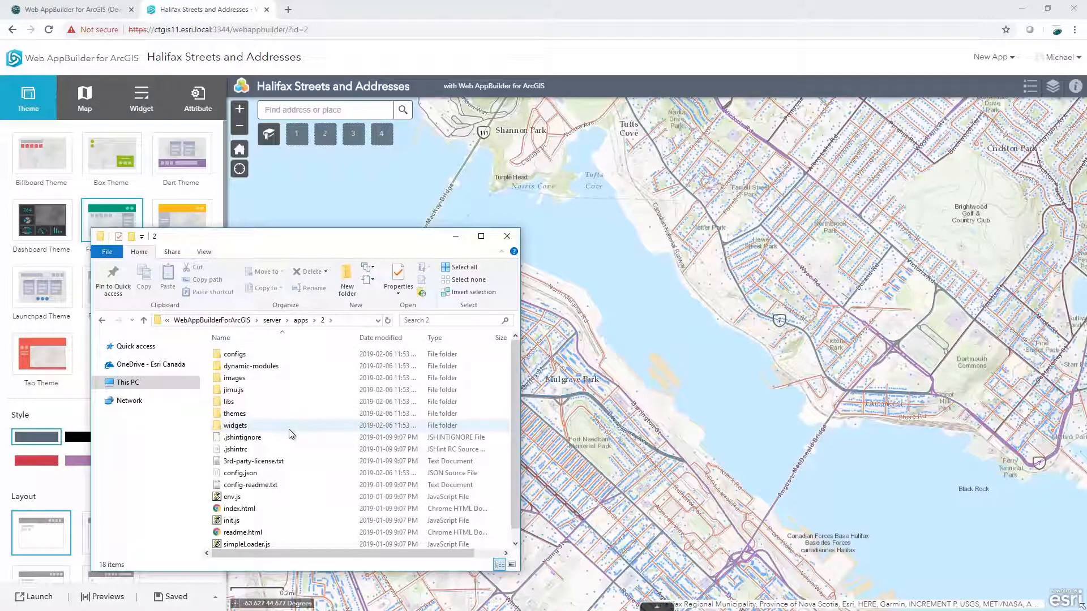
{"action": "mouse_move", "coordinate": [255, 425]}
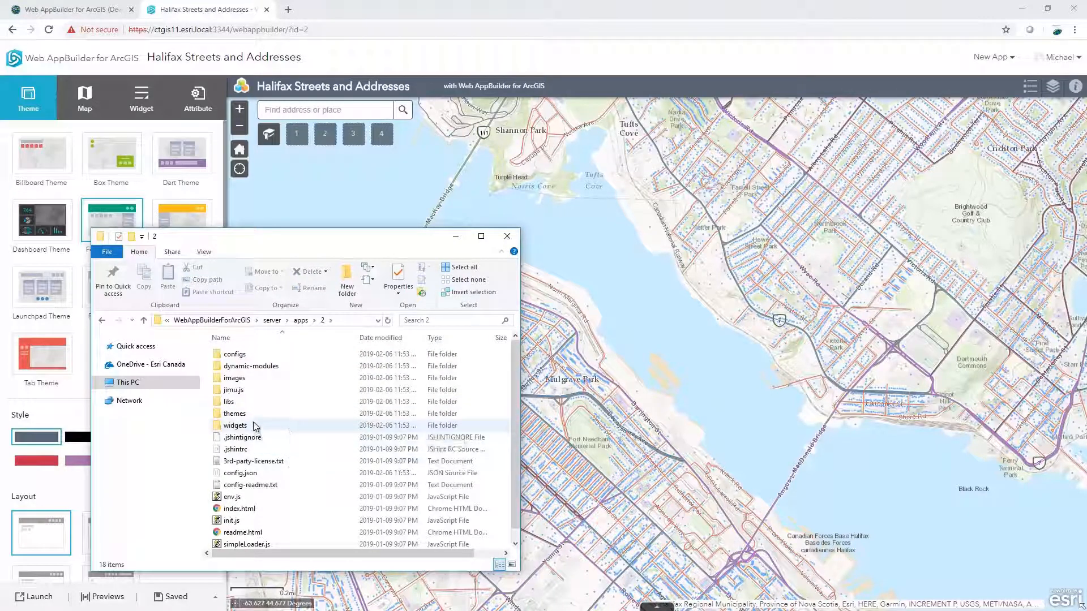
{"action": "left_click", "coordinate": [235, 415]}
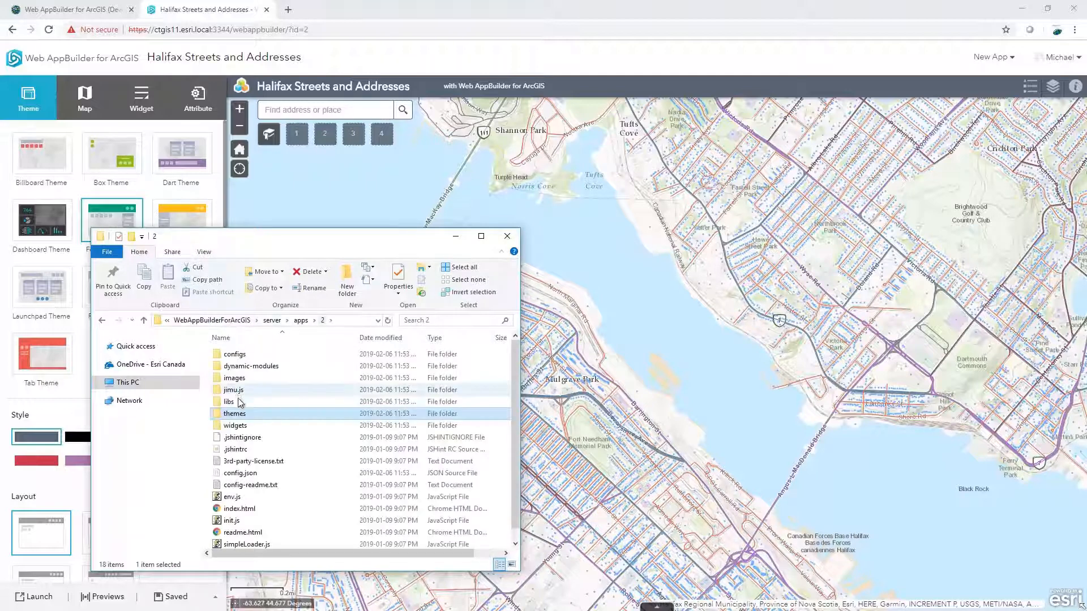
{"action": "double_click", "coordinate": [234, 425]}
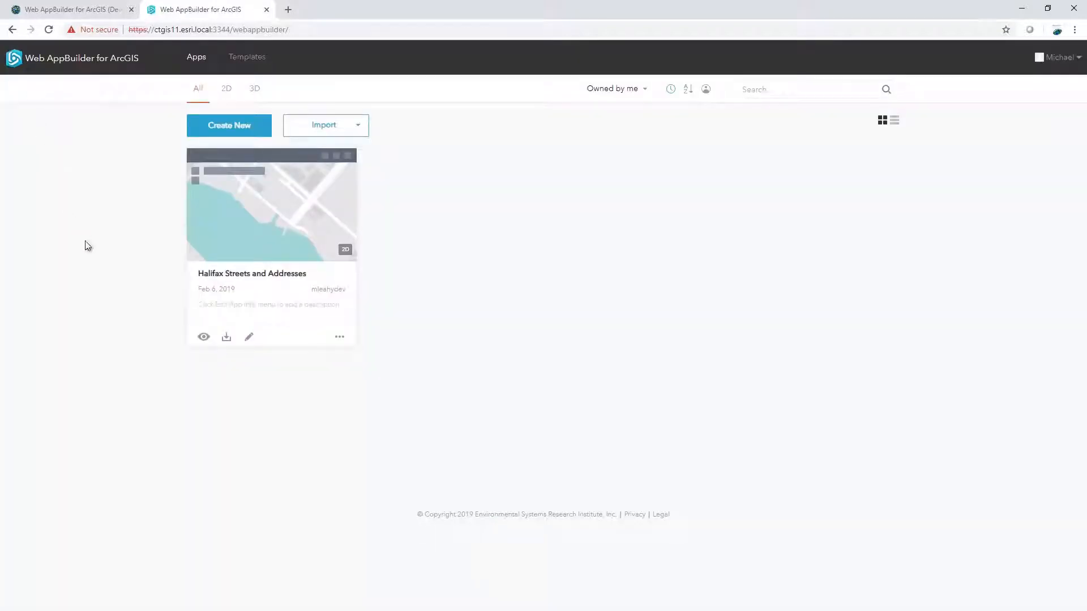
{"action": "mouse_move", "coordinate": [225, 337]}
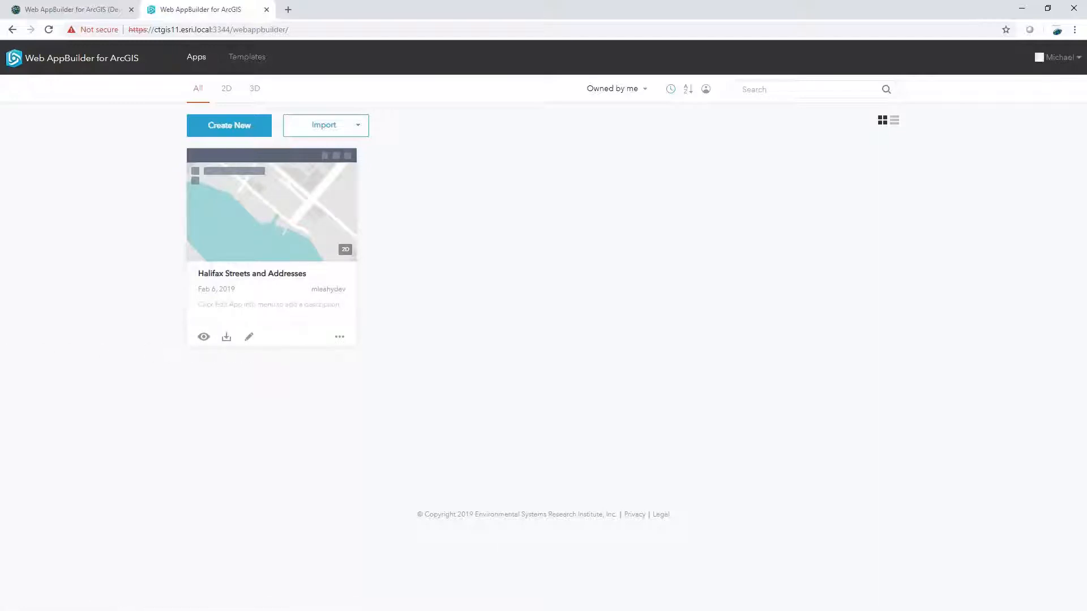
Step: Switch to the Web AppBuilder (Developer Edition) home page tab on ArcGIS Developers
{"action": "left_click", "coordinate": [66, 9]}
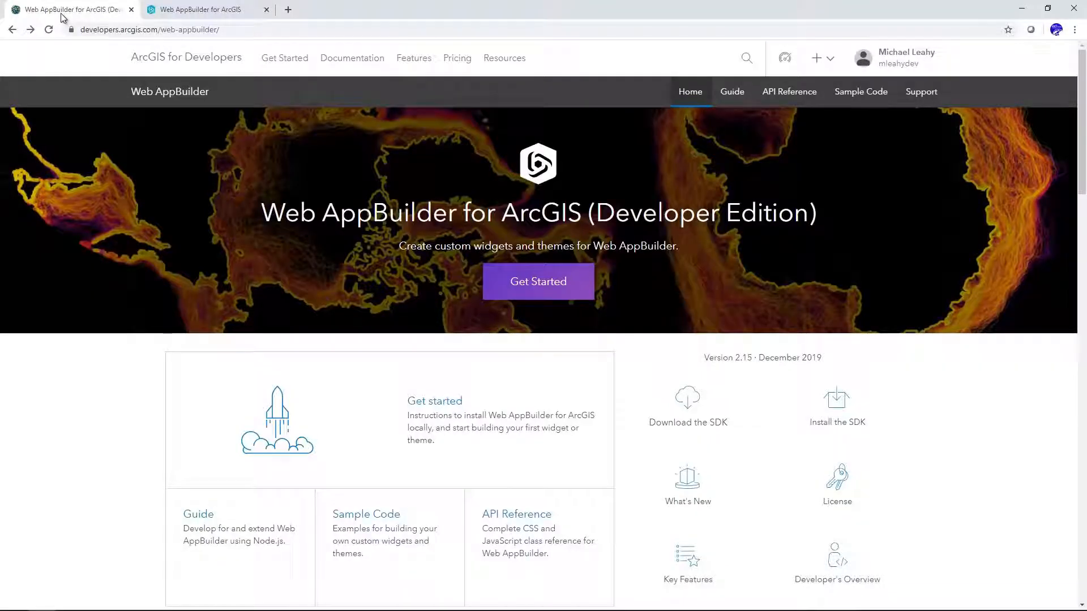
{"action": "mouse_move", "coordinate": [732, 104]}
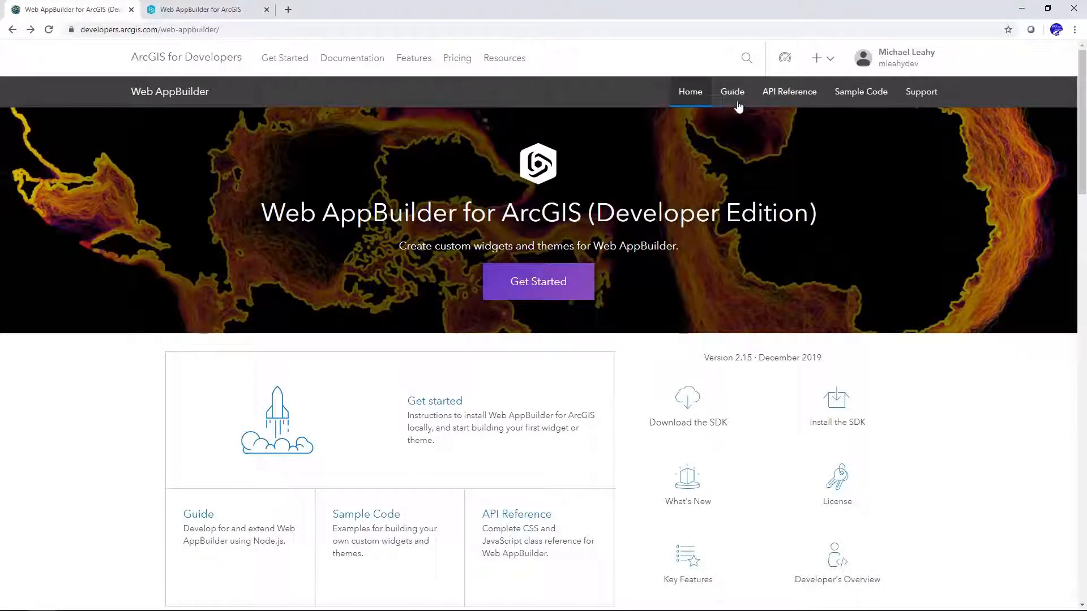
Step: Open the Web AppBuilder guide's Development overview topic covering widgets, panels and themes
{"action": "left_click", "coordinate": [731, 90]}
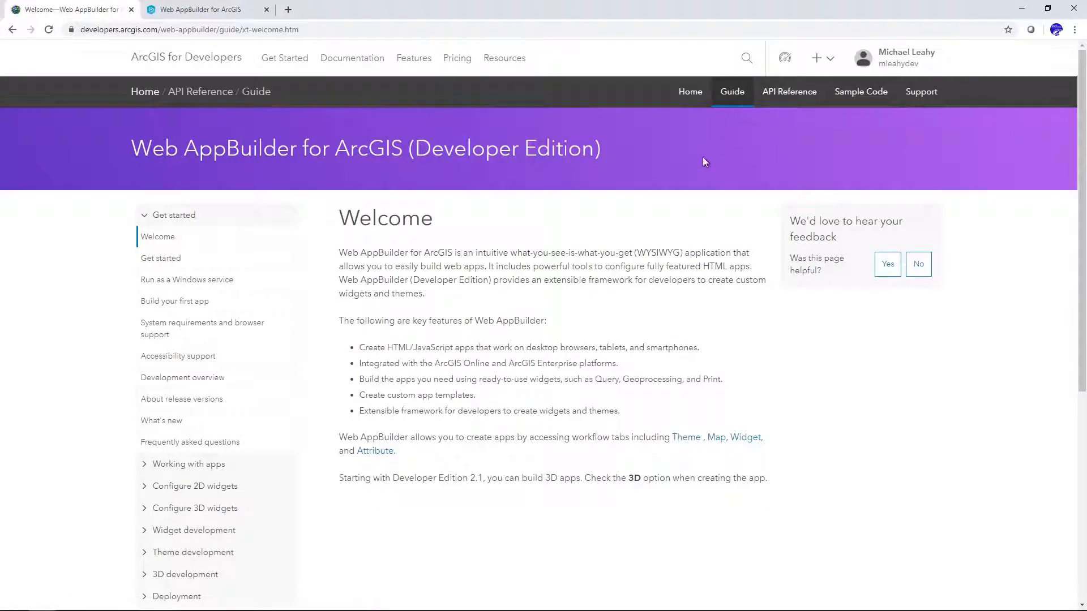
{"action": "mouse_move", "coordinate": [279, 387]}
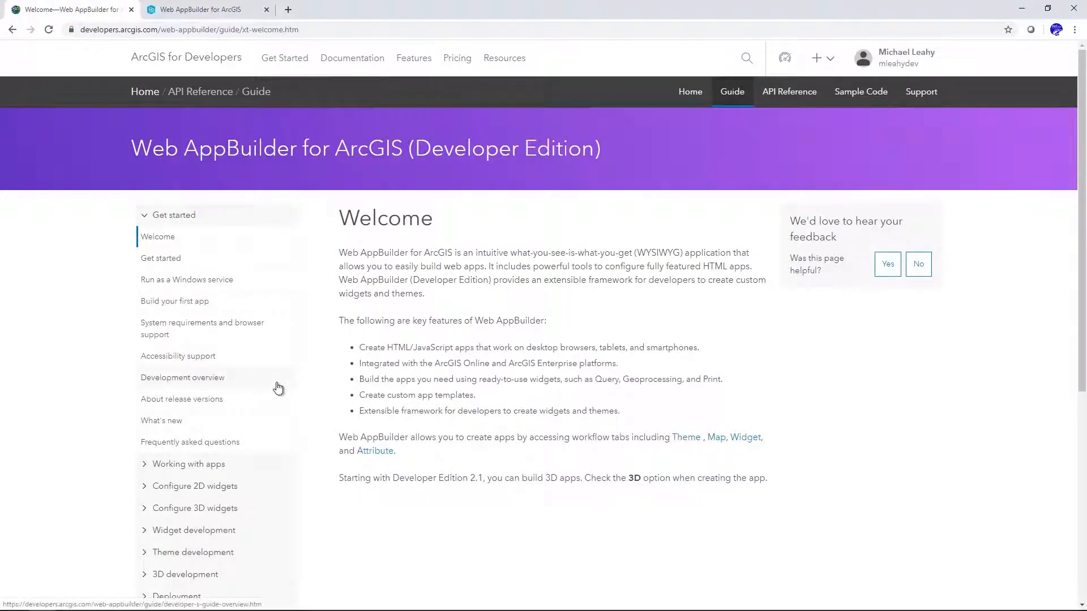
{"action": "left_click", "coordinate": [182, 377]}
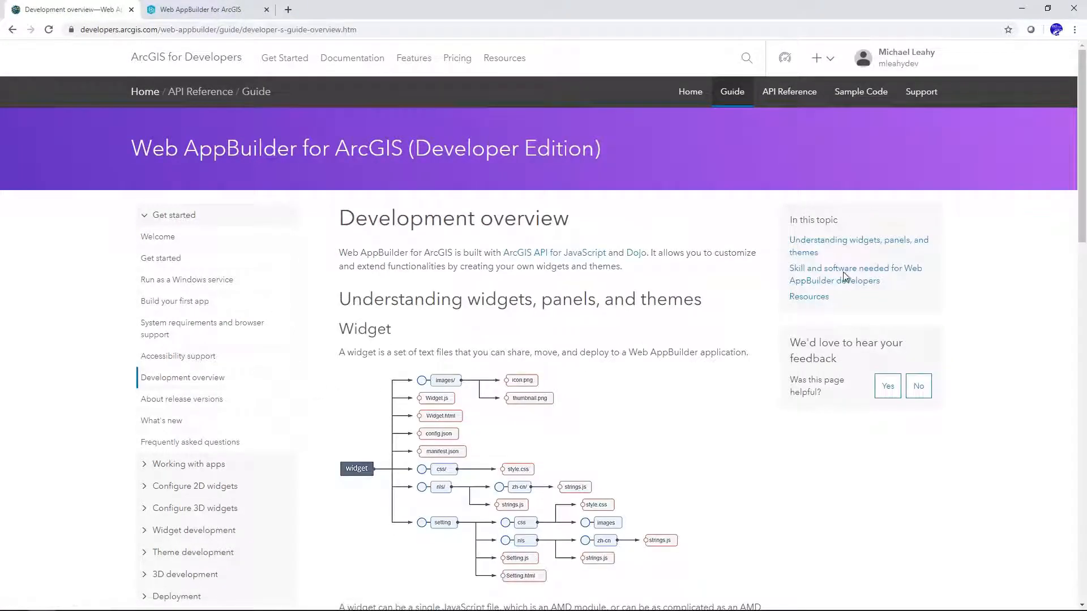
{"action": "scroll", "scroll_direction": "down", "scroll_amount": 3}
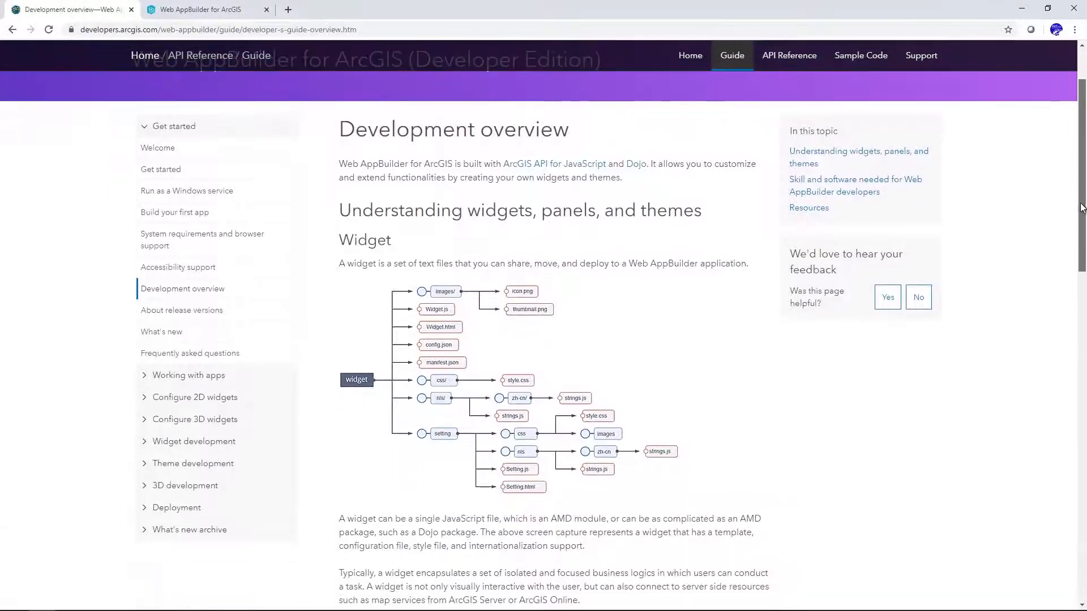
{"action": "scroll", "scroll_direction": "down", "scroll_amount": 3}
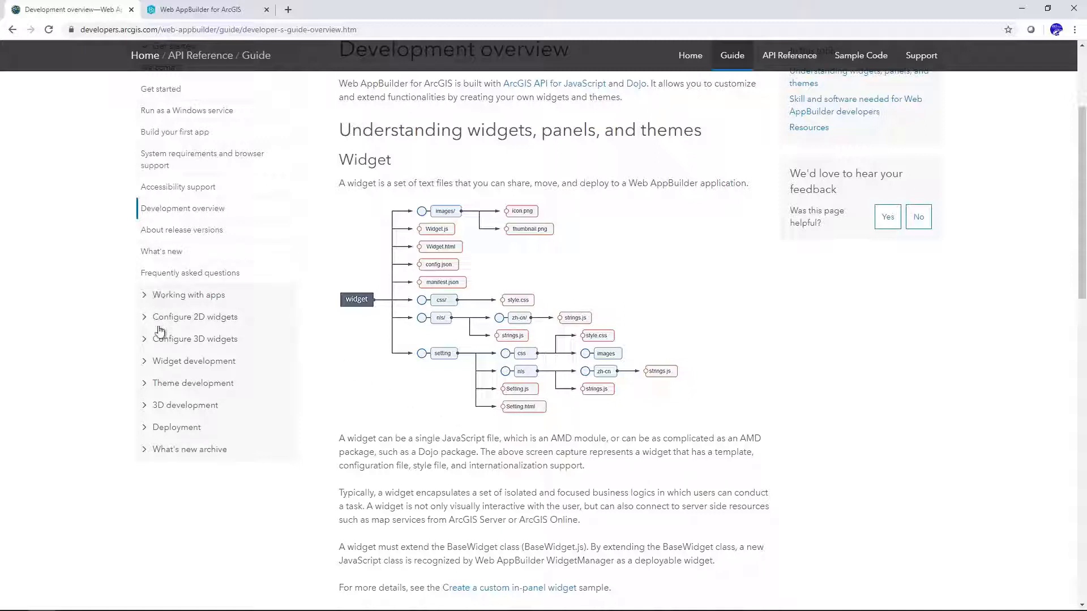
{"action": "mouse_move", "coordinate": [156, 451]}
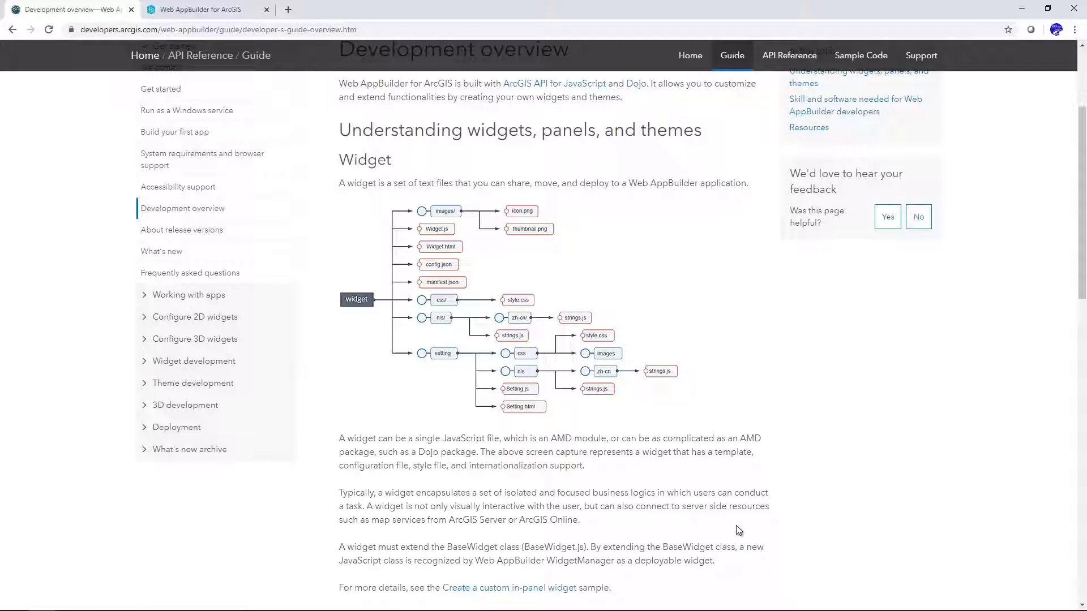
{"action": "mouse_move", "coordinate": [1050, 303]}
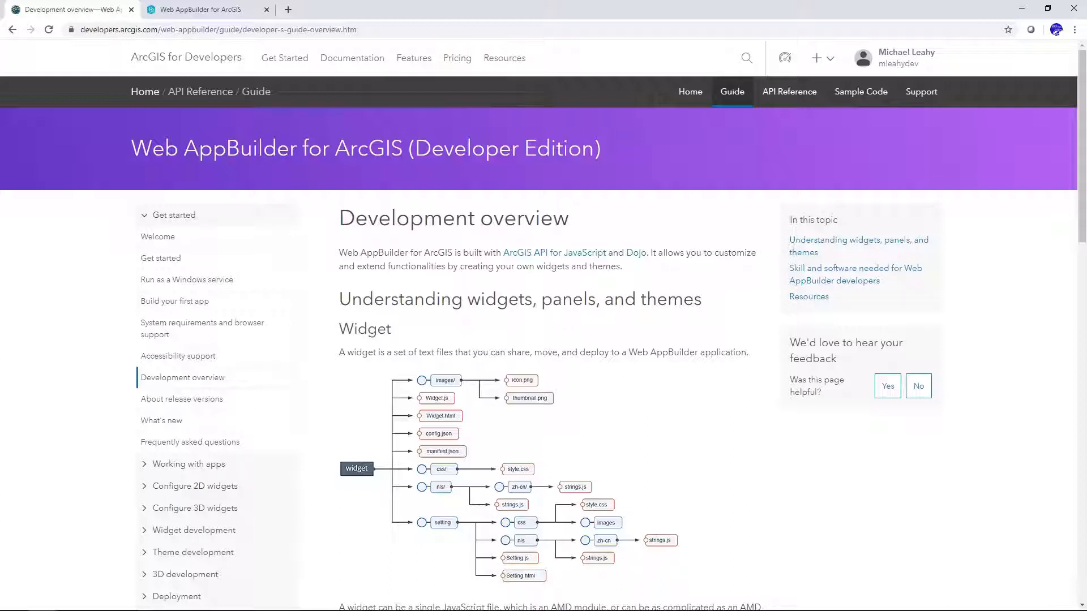
{"action": "mouse_move", "coordinate": [22, 542]}
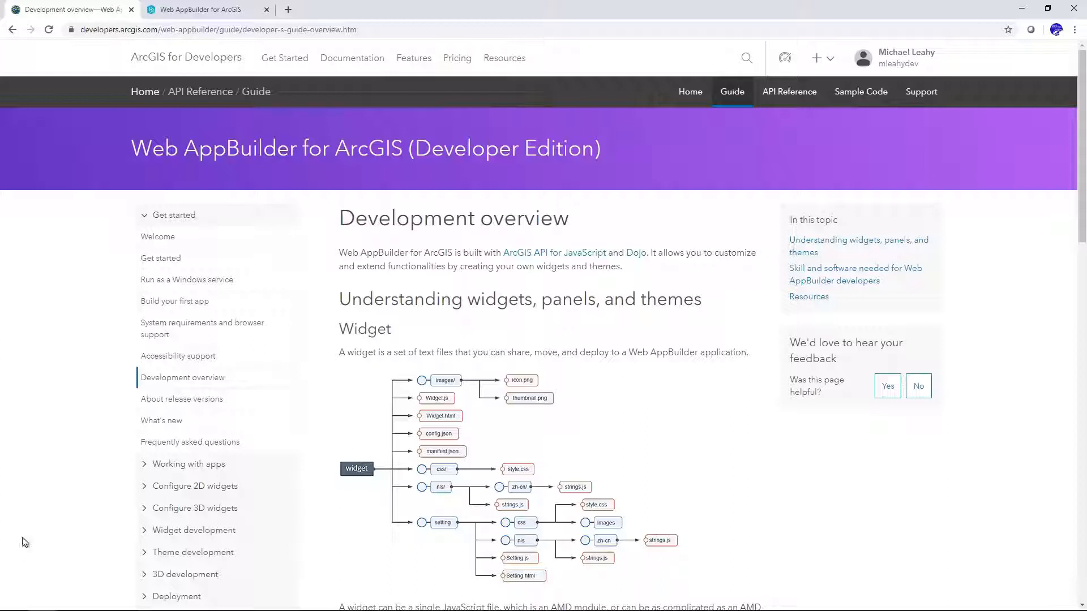
{"action": "mouse_move", "coordinate": [846, 109]}
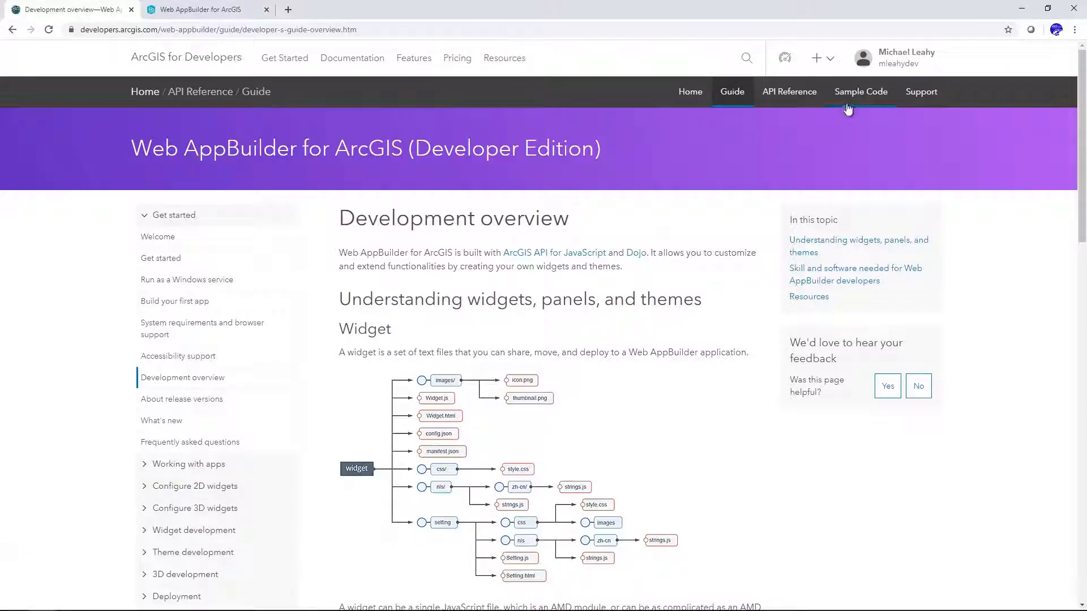
{"action": "mouse_move", "coordinate": [921, 91]}
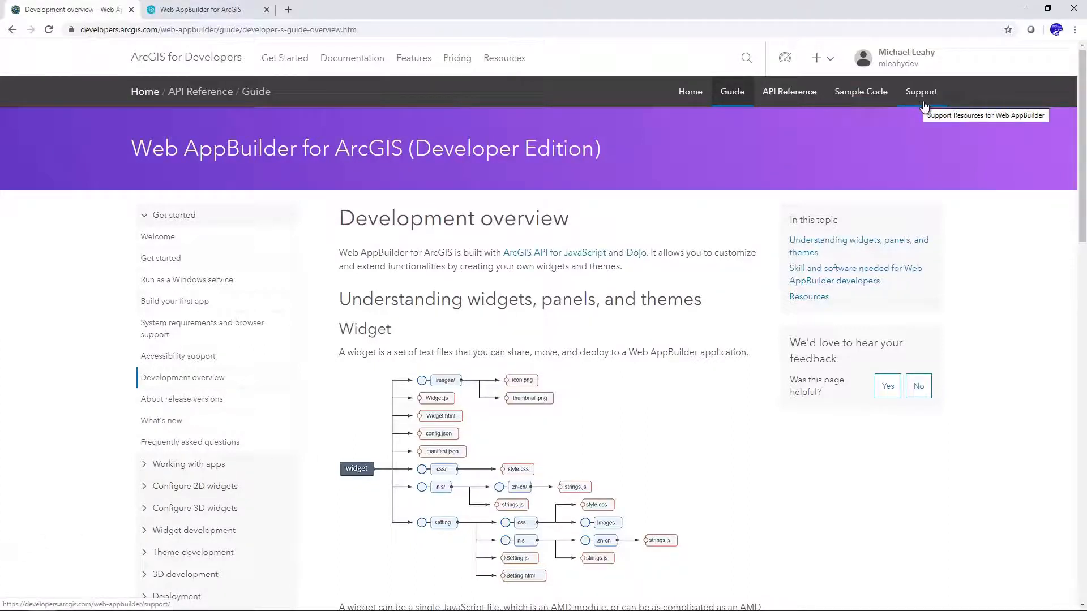